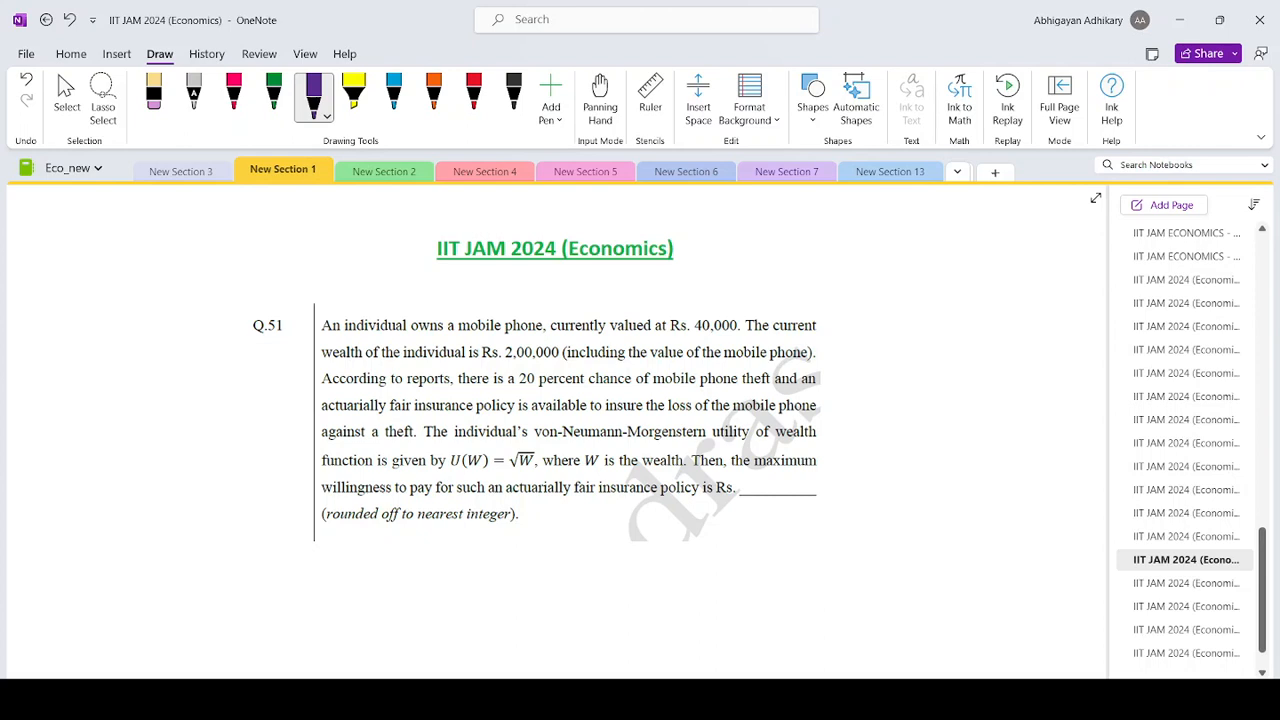
Tick the Q.51 question number in red ink
{"action": "left_click", "coordinate": [393, 95]}
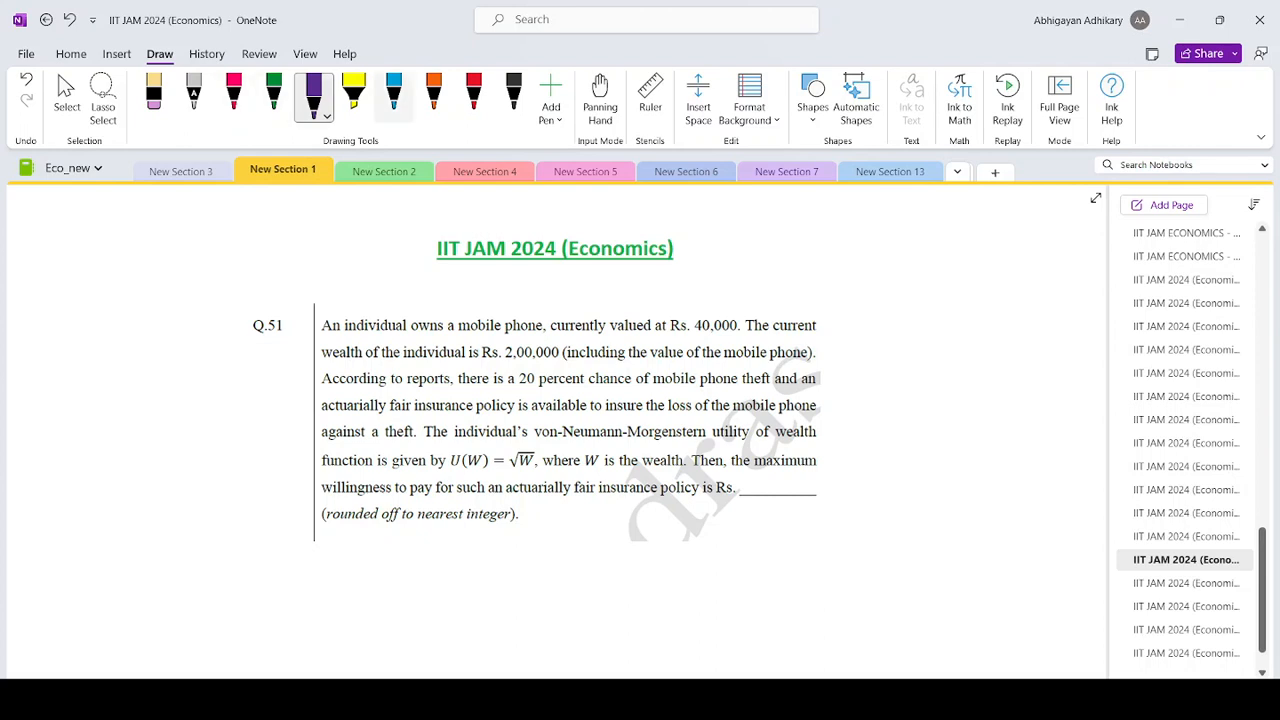
{"action": "left_click", "coordinate": [470, 95]}
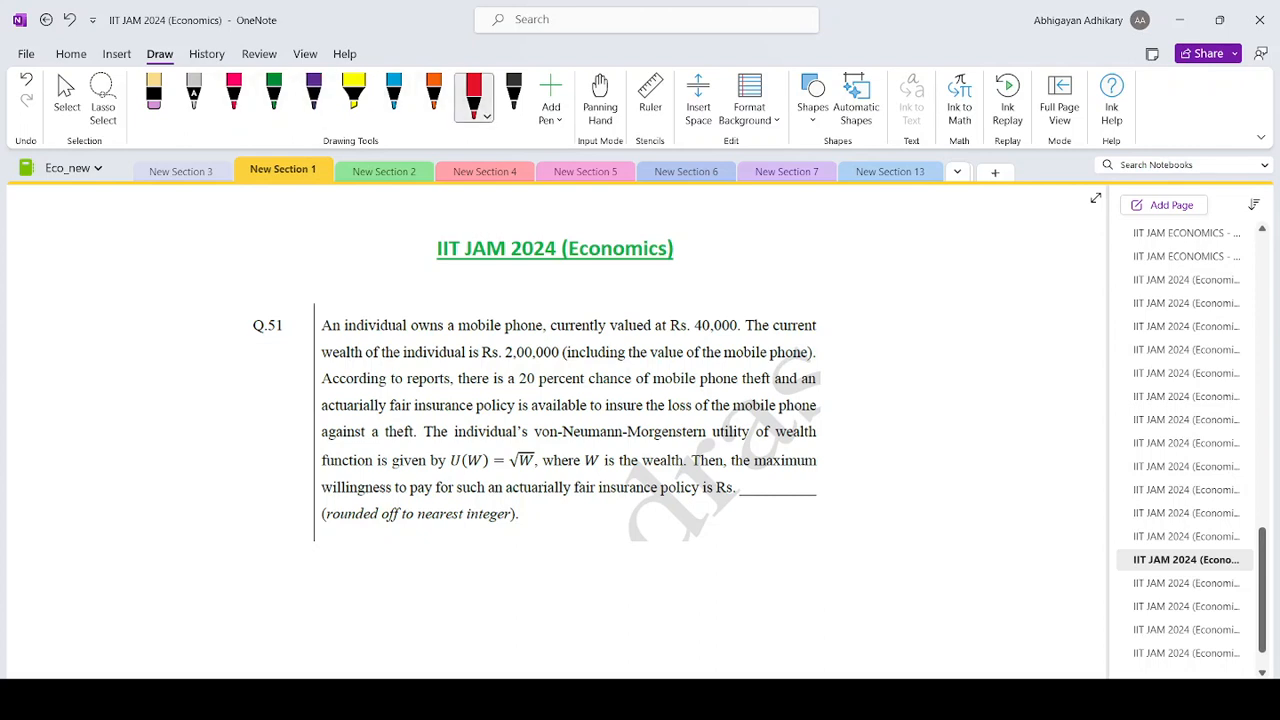
{"action": "left_click_drag", "start_coordinate": [248, 335], "coordinate": [285, 320]}
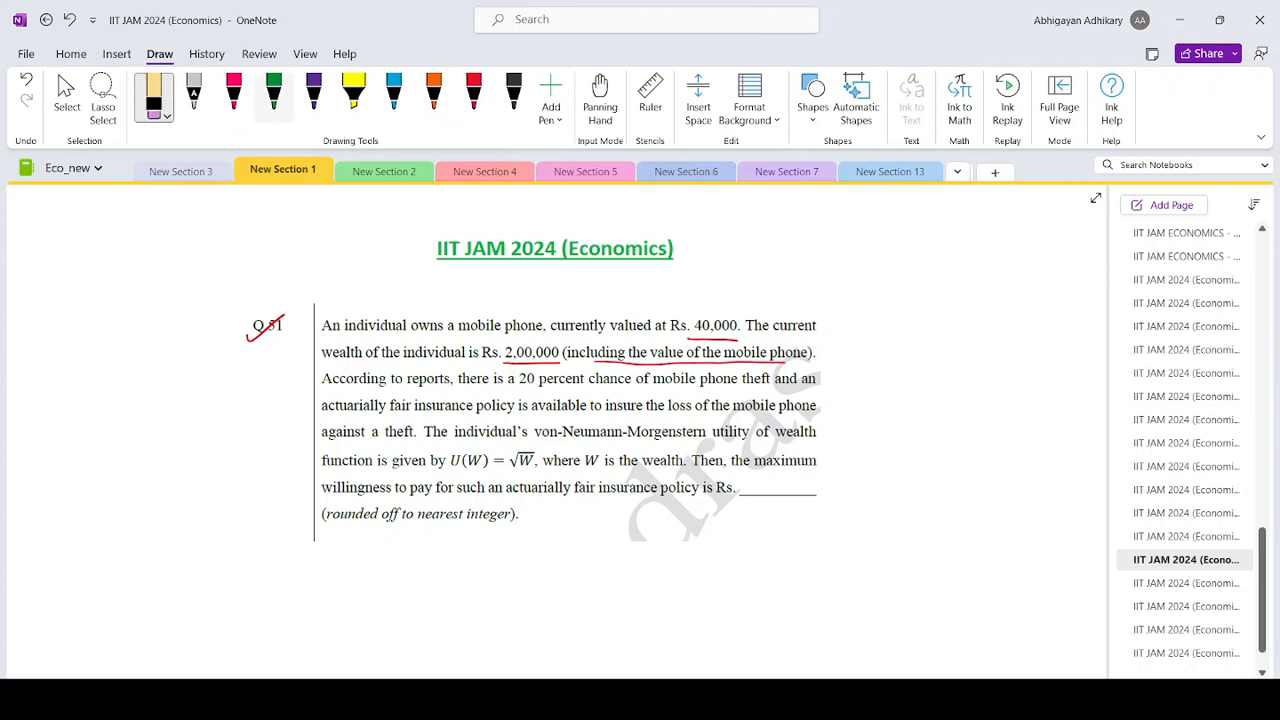
Underline 'actuarially fair insurance policy', 'maximum' and the willingness-to-pay phrase in green
{"action": "left_click", "coordinate": [274, 92]}
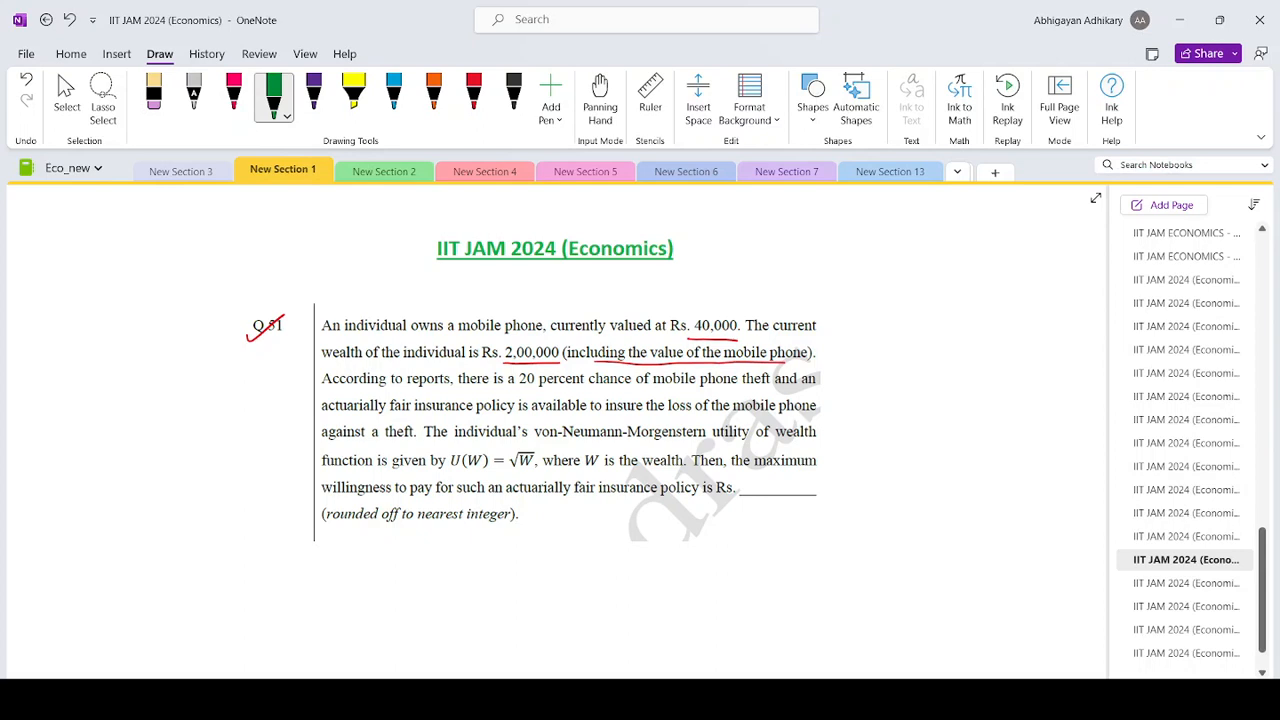
{"action": "left_click_drag", "start_coordinate": [321, 413], "coordinate": [428, 413]}
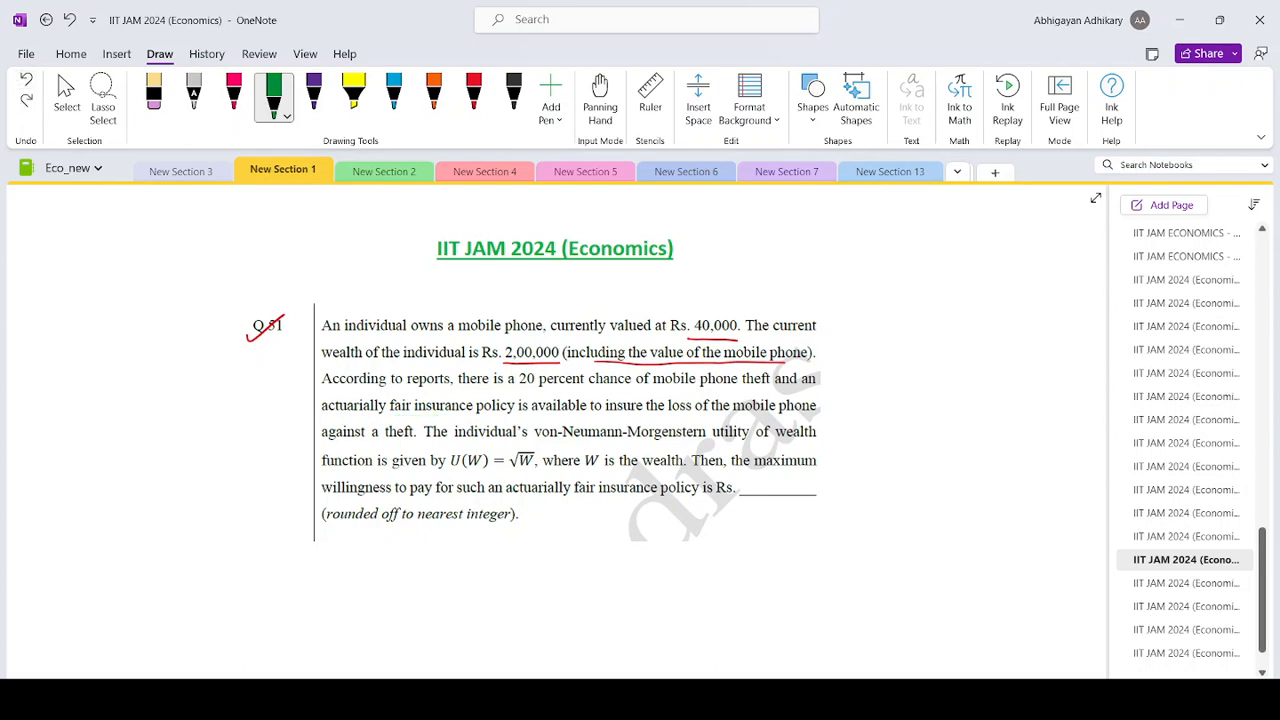
{"action": "left_click_drag", "start_coordinate": [322, 415], "coordinate": [430, 415]}
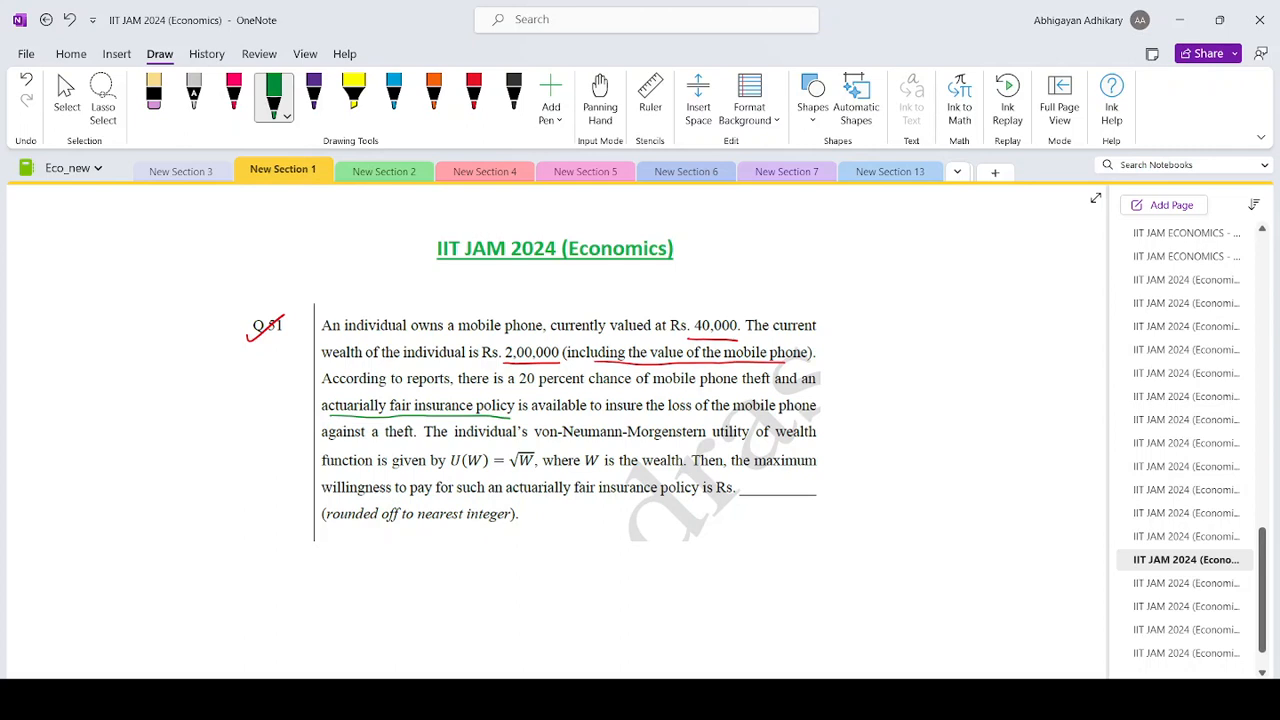
{"action": "left_click_drag", "start_coordinate": [745, 472], "coordinate": [800, 472]}
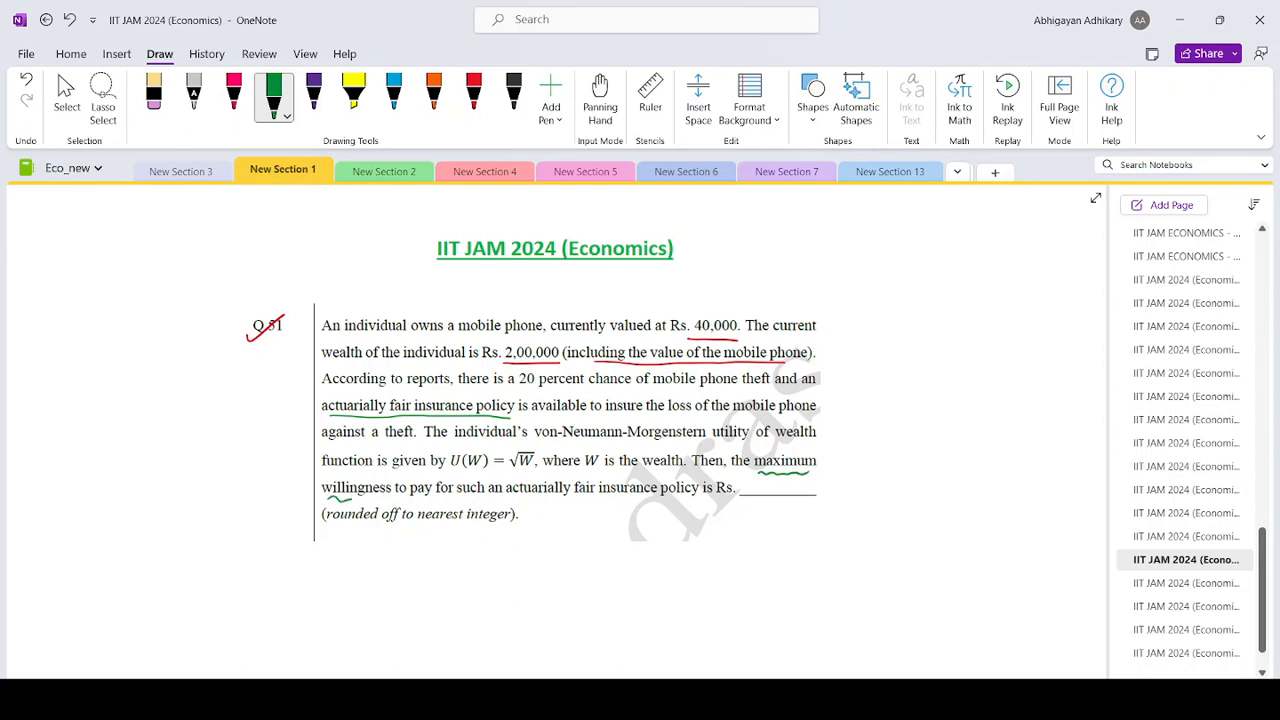
{"action": "left_click_drag", "start_coordinate": [322, 500], "coordinate": [490, 500]}
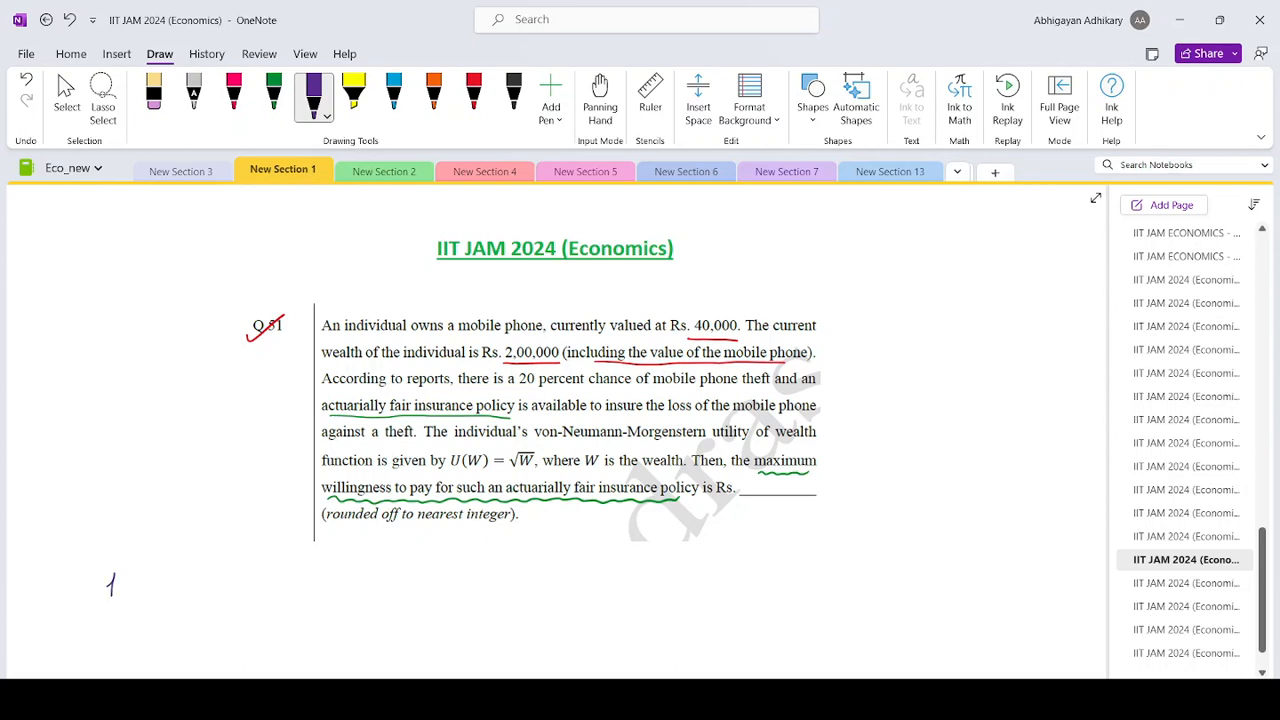
Handwrite 'h = Max willingness to pay for an actuarially fair insurance' in purple below Q.51
{"action": "left_click_drag", "start_coordinate": [110, 585], "coordinate": [180, 590]}
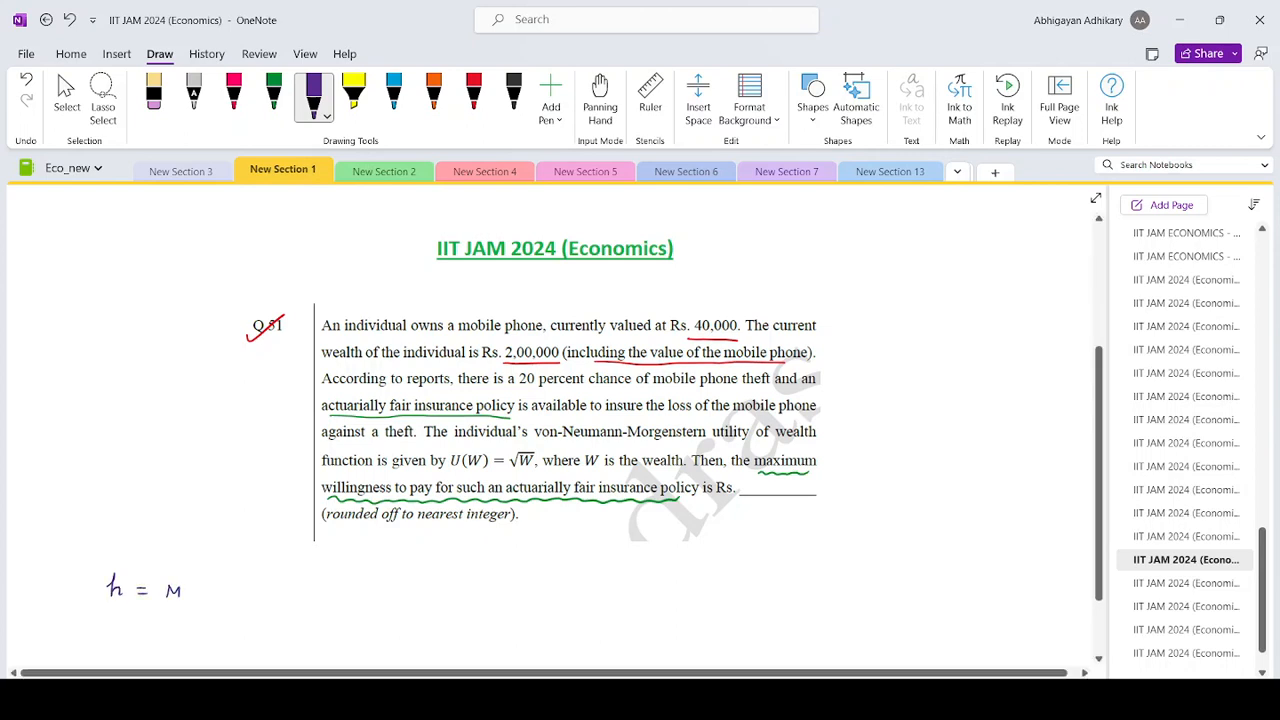
{"action": "type", "text": "Max wl"}
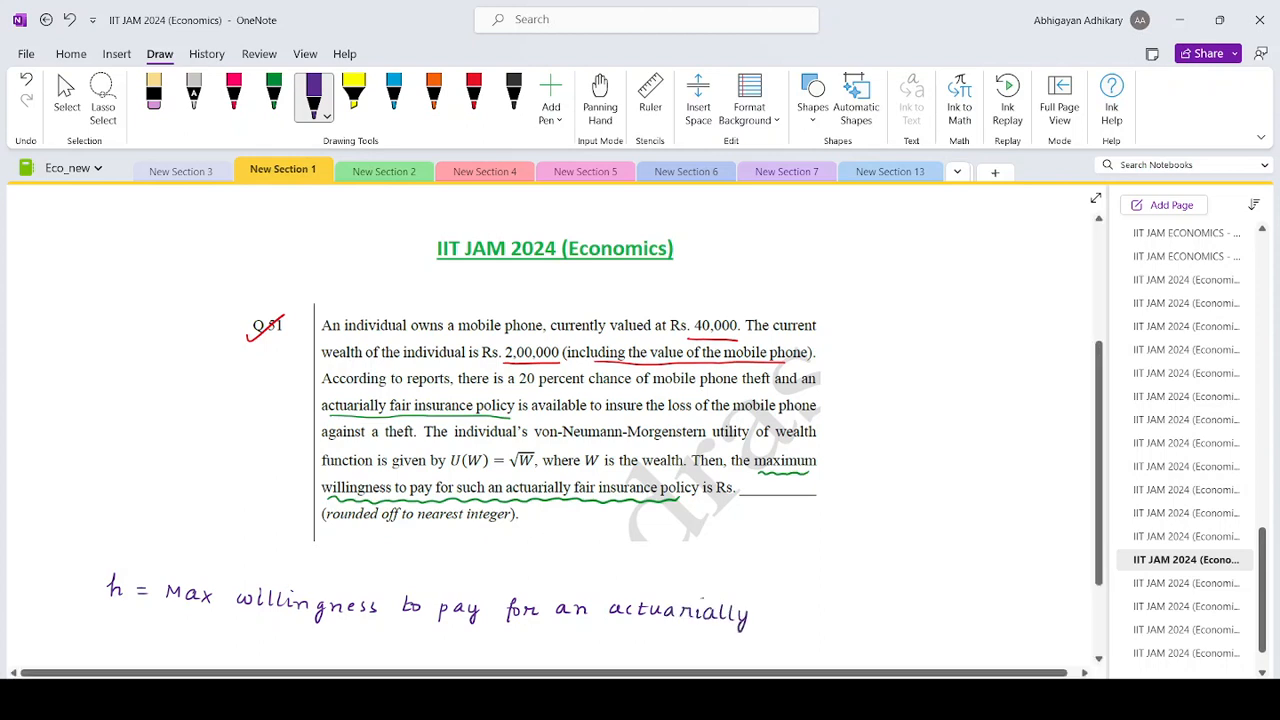
{"action": "left_click_drag", "start_coordinate": [765, 615], "coordinate": [800, 615]}
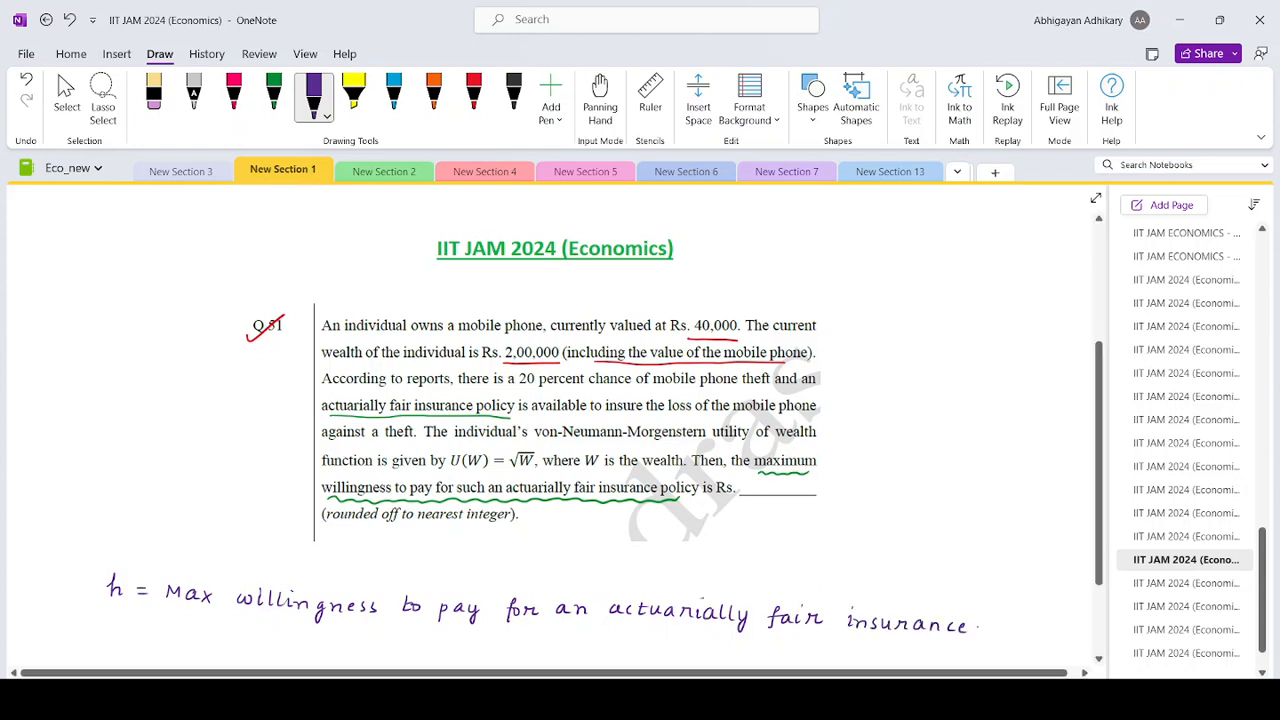
{"action": "scroll", "scroll_direction": "down", "scroll_amount": 3}
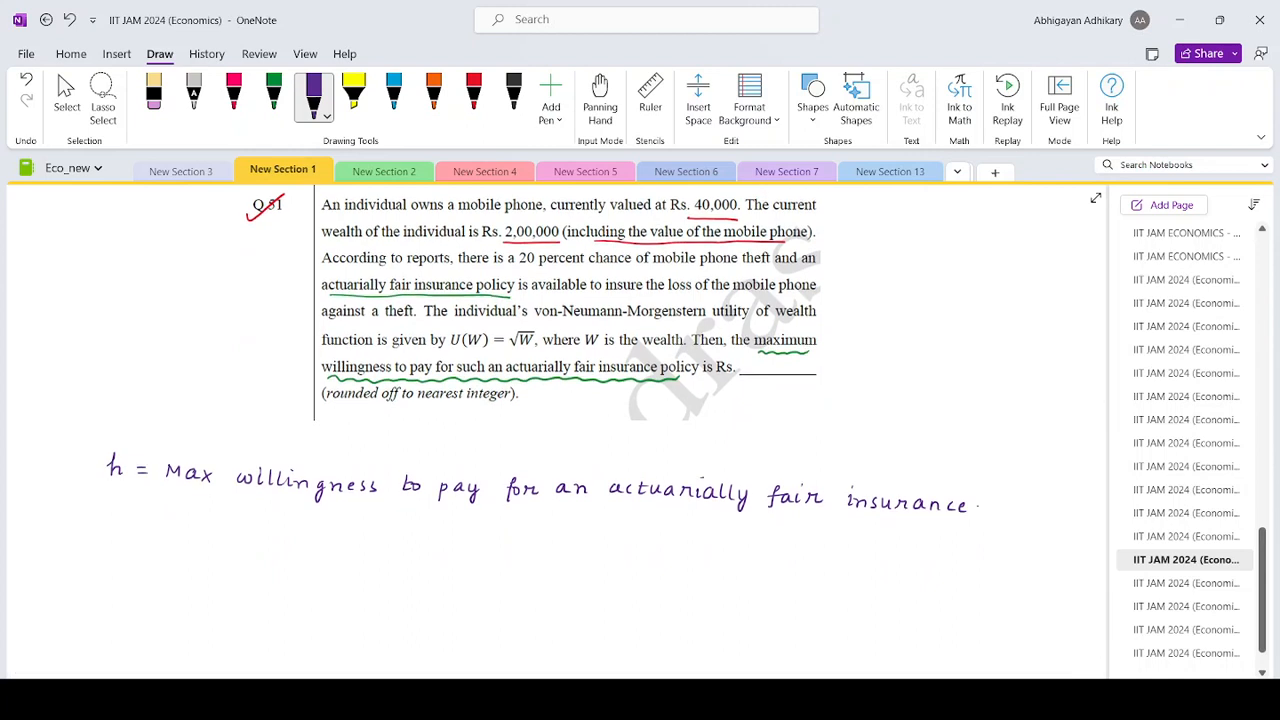
Write in blue that an actuarially fair policy keeps EU unchanged: EU with insurance = EU without insurance
{"action": "left_click", "coordinate": [390, 95]}
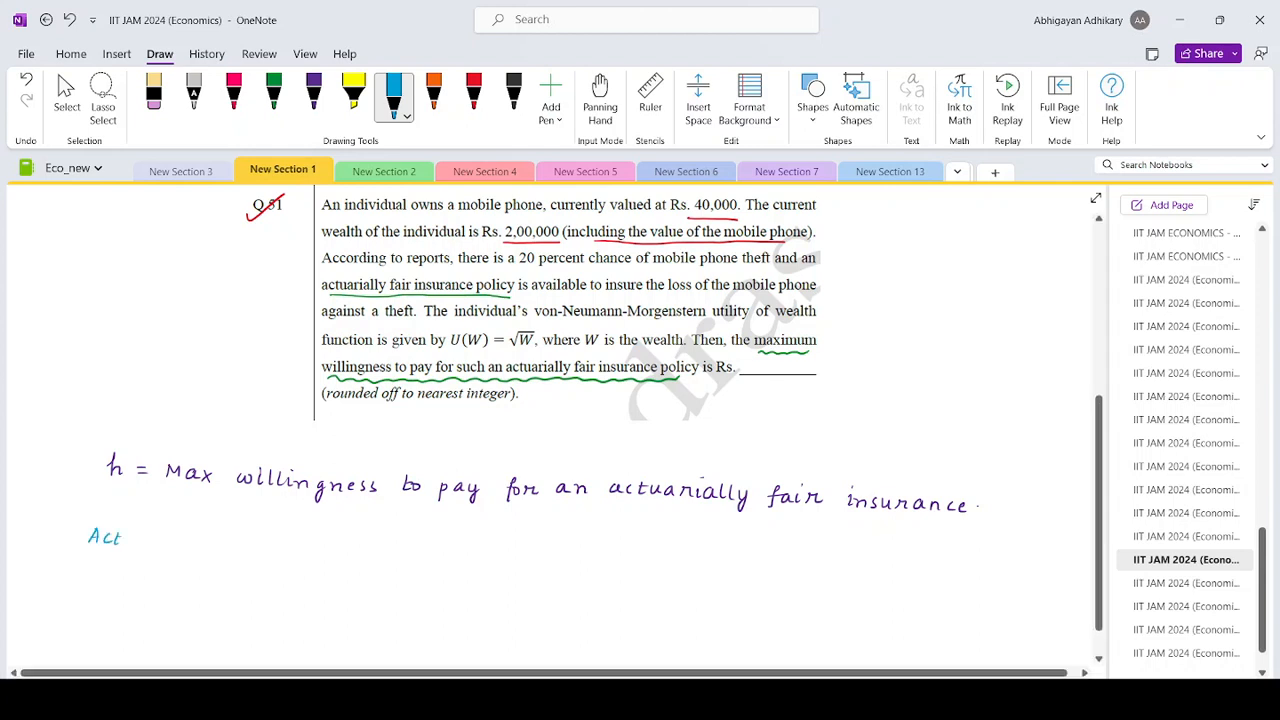
{"action": "left_click_drag", "start_coordinate": [120, 538], "coordinate": [180, 540]}
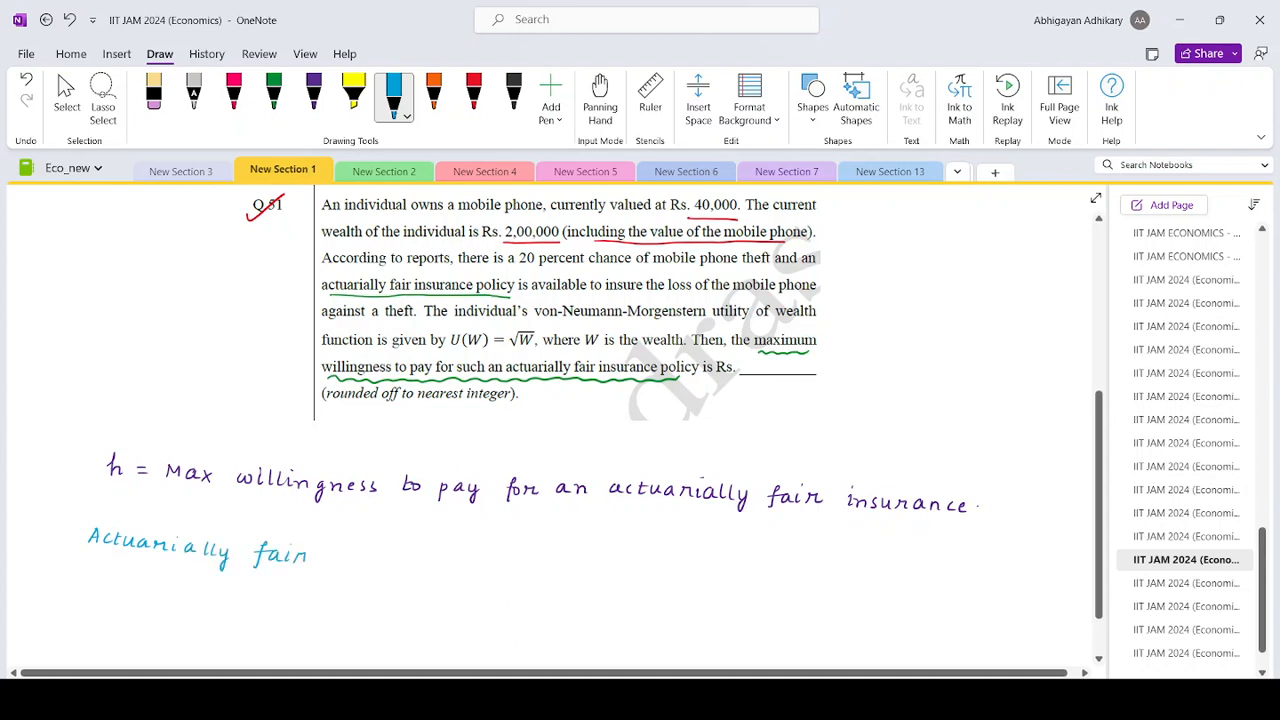
{"action": "left_click_drag", "start_coordinate": [340, 560], "coordinate": [398, 565]}
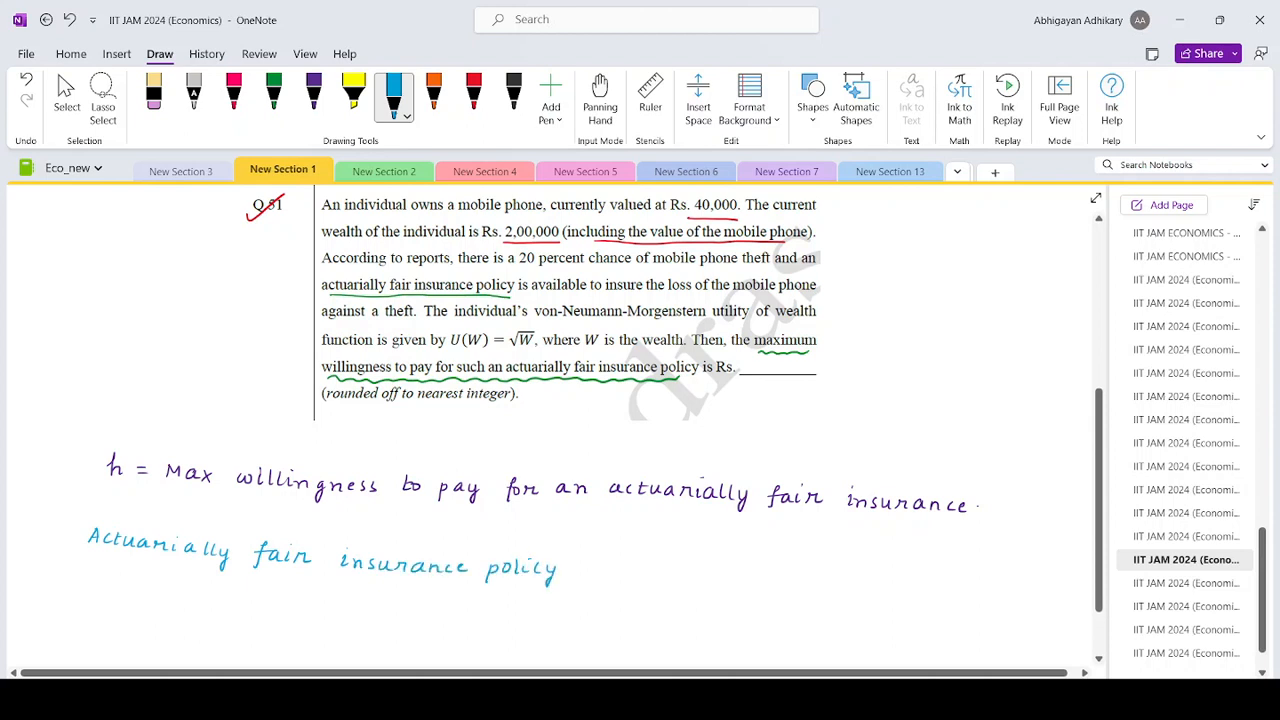
{"action": "left_click_drag", "start_coordinate": [580, 565], "coordinate": [620, 565]}
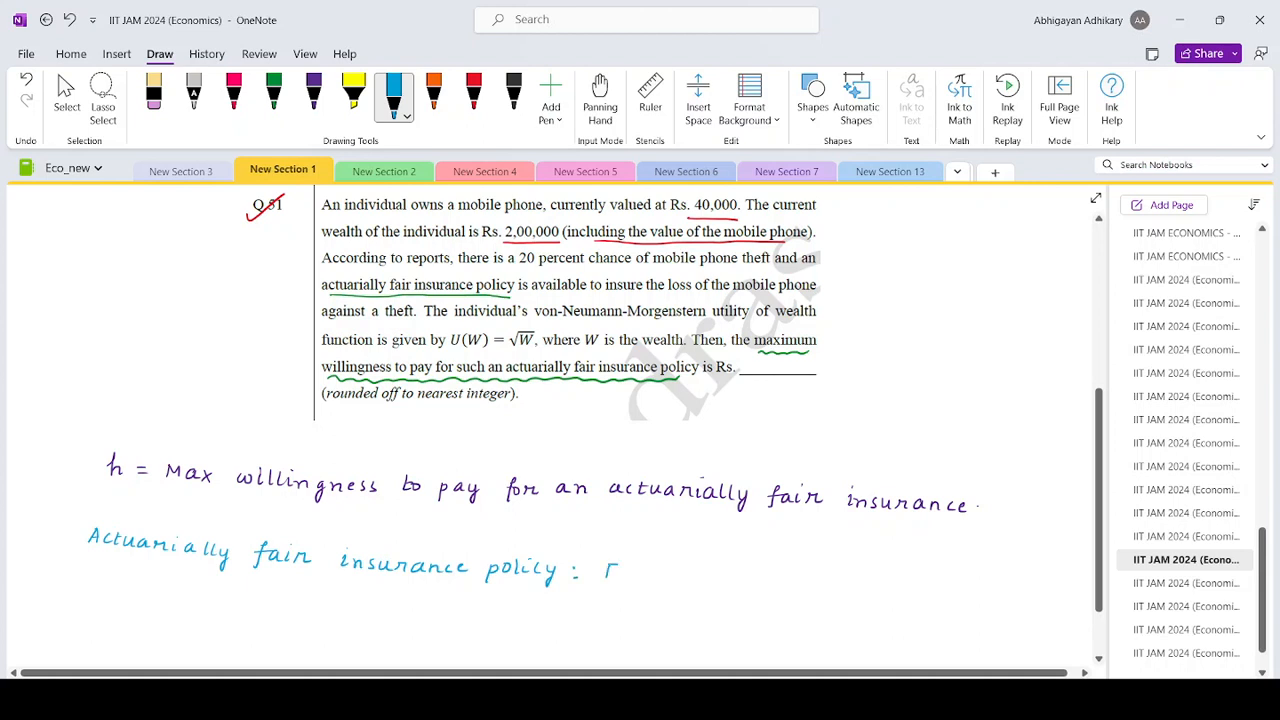
{"action": "type", "text": "EU of l"}
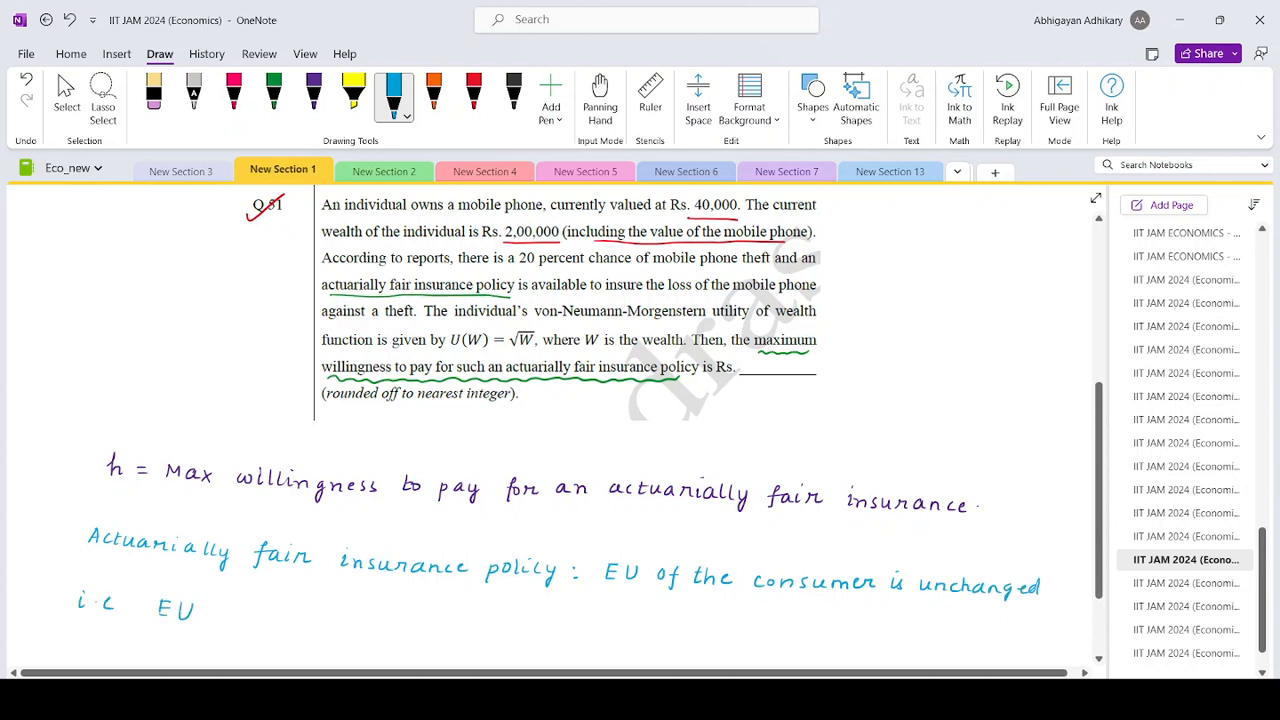
{"action": "left_click_drag", "start_coordinate": [215, 615], "coordinate": [305, 615]}
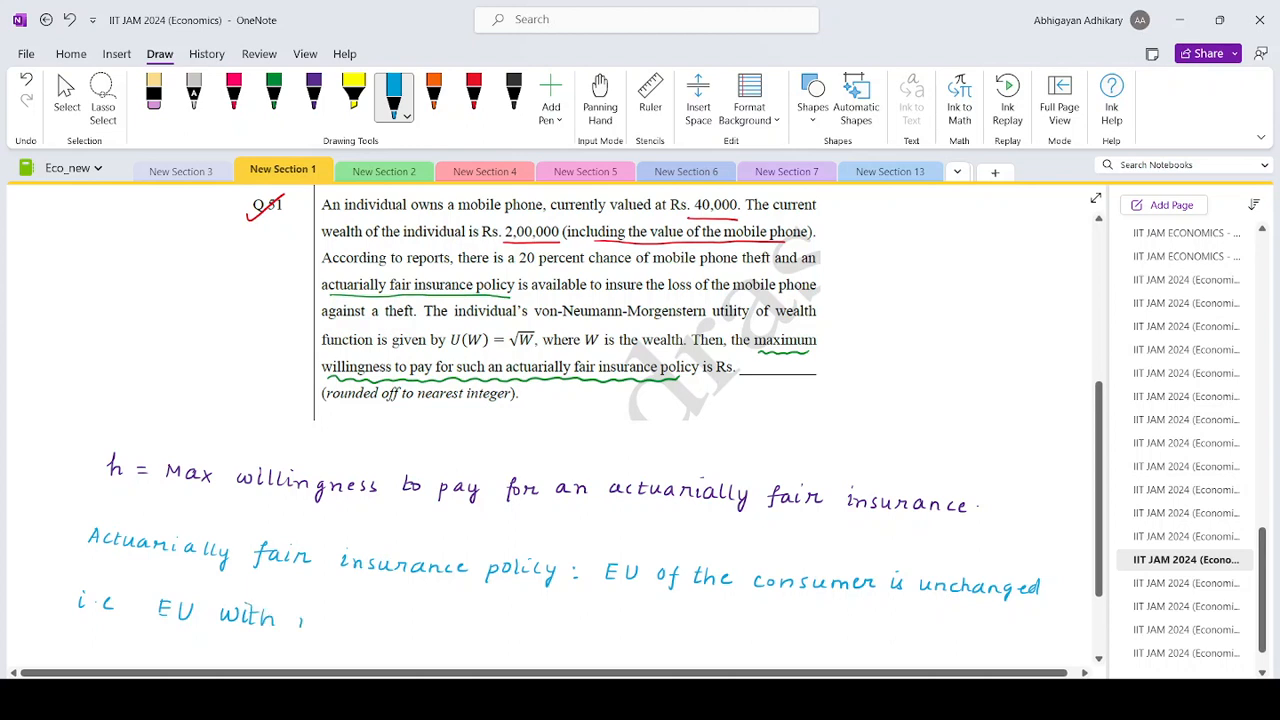
{"action": "type", "text": "insurance = EU without insurance."}
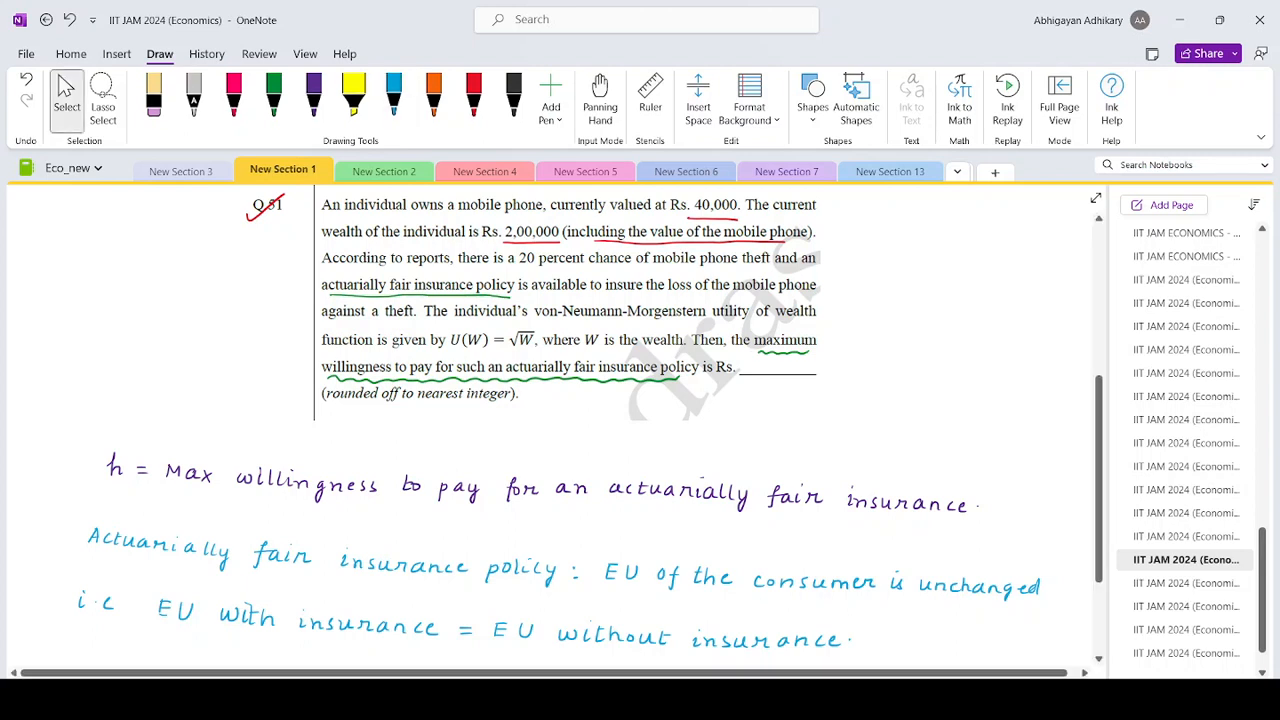
{"action": "scroll", "scroll_direction": "down", "scroll_amount": 3}
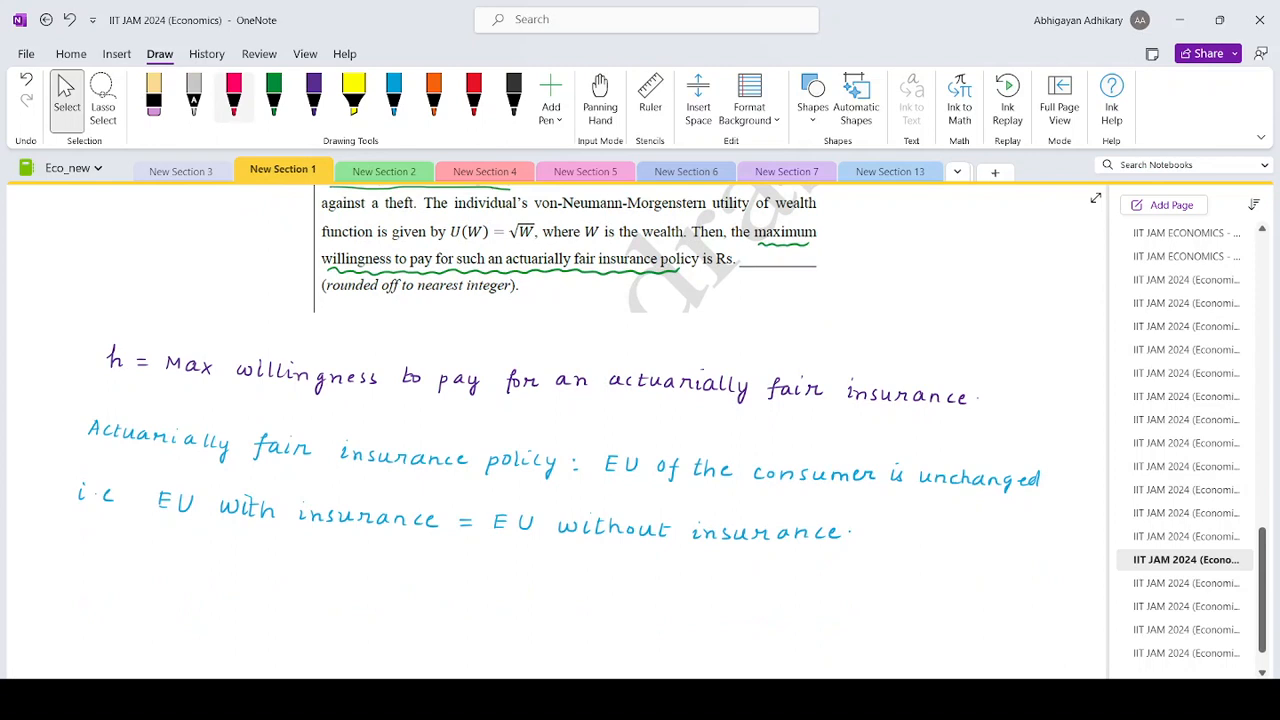
Write the red bracketed remark '(Insurance should provide full coverage)'
{"action": "left_click", "coordinate": [233, 93]}
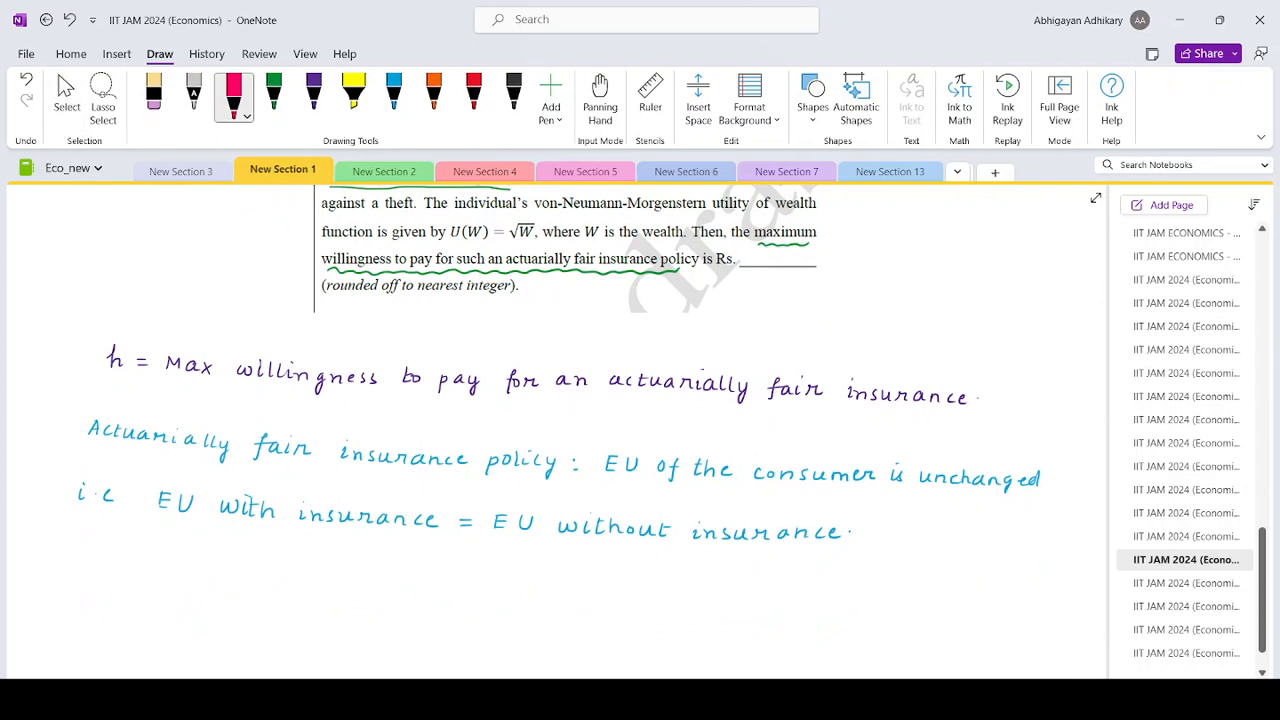
{"action": "left_click_drag", "start_coordinate": [108, 555], "coordinate": [120, 580]}
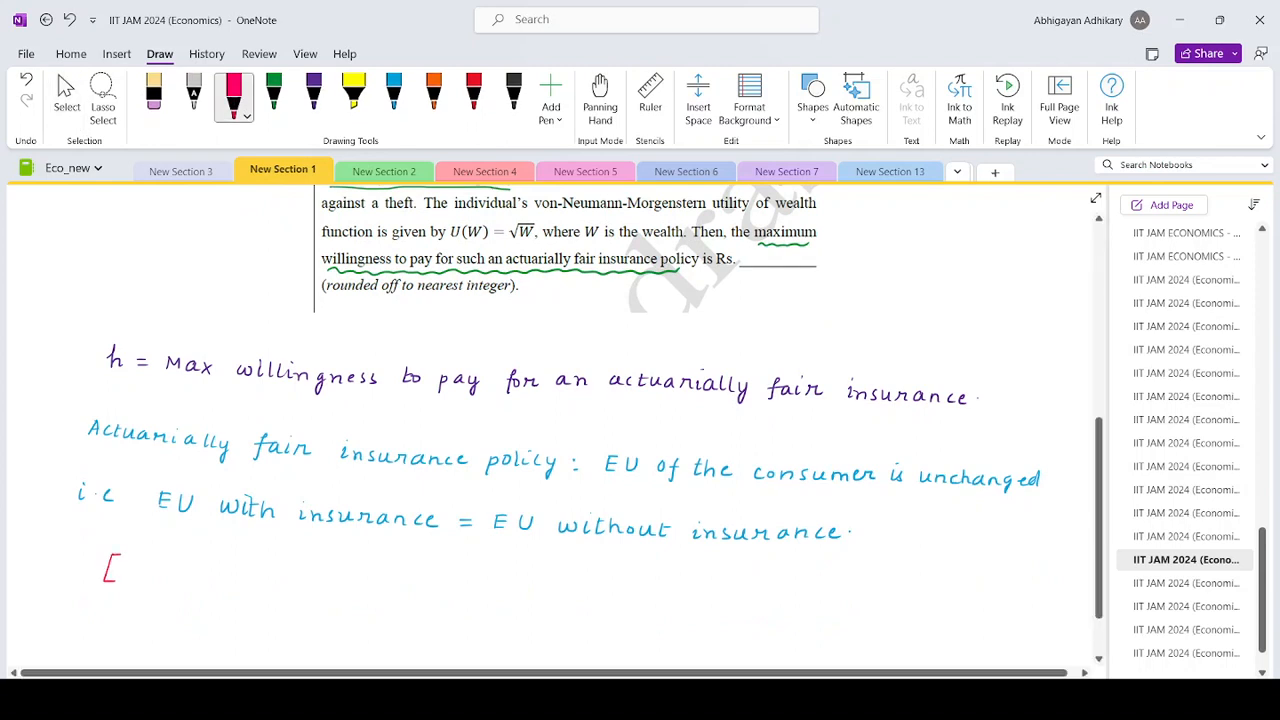
{"action": "type", "text": "Insu"}
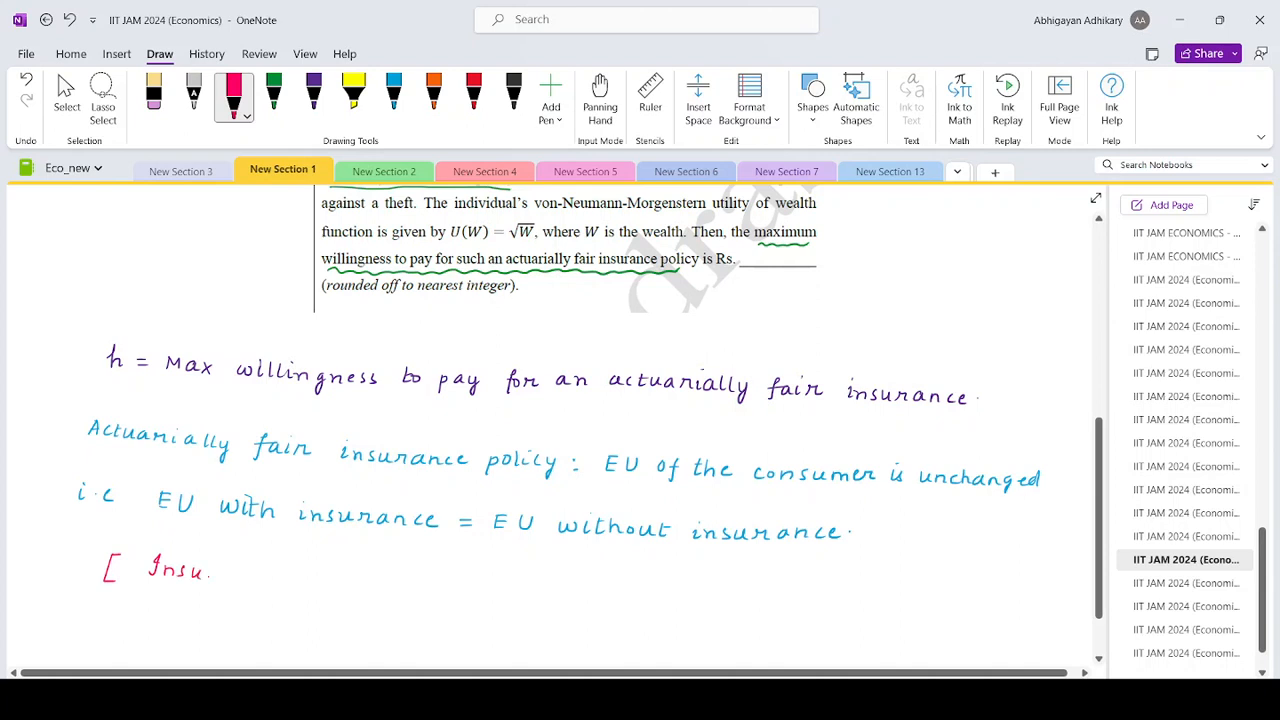
{"action": "left_click_drag", "start_coordinate": [200, 573], "coordinate": [285, 573]}
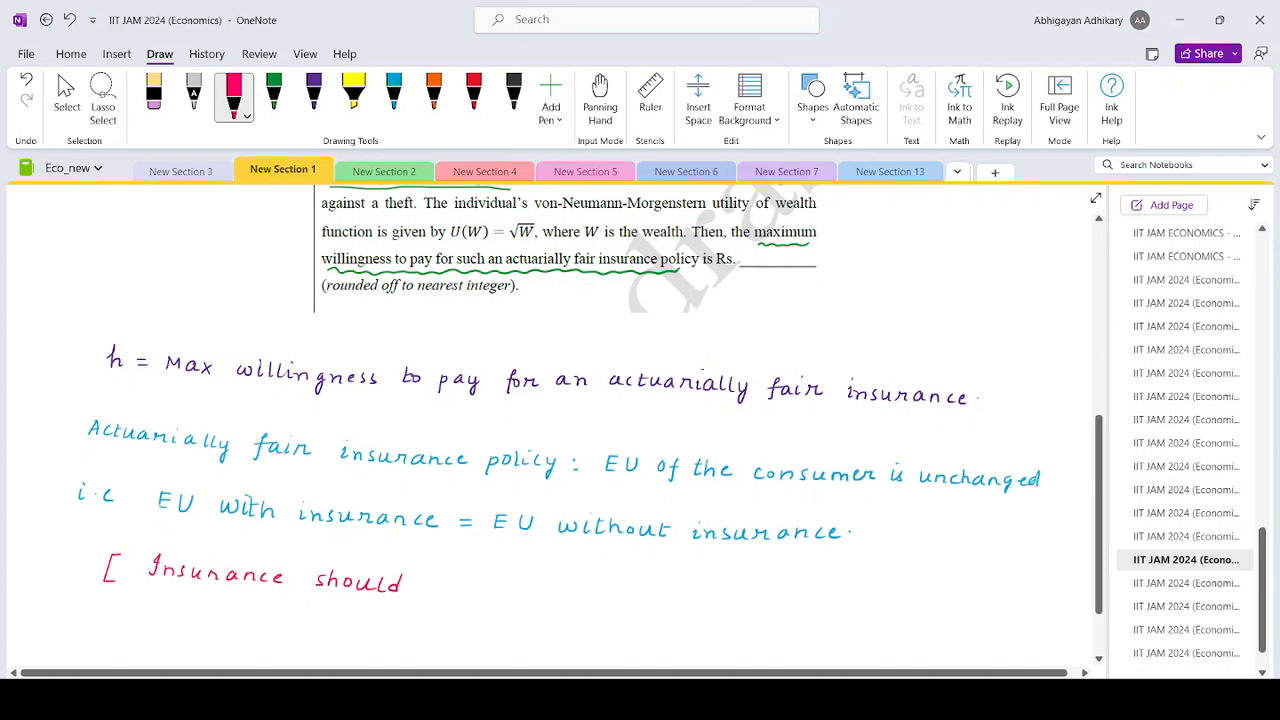
{"action": "left_click_drag", "start_coordinate": [420, 585], "coordinate": [480, 585]}
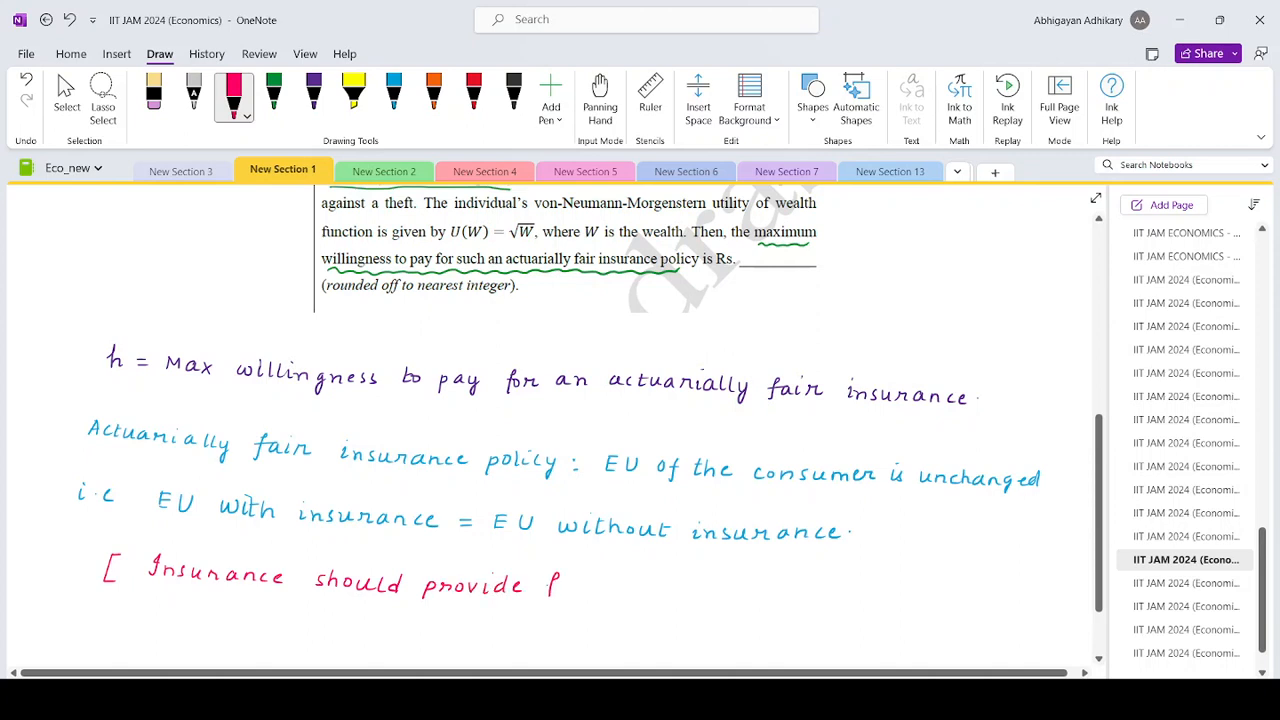
{"action": "left_click_drag", "start_coordinate": [545, 585], "coordinate": [665, 590]}
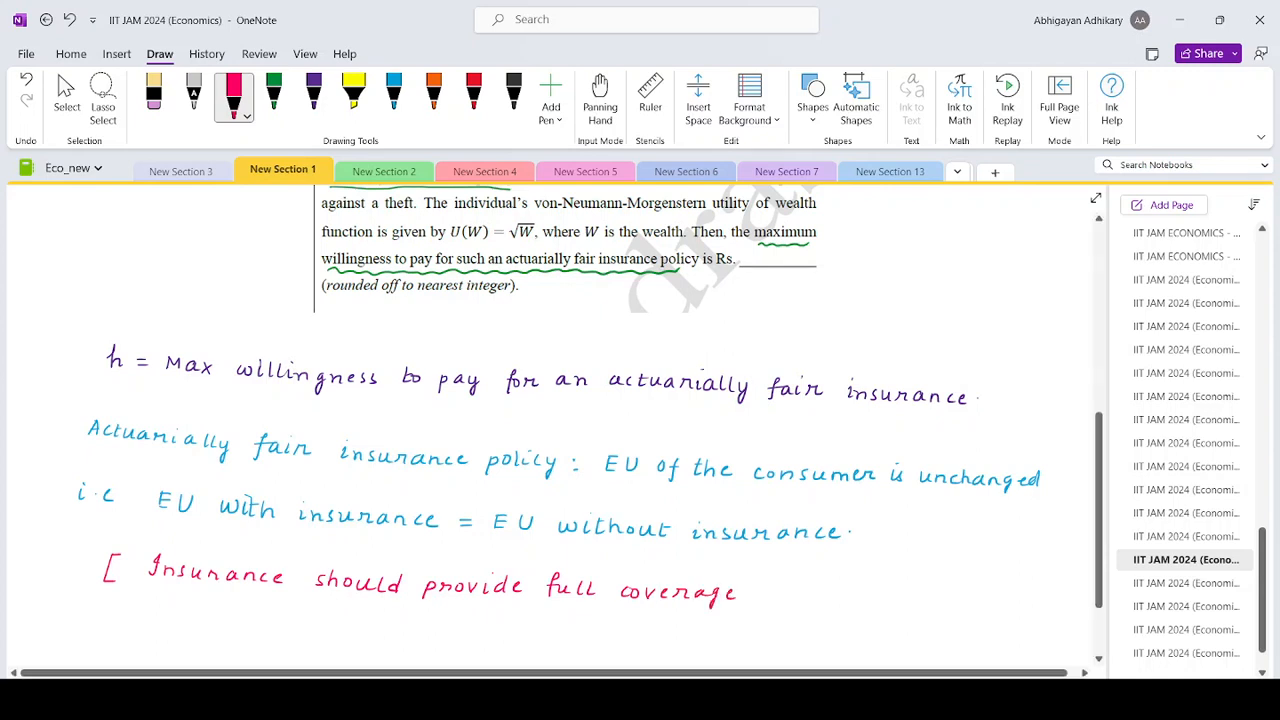
{"action": "left_click_drag", "start_coordinate": [755, 575], "coordinate": [770, 610]}
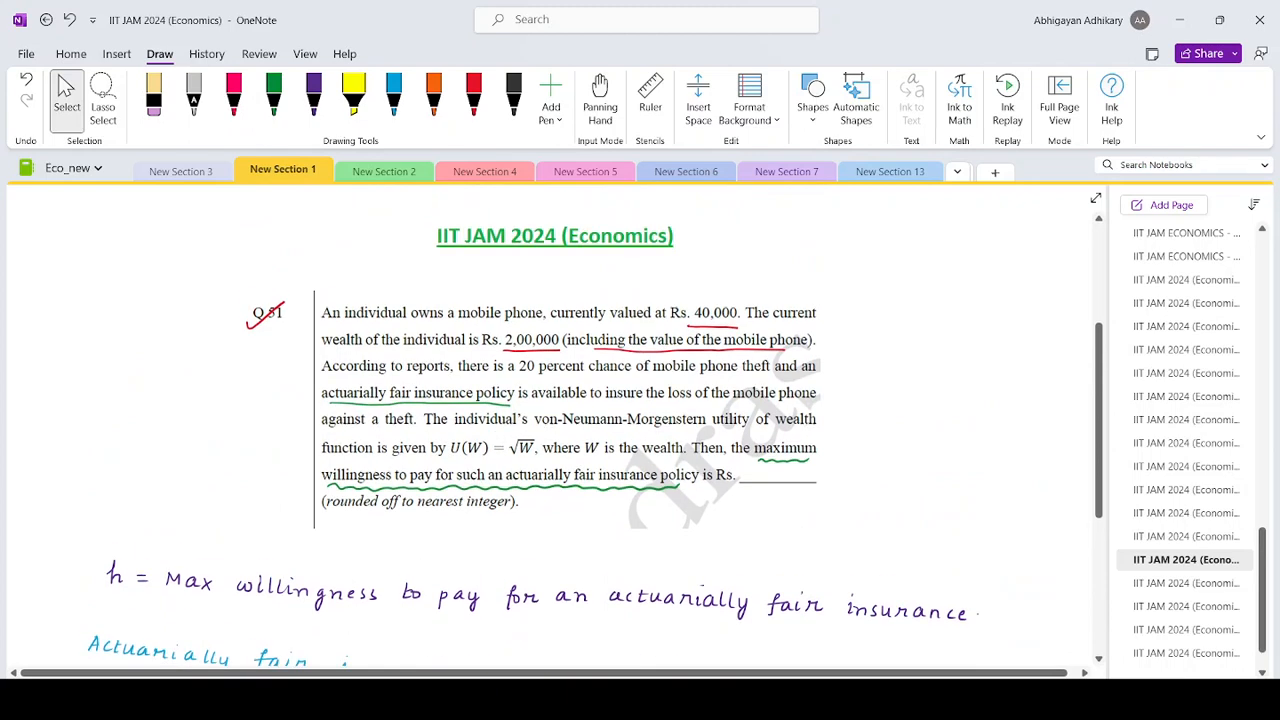
{"action": "scroll", "scroll_direction": "down", "scroll_amount": 3}
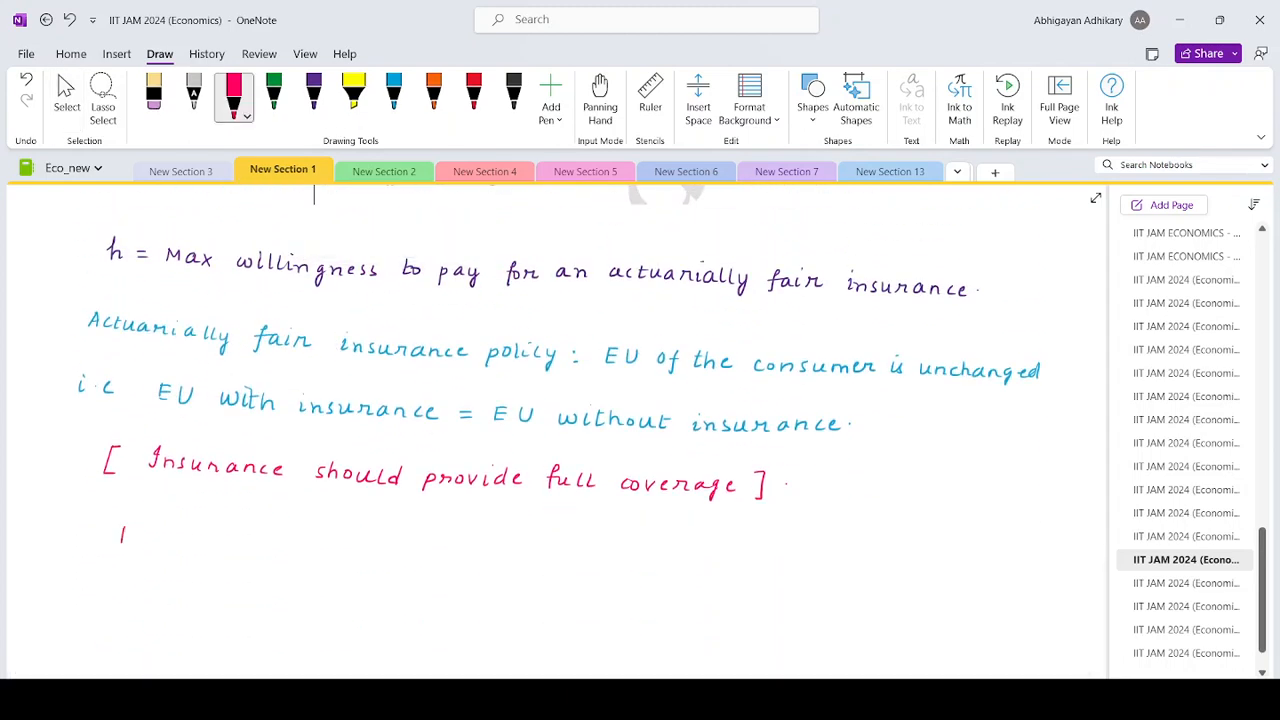
Handwrite 'L = 40,000 = Insurance coverage' in red below the remark
{"action": "type", "text": "L = 40"}
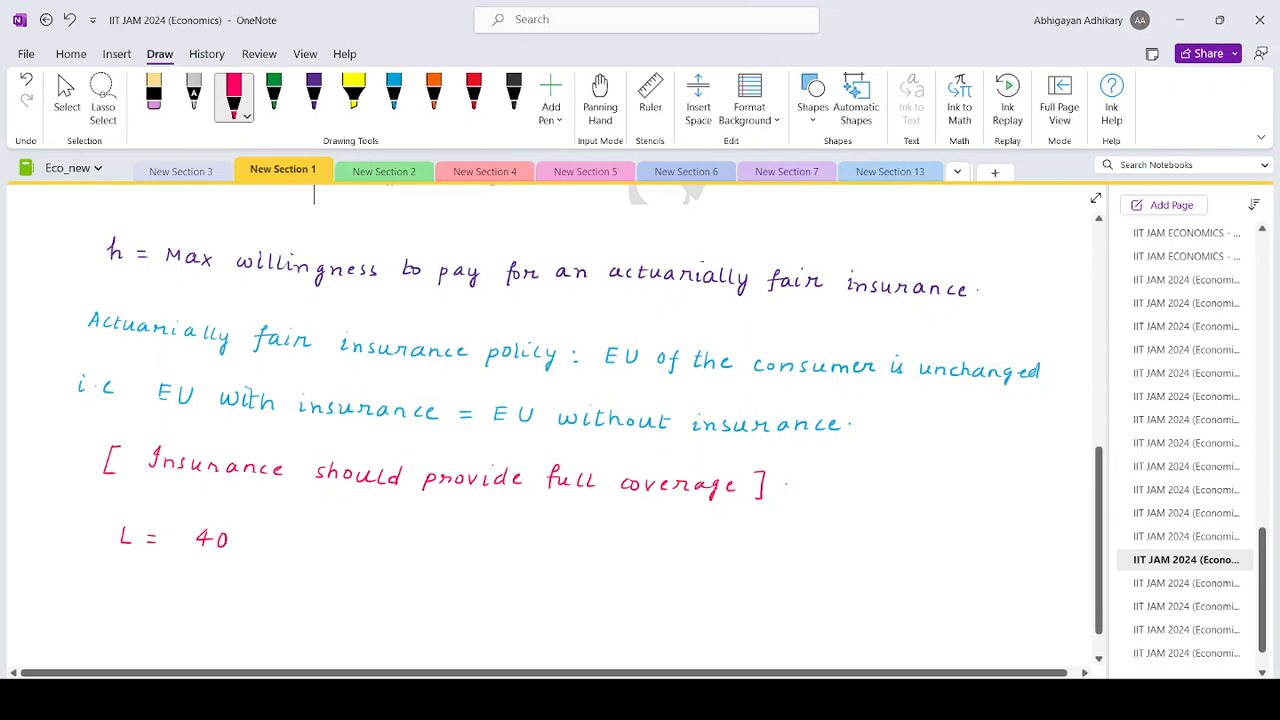
{"action": "type", "text": ",000"}
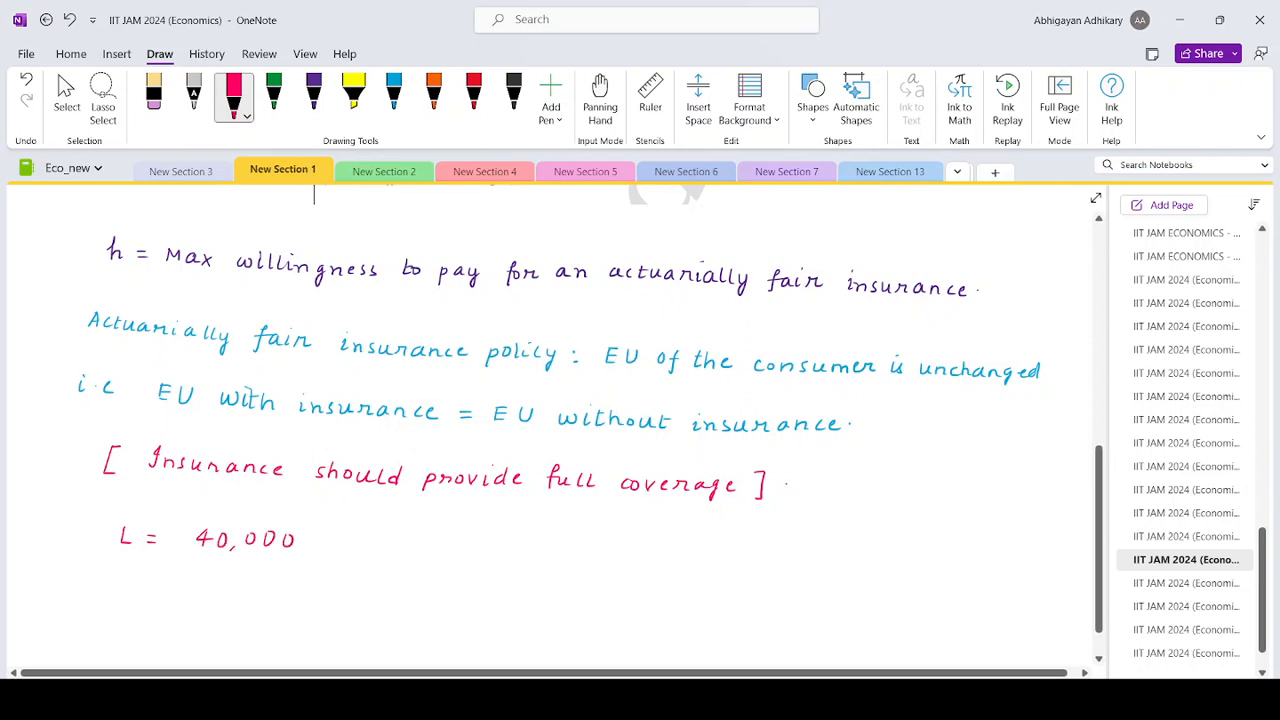
{"action": "left_click_drag", "start_coordinate": [320, 540], "coordinate": [380, 540]}
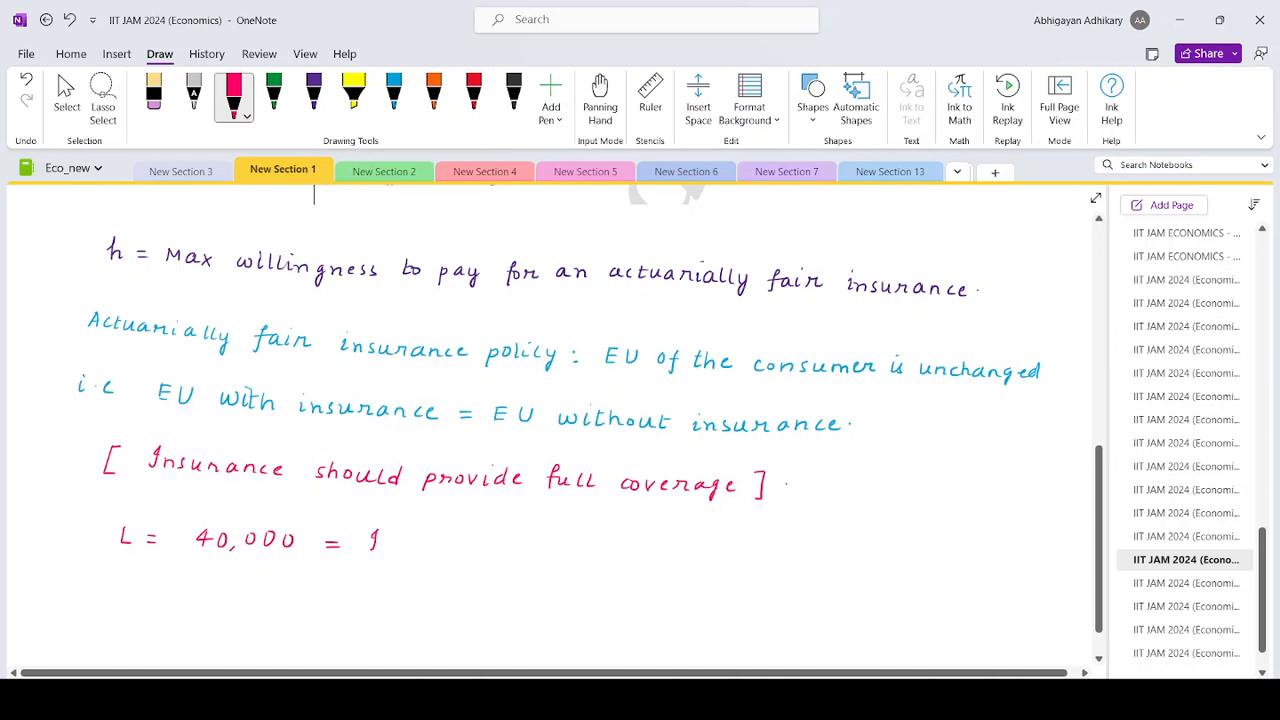
{"action": "left_click_drag", "start_coordinate": [370, 540], "coordinate": [450, 545]}
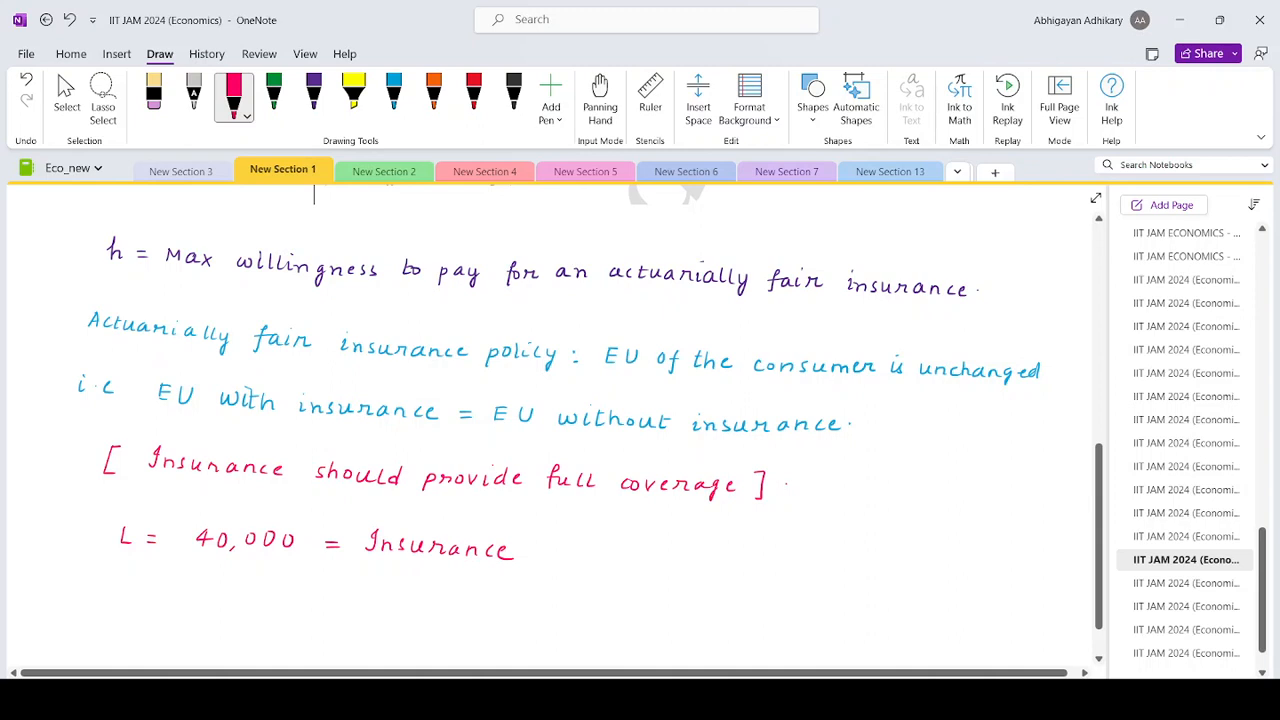
{"action": "left_click_drag", "start_coordinate": [540, 548], "coordinate": [570, 555]}
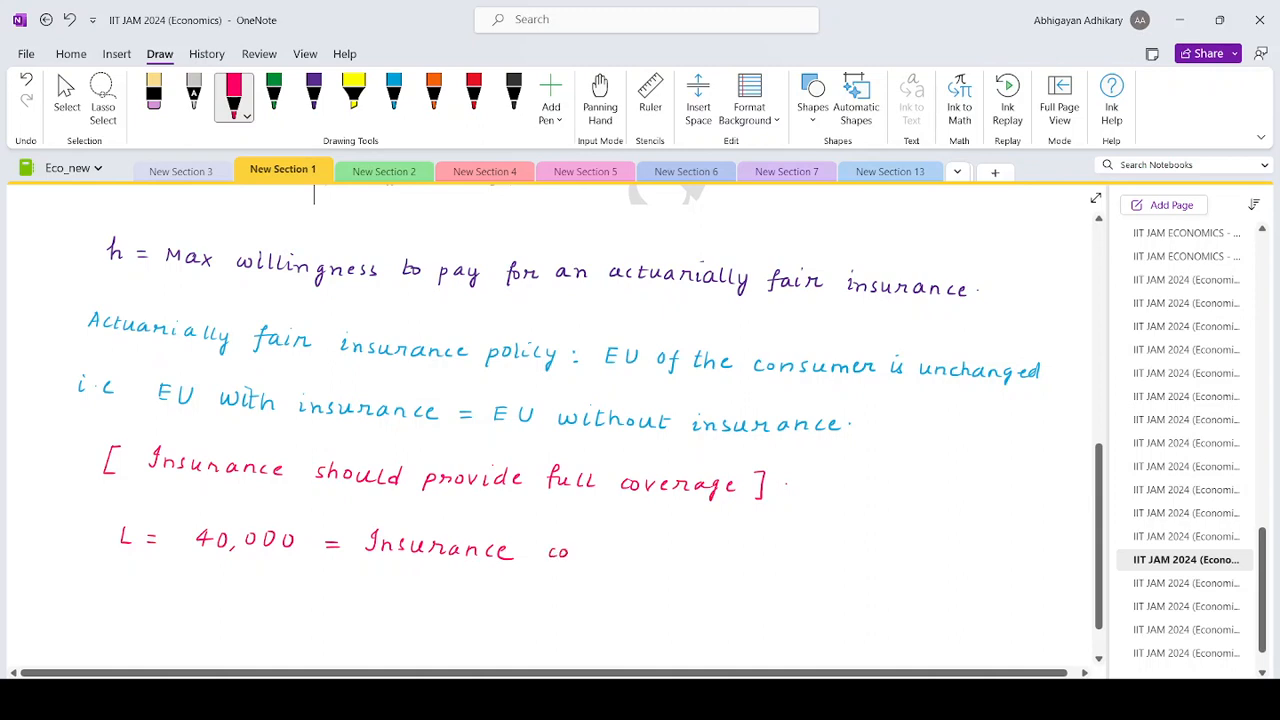
{"action": "left_click_drag", "start_coordinate": [570, 552], "coordinate": [658, 552]}
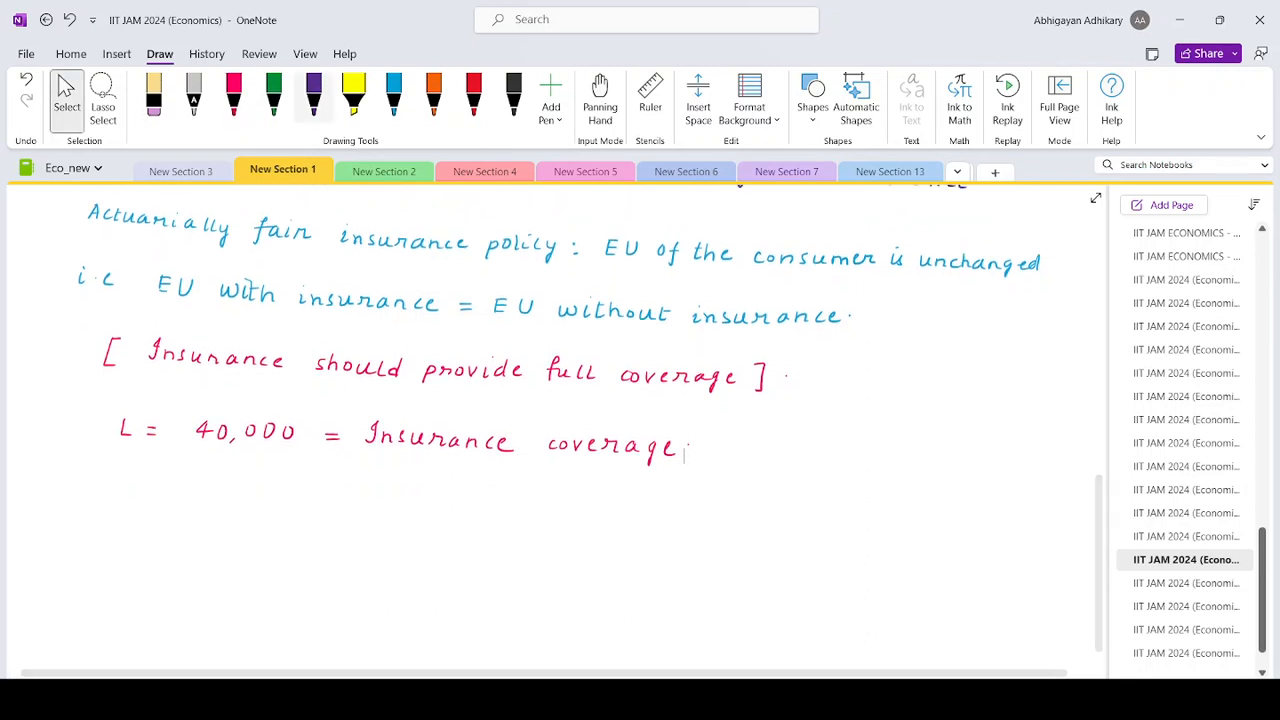
Write the green given values: Prob = 0.2 and L = 40,000
{"action": "left_click", "coordinate": [272, 95]}
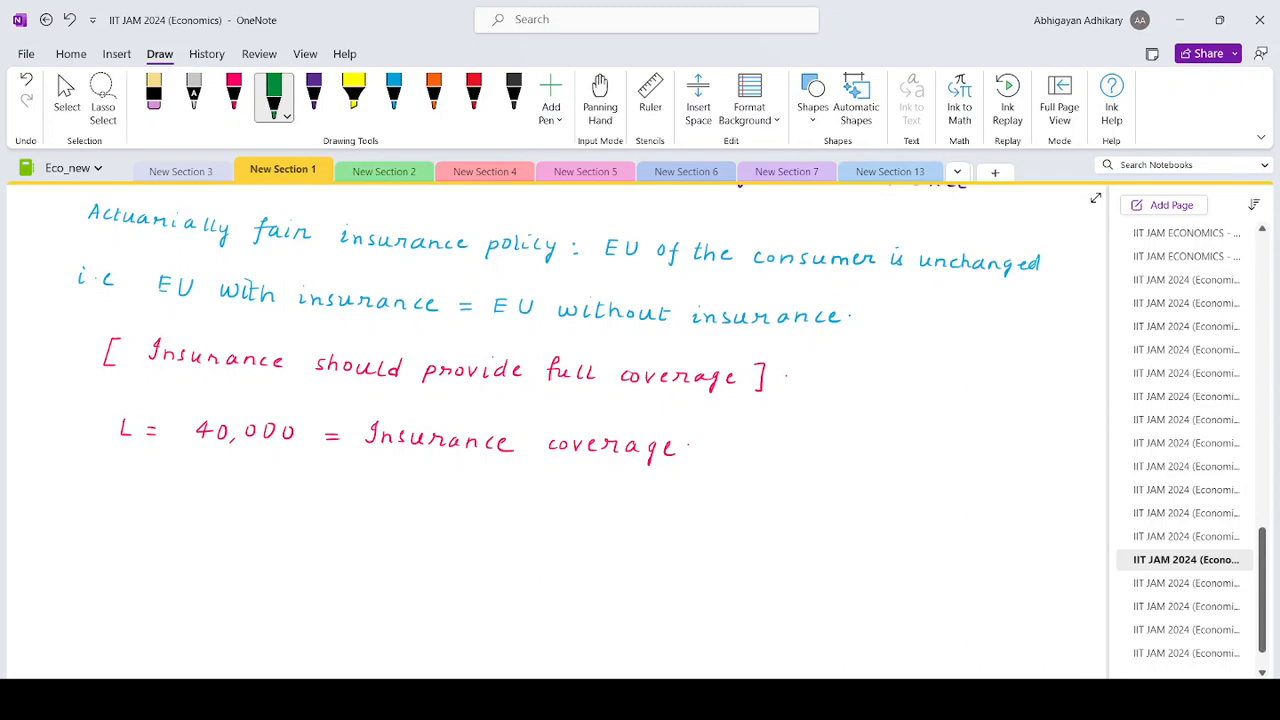
{"action": "left_click_drag", "start_coordinate": [108, 480], "coordinate": [118, 500]}
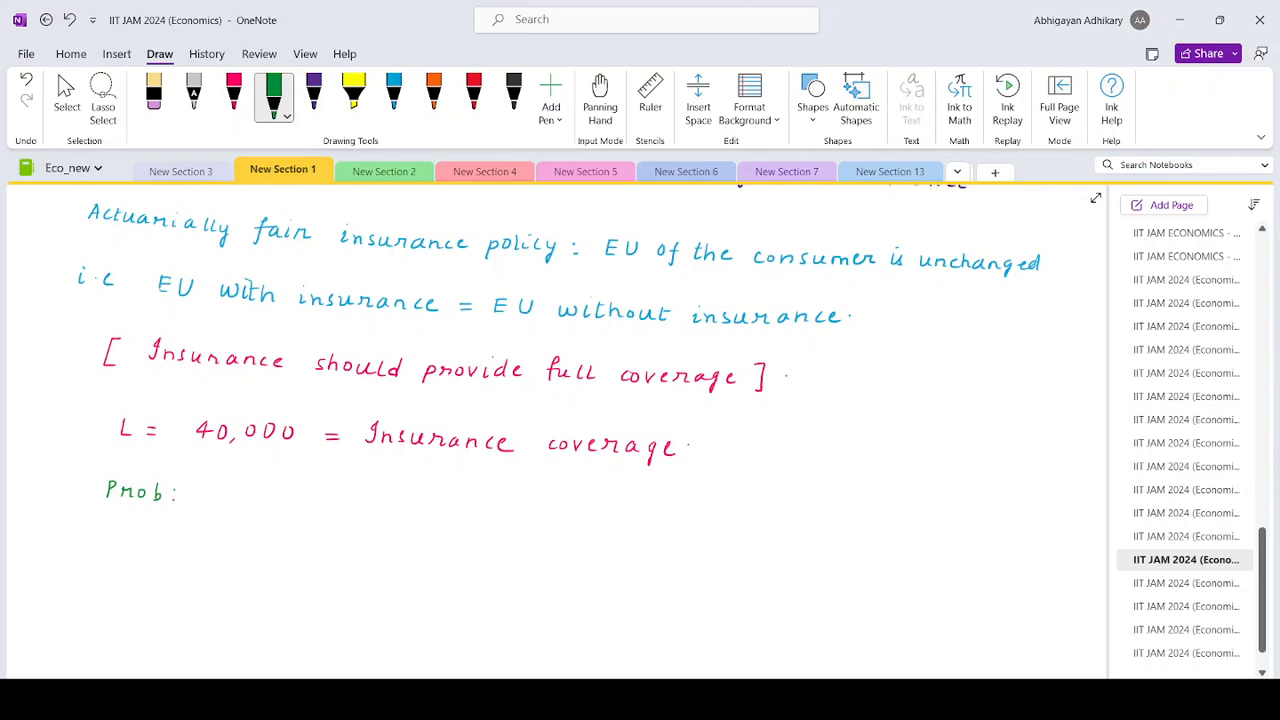
{"action": "type", "text": "= 0."}
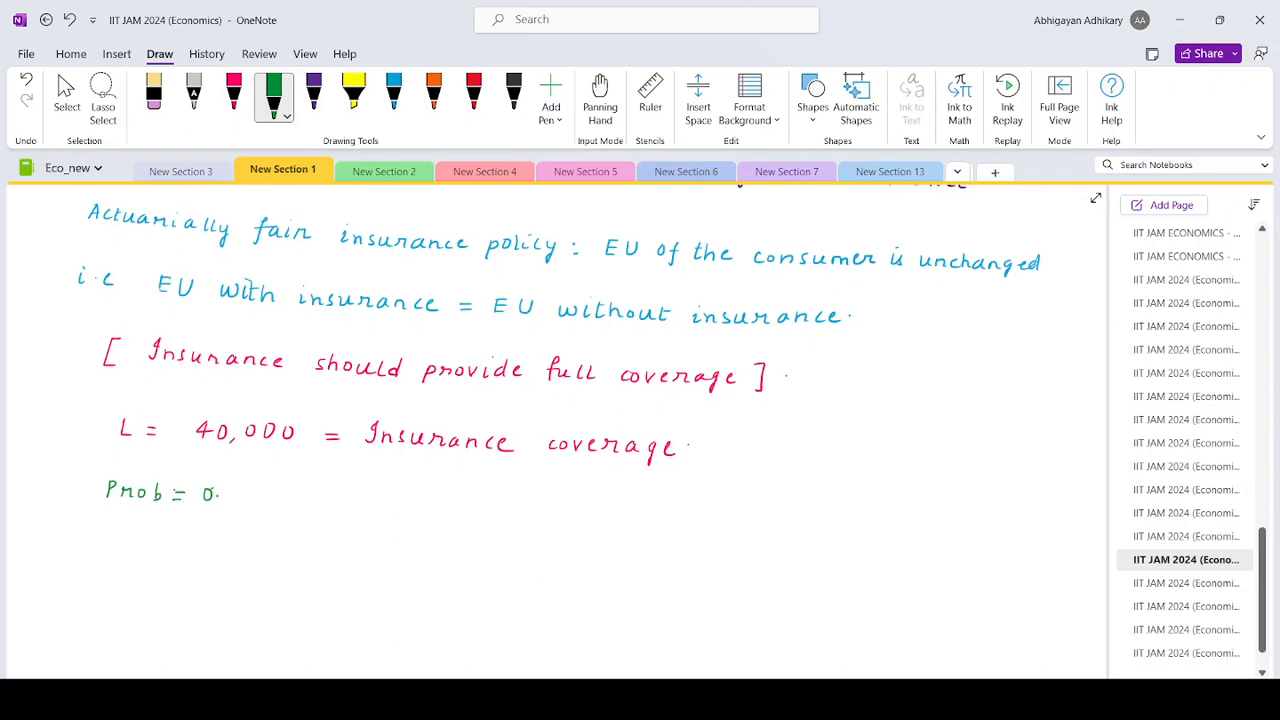
{"action": "type", "text": "2,"}
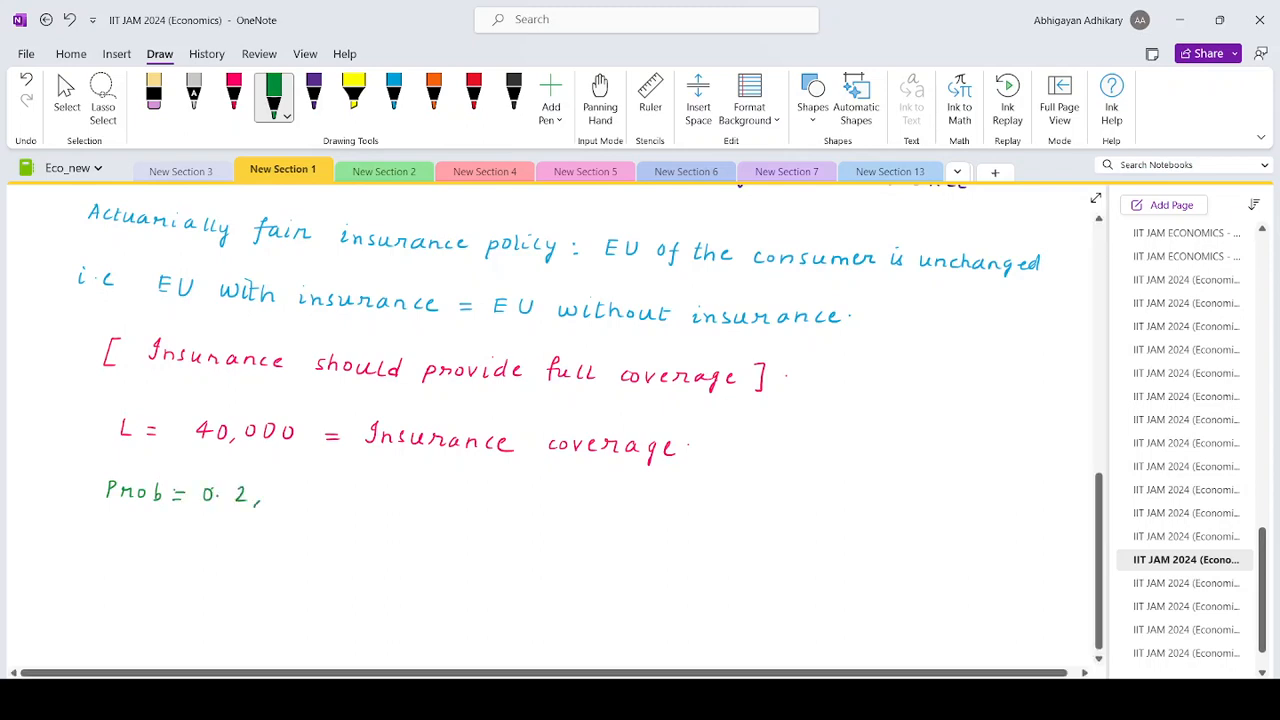
{"action": "left_click_drag", "start_coordinate": [300, 495], "coordinate": [370, 495]}
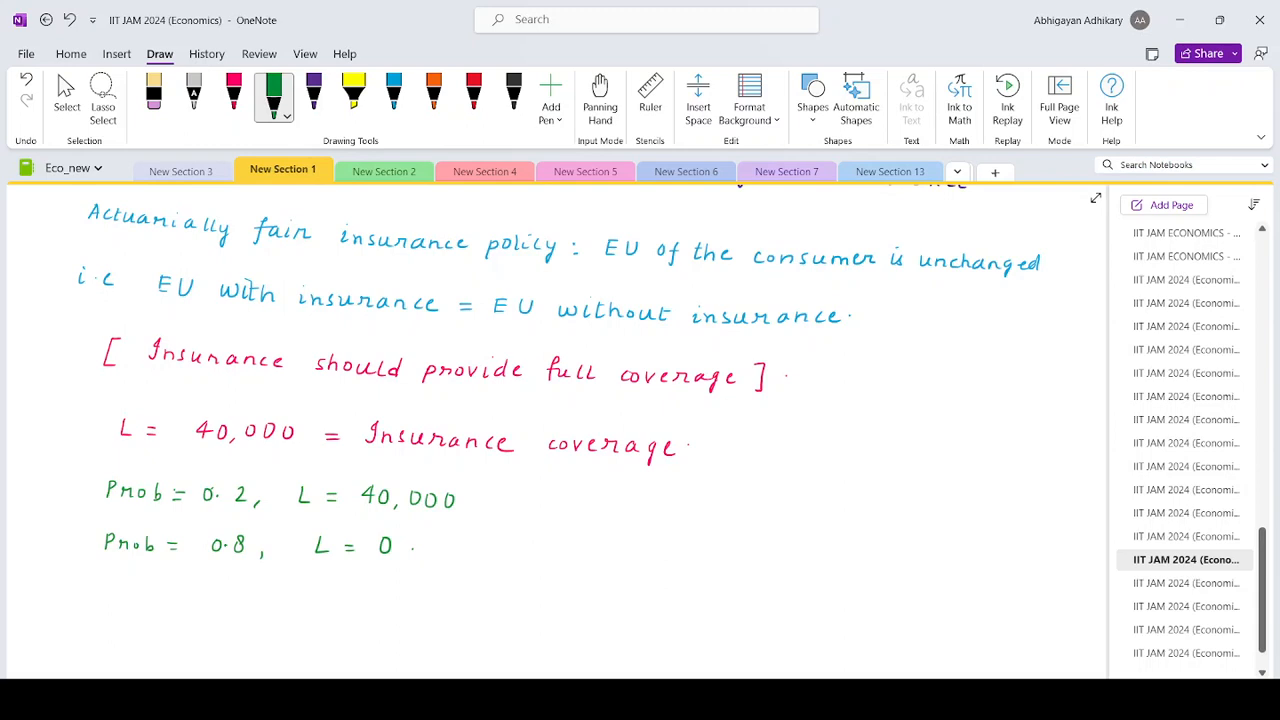
{"action": "scroll", "scroll_direction": "down", "scroll_amount": 3}
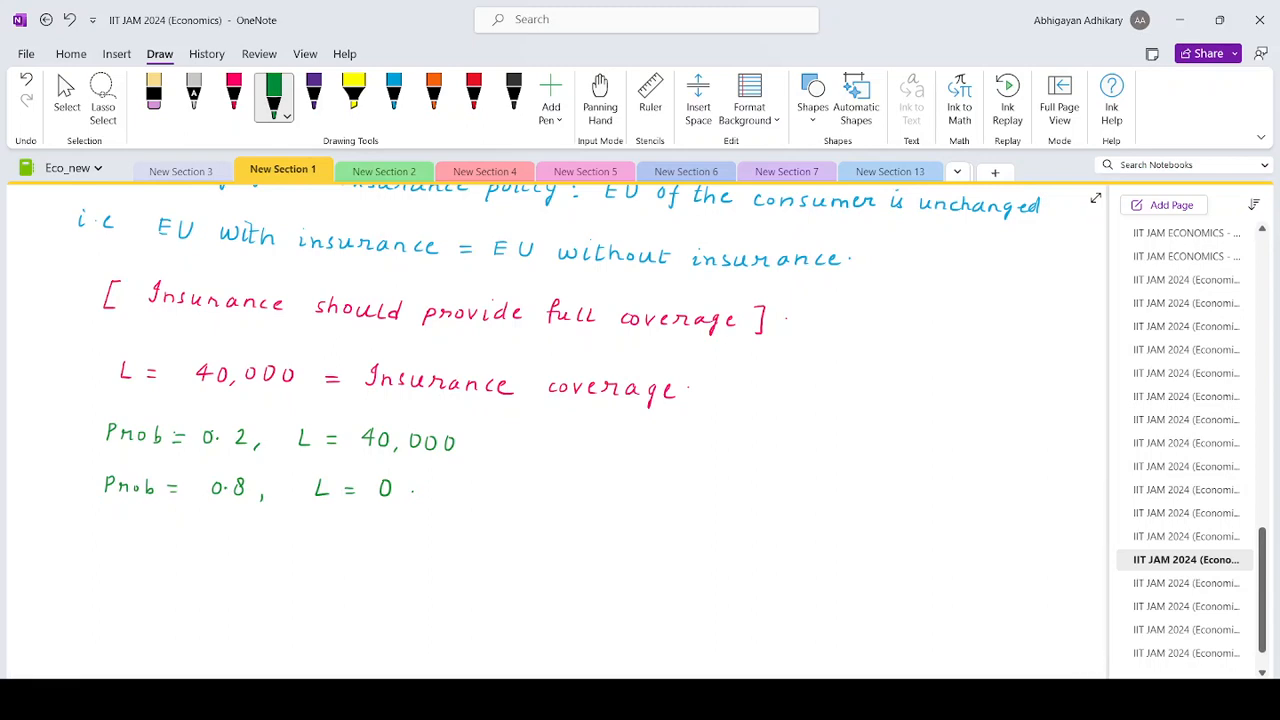
Begin the case 'If the individual did not purchase the insurance: EU = 0.2 U(W...'
{"action": "type", "text": "If t"}
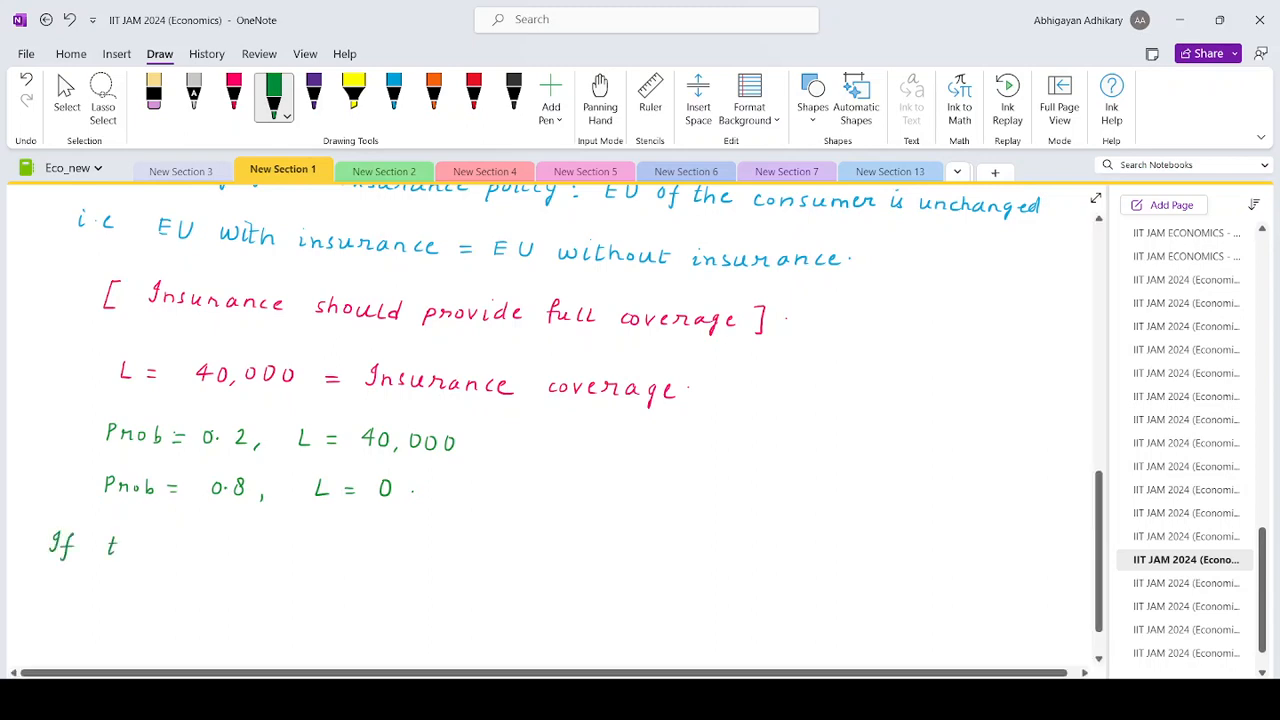
{"action": "type", "text": "the in-"}
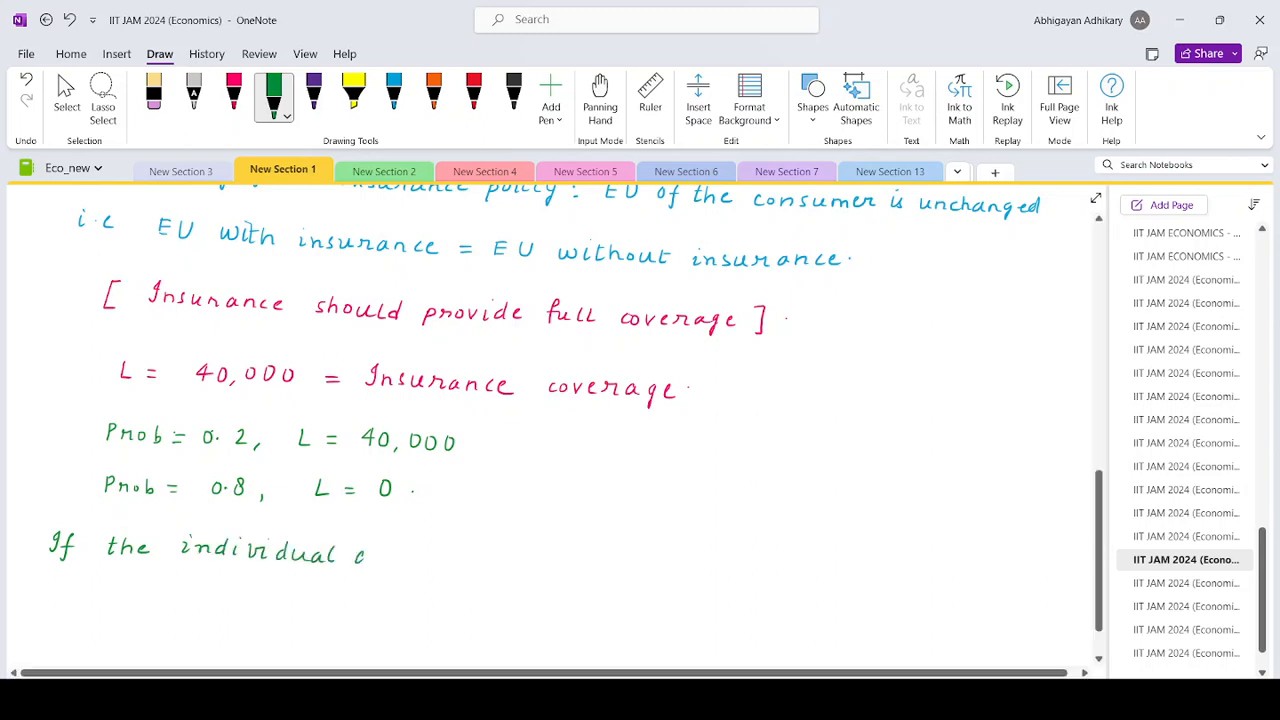
{"action": "type", "text": "did not"}
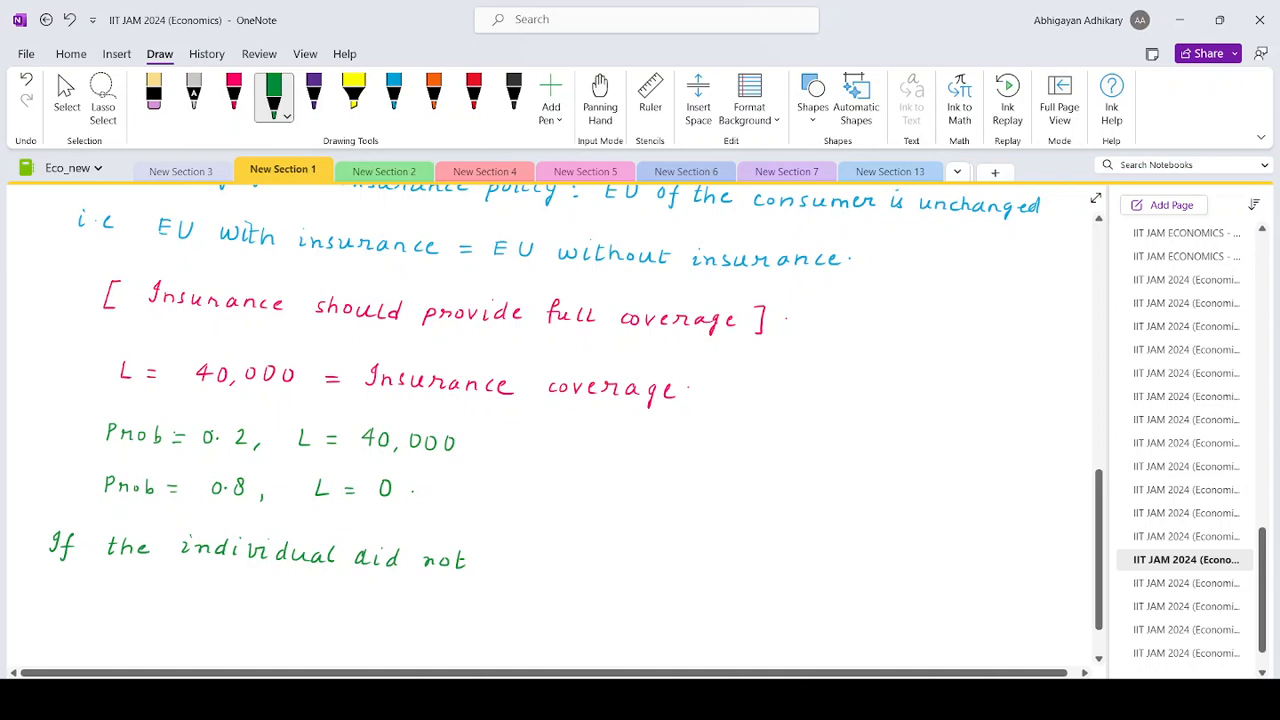
{"action": "left_click_drag", "start_coordinate": [490, 550], "coordinate": [490, 580]}
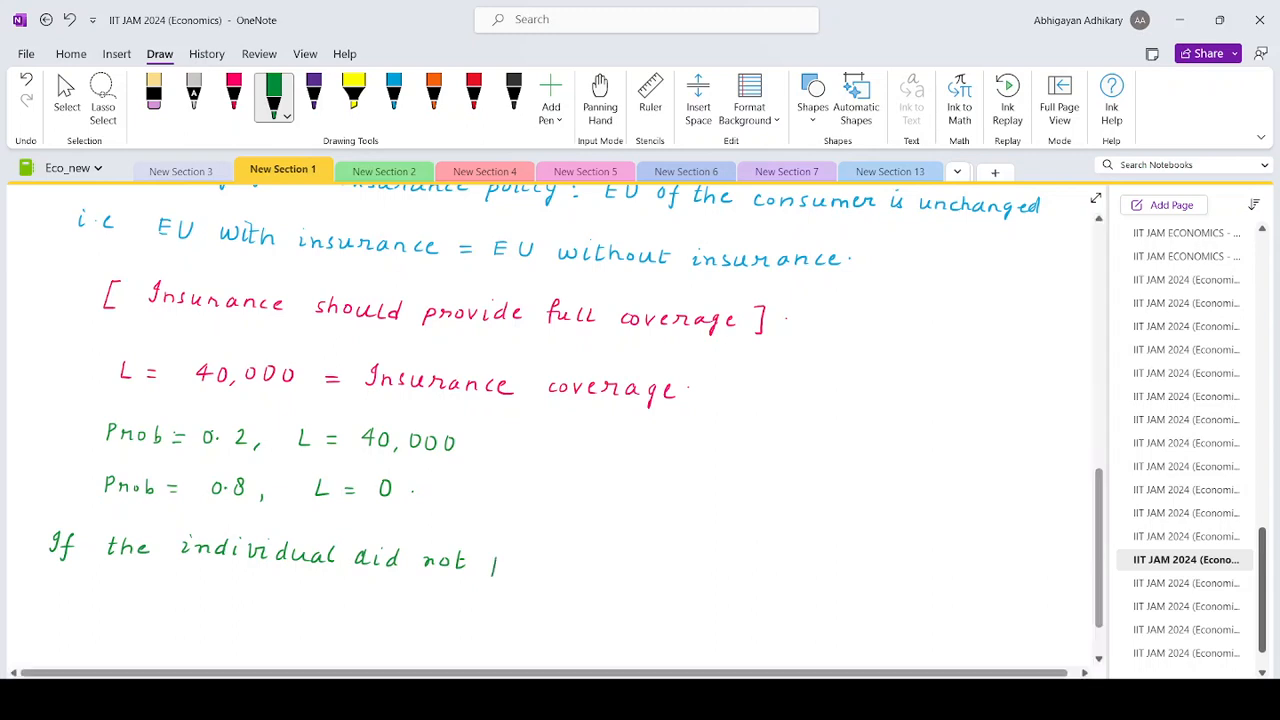
{"action": "left_click_drag", "start_coordinate": [490, 560], "coordinate": [560, 560]}
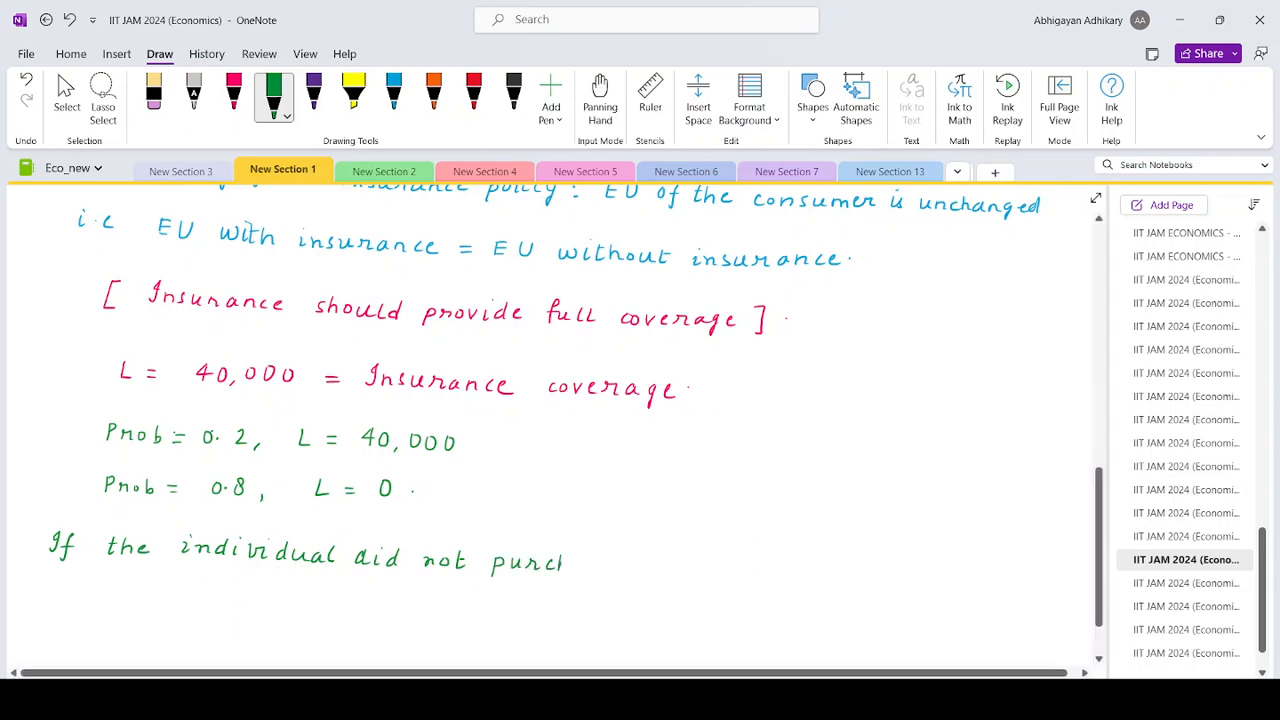
{"action": "left_click_drag", "start_coordinate": [560, 560], "coordinate": [670, 560]}
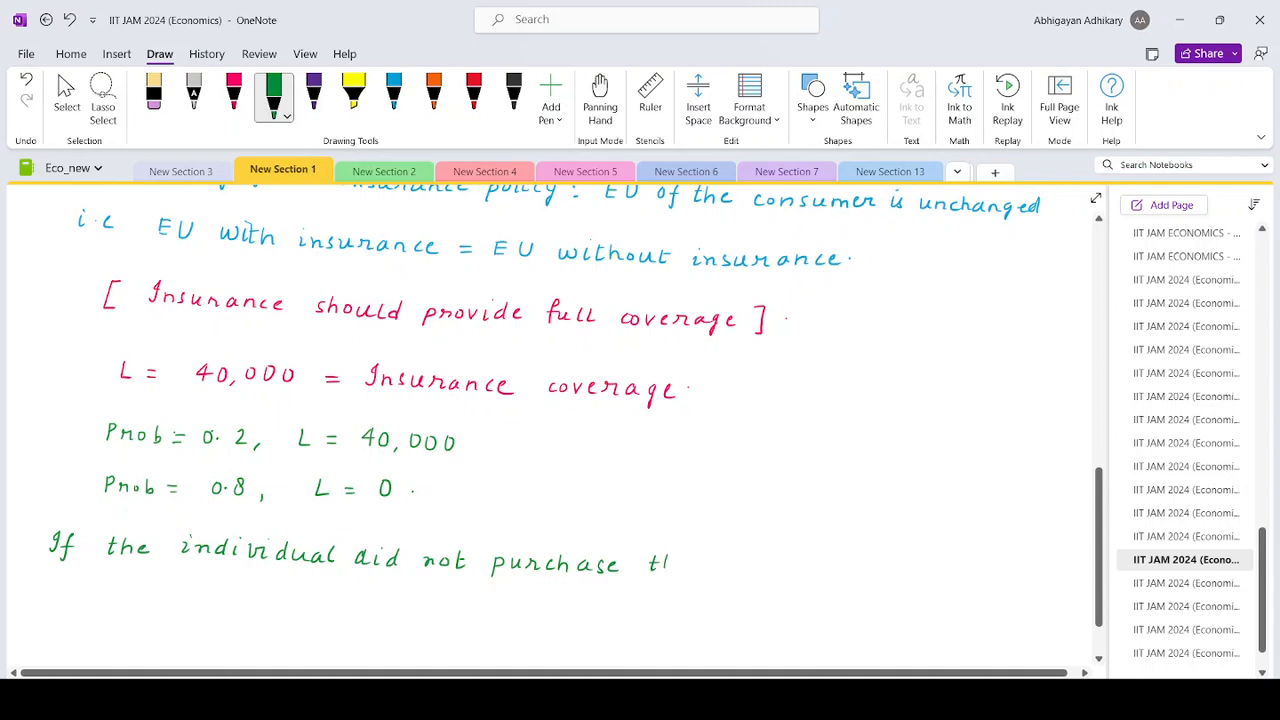
{"action": "type", "text": "the insuran"}
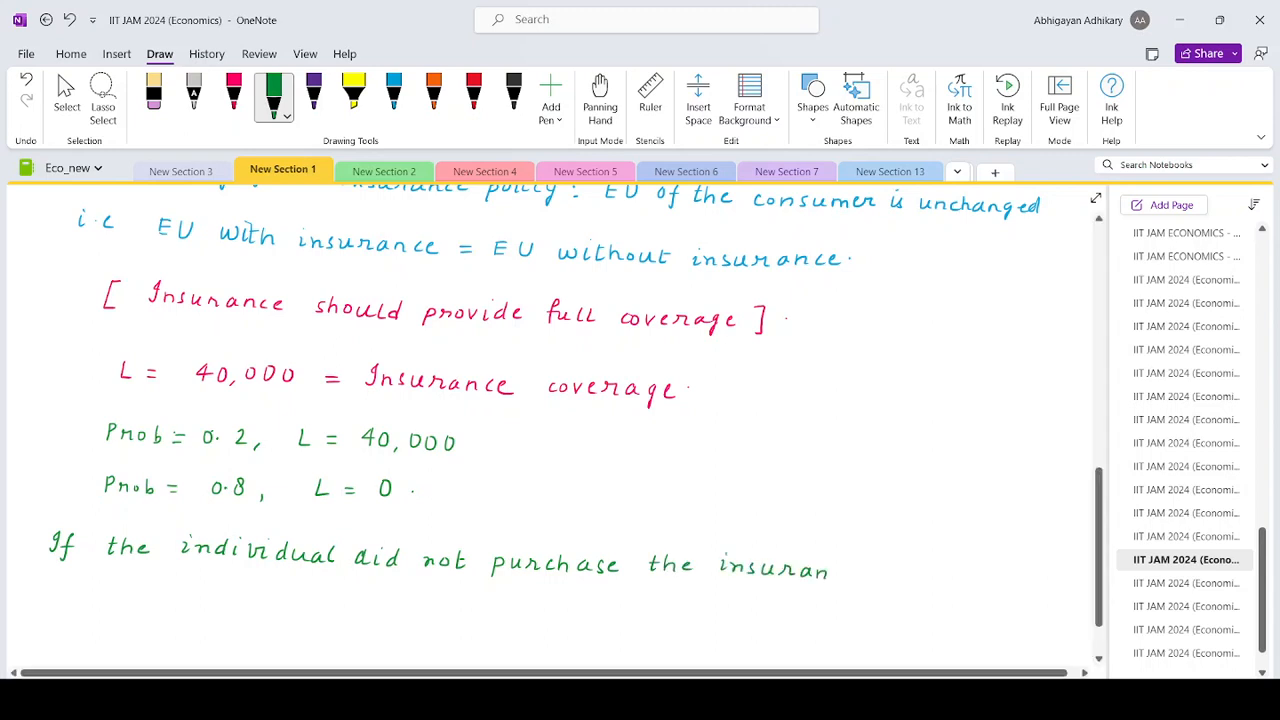
{"action": "type", "text": "ce :"}
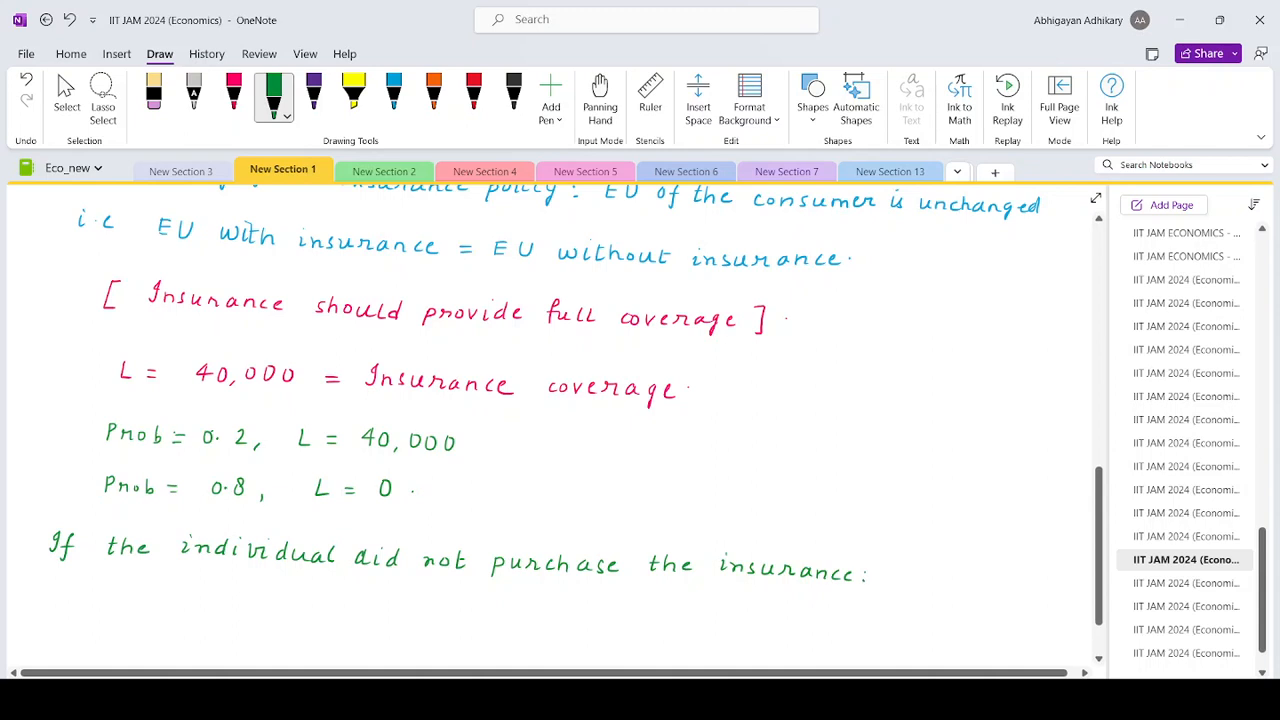
{"action": "type", "text": "EU ="}
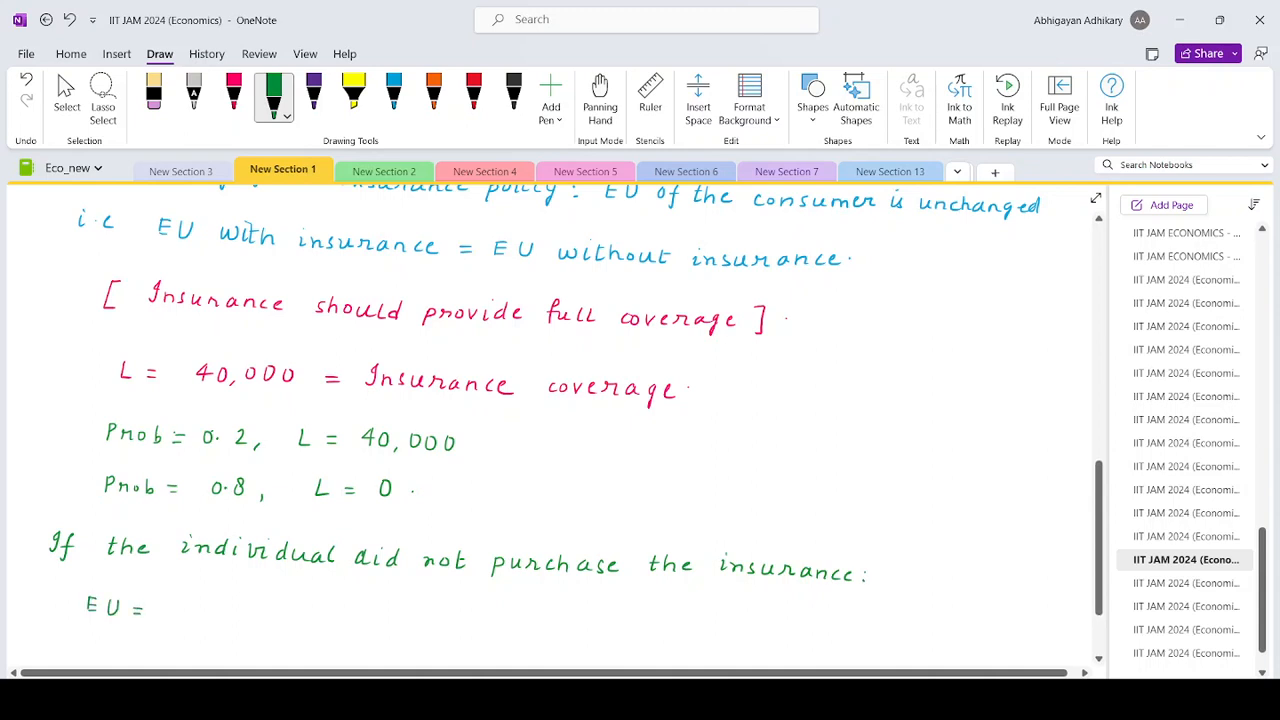
{"action": "type", "text": "0.2"}
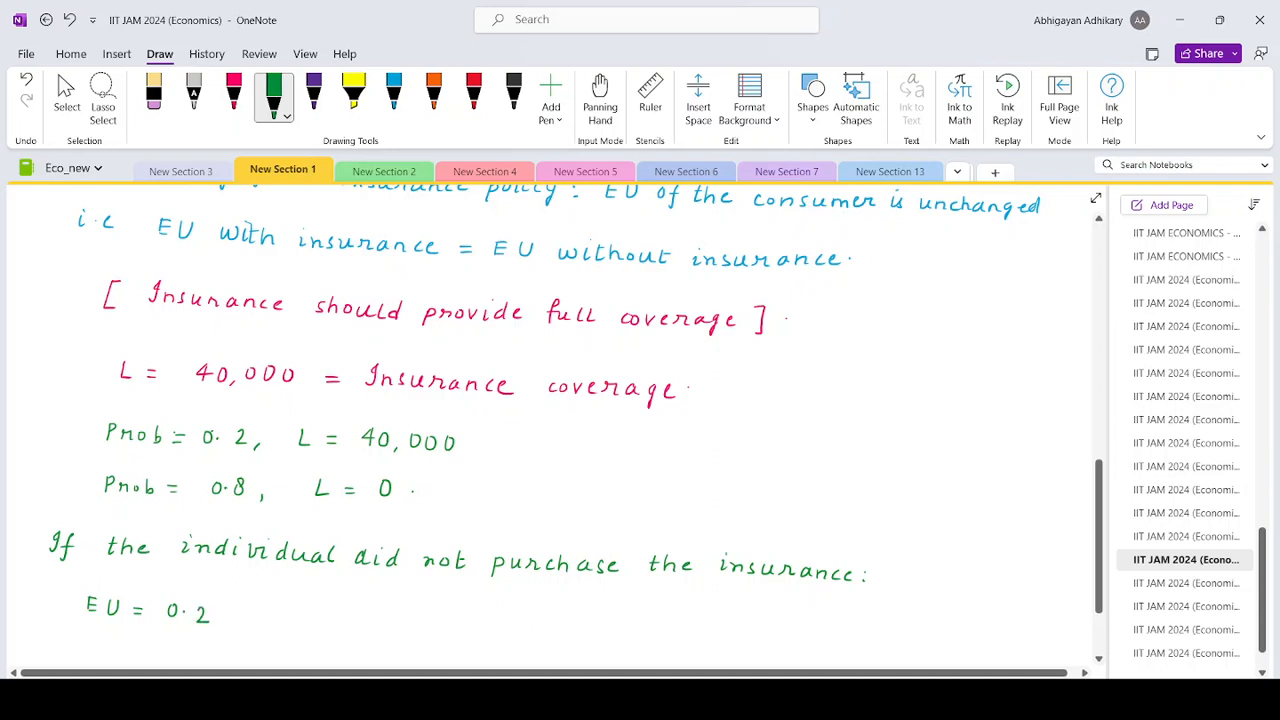
{"action": "left_click_drag", "start_coordinate": [220, 612], "coordinate": [268, 612]}
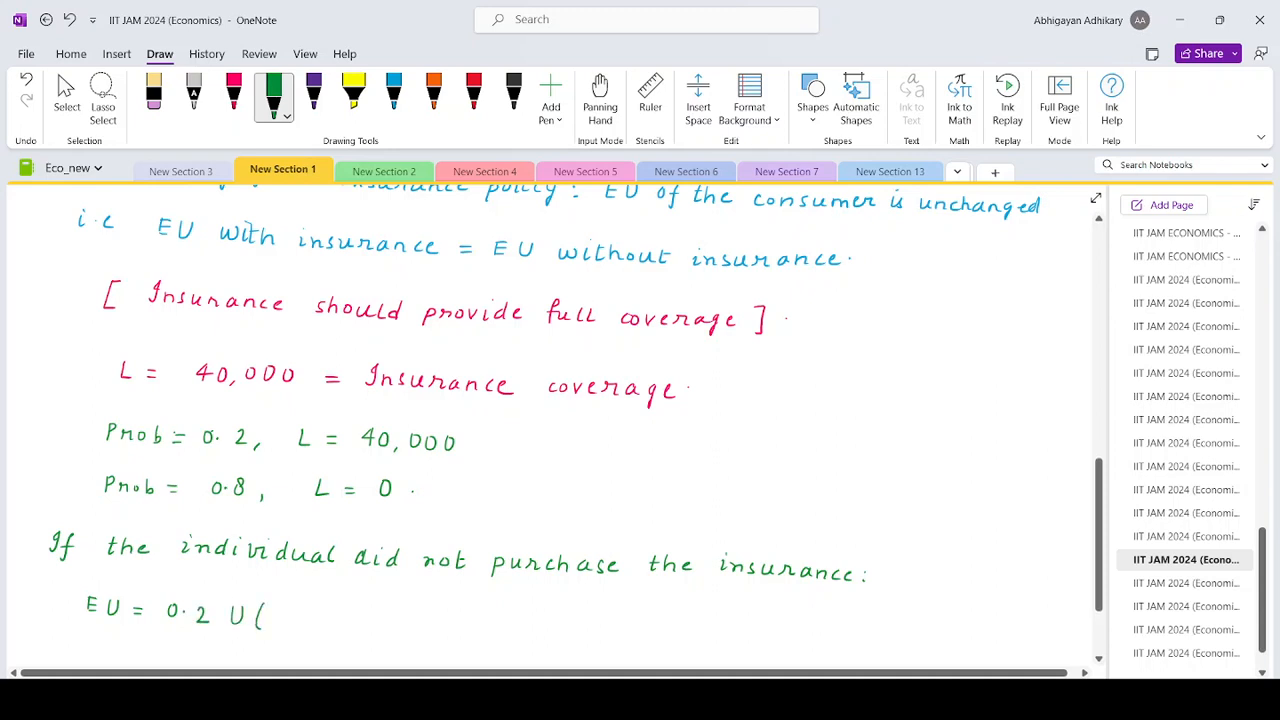
{"action": "scroll", "scroll_direction": "down", "scroll_amount": 3}
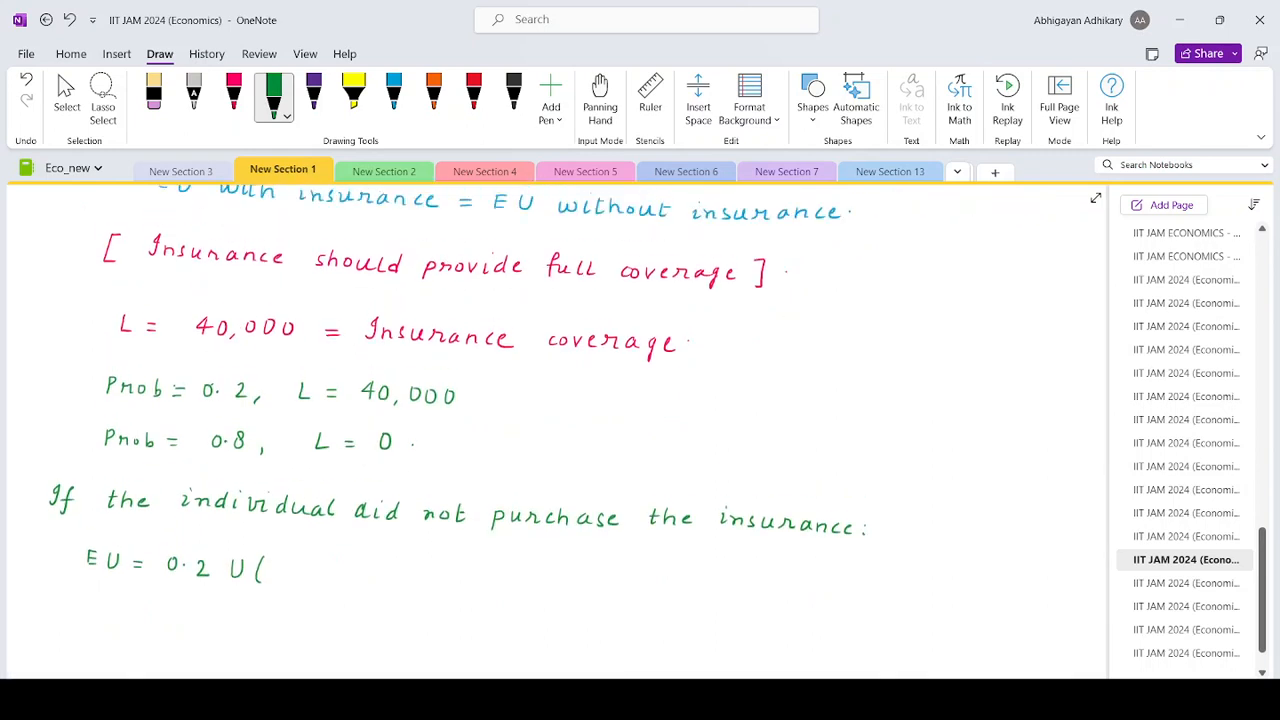
{"action": "type", "text": "W"}
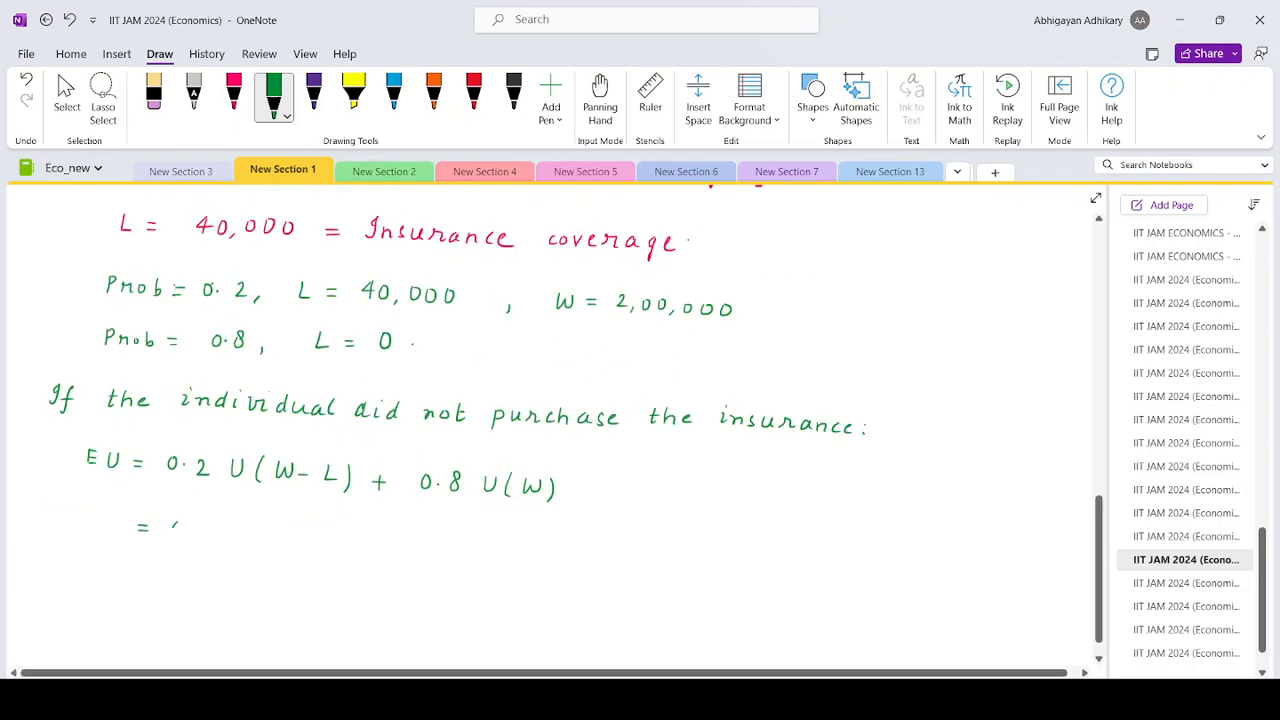
Write U(W) = √W, EU = 0.2√1,60,000 + 0.8√2,00,000 labelled (i), and underline 'did not purchase'
{"action": "type", "text": "0.2"}
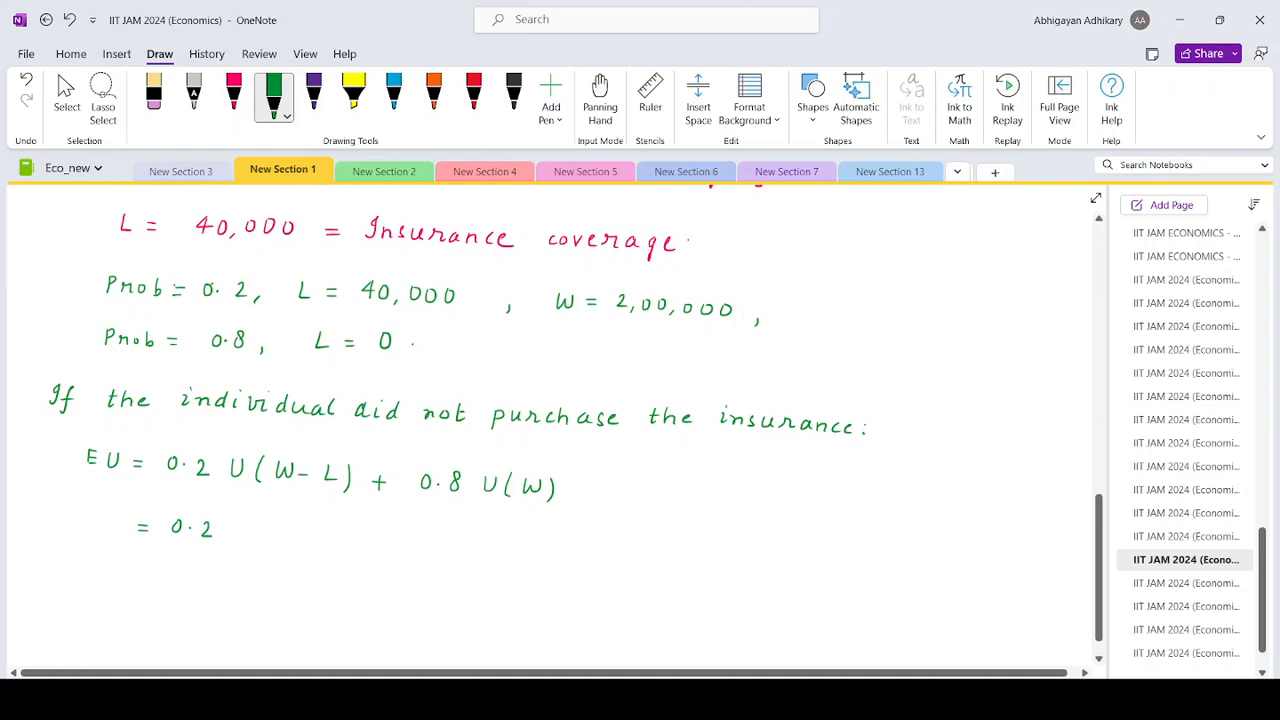
{"action": "type", "text": "U(W) = √W ."}
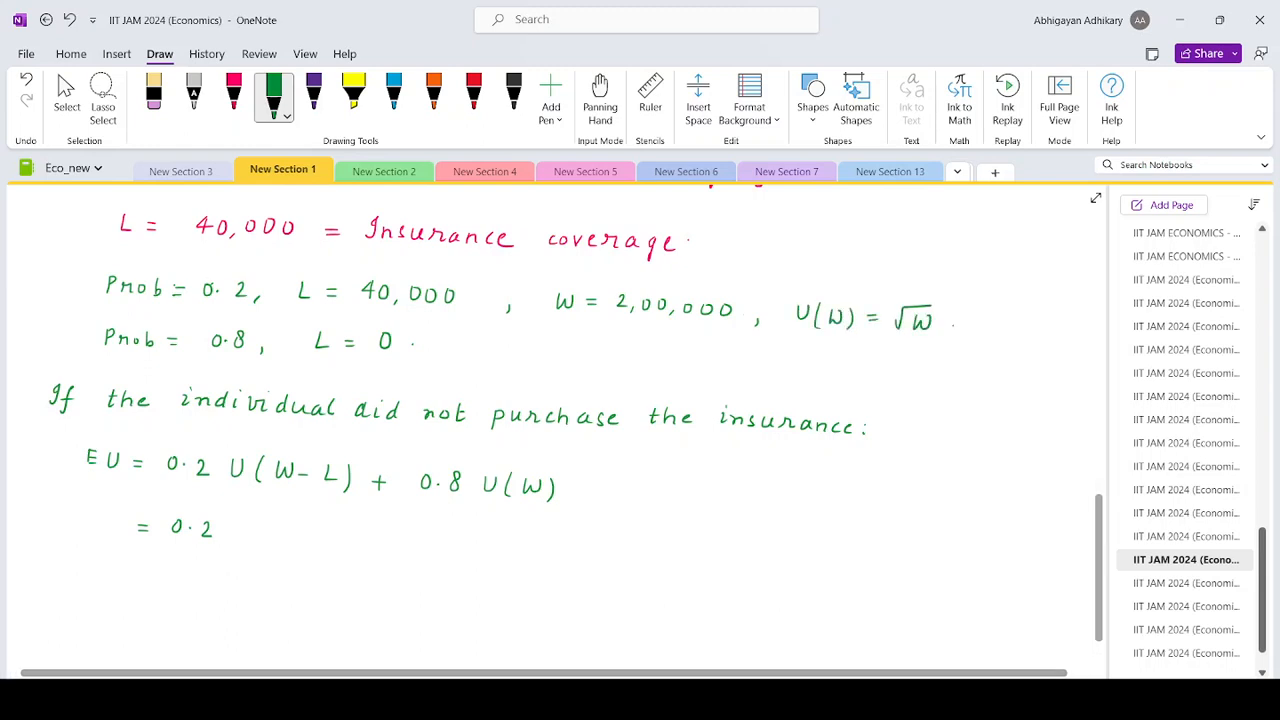
{"action": "left_click_drag", "start_coordinate": [230, 545], "coordinate": [355, 510]}
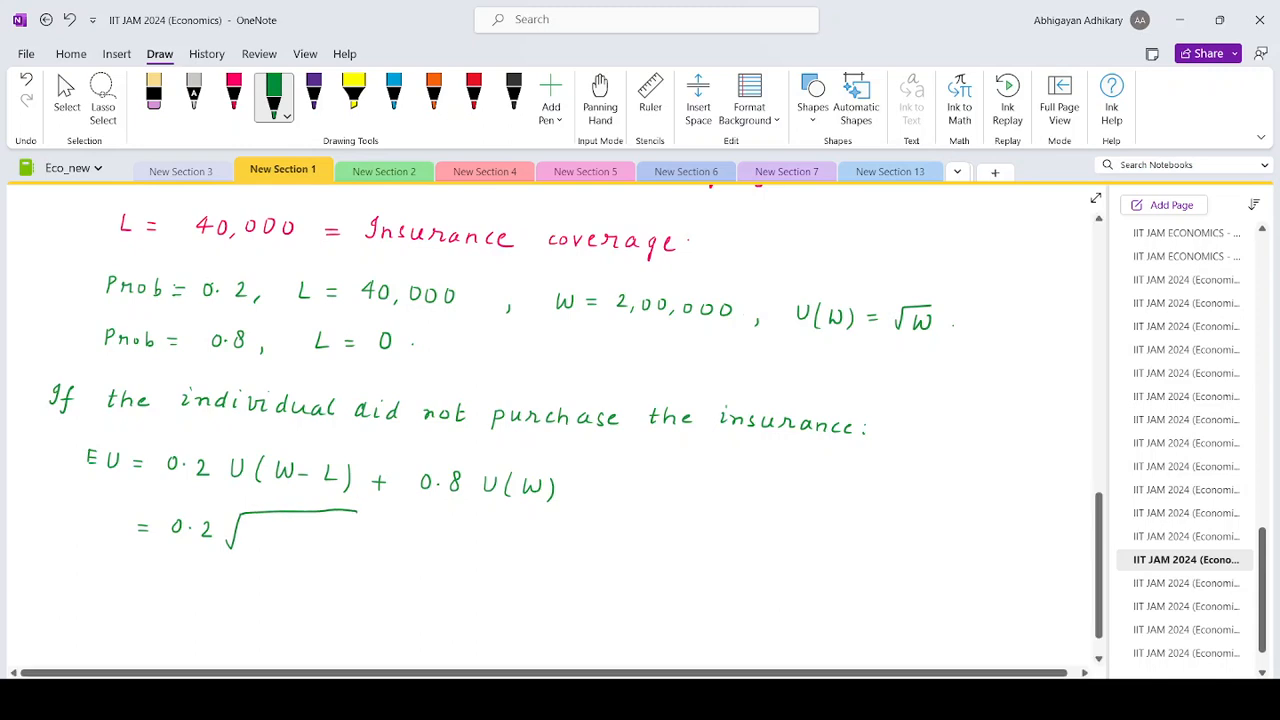
{"action": "type", "text": "1,60,000 + 0.8"}
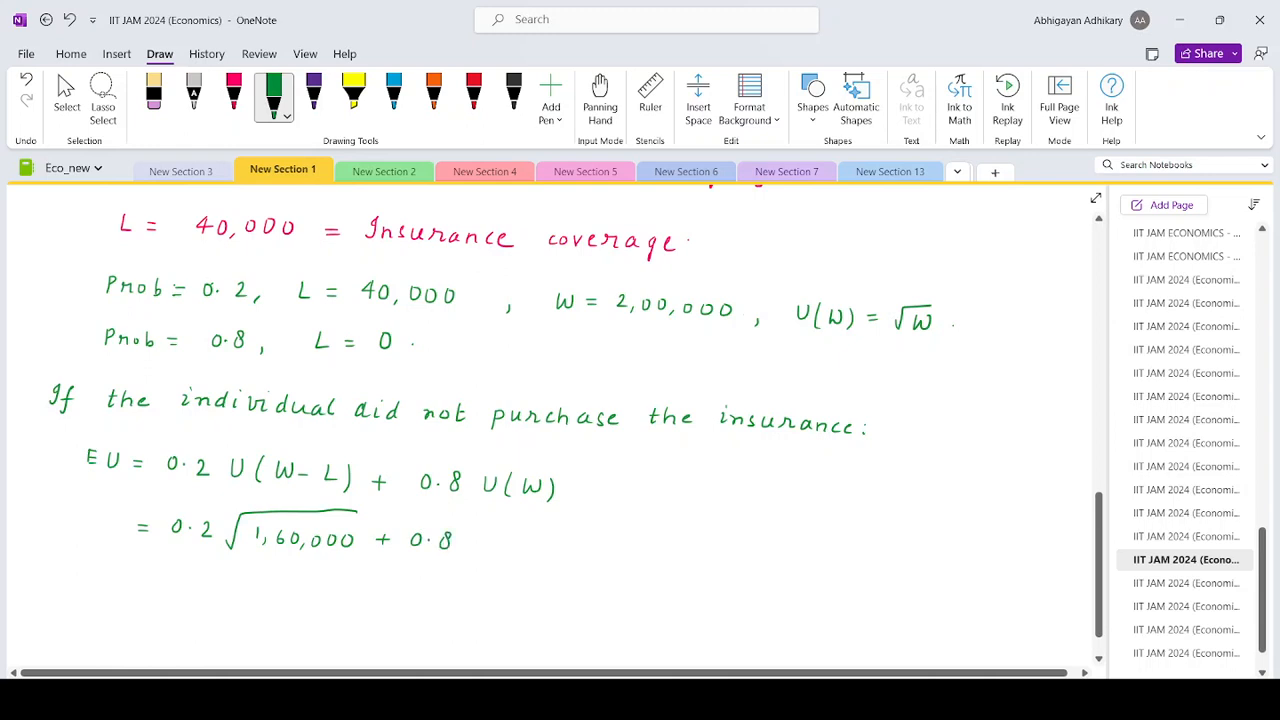
{"action": "left_click_drag", "start_coordinate": [455, 555], "coordinate": [615, 525]}
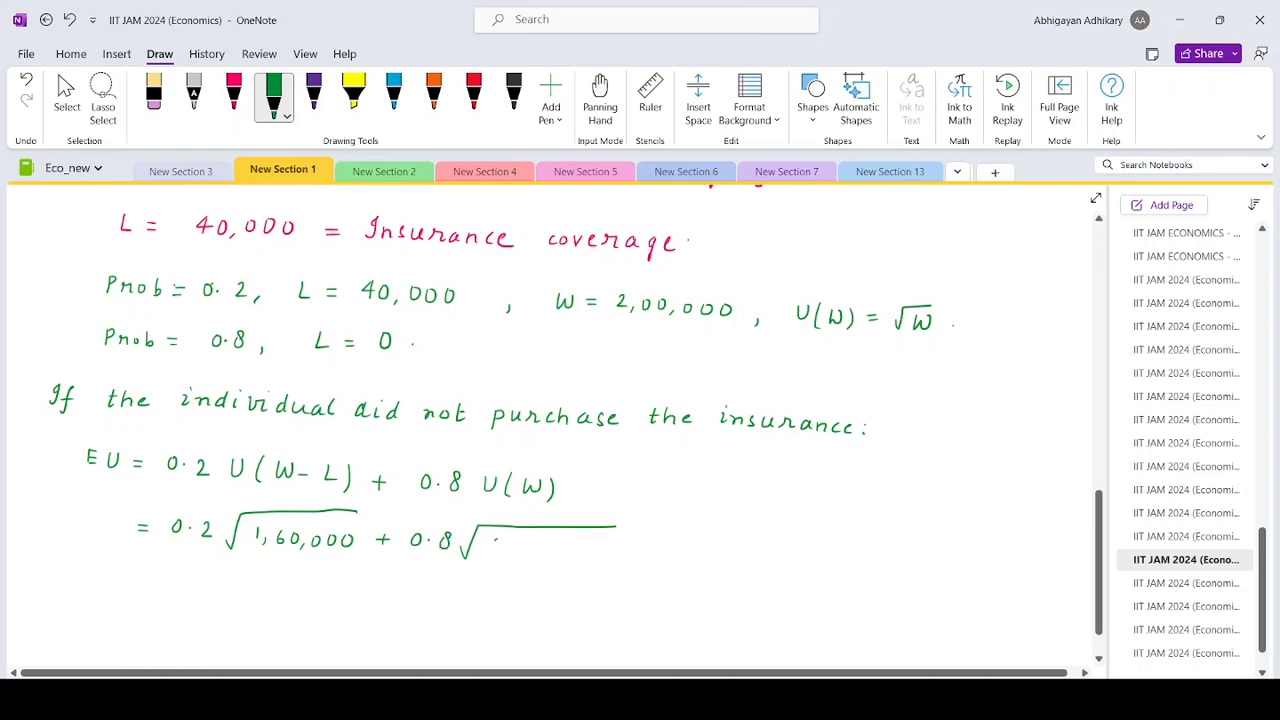
{"action": "type", "text": "2,00,01"}
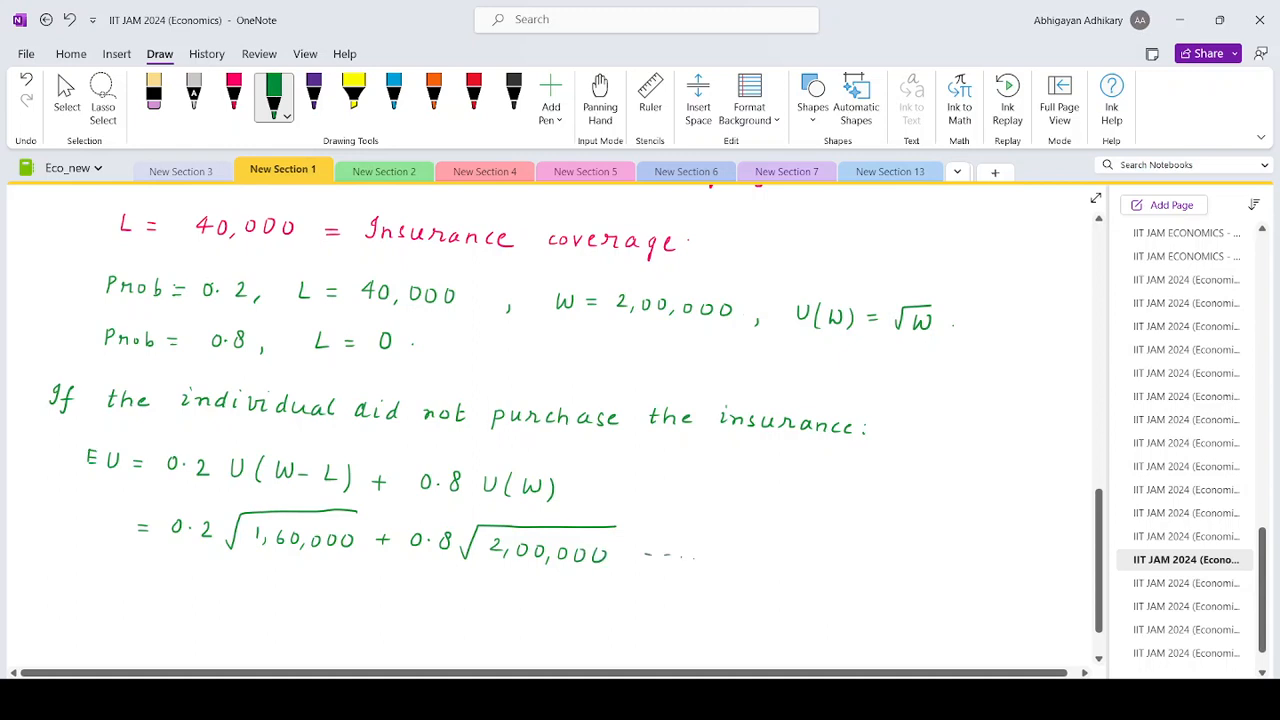
{"action": "type", "text": "(i)"}
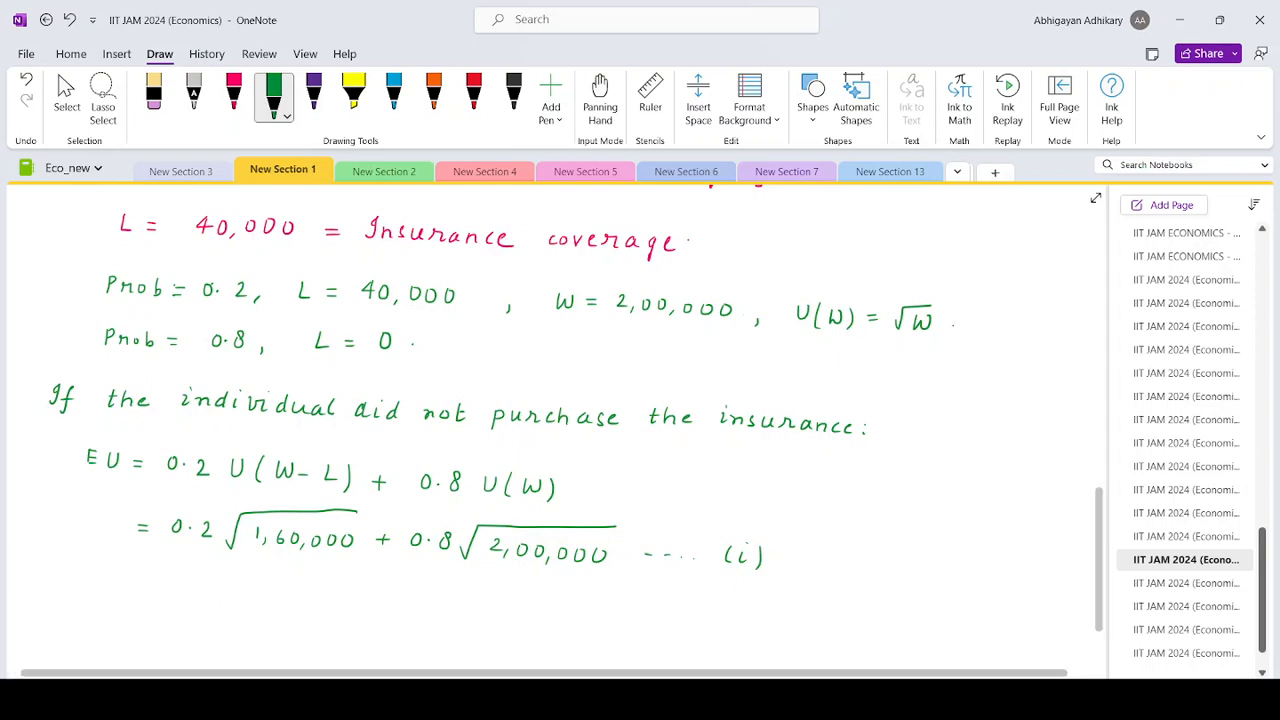
{"action": "left_click_drag", "start_coordinate": [355, 440], "coordinate": [410, 440]}
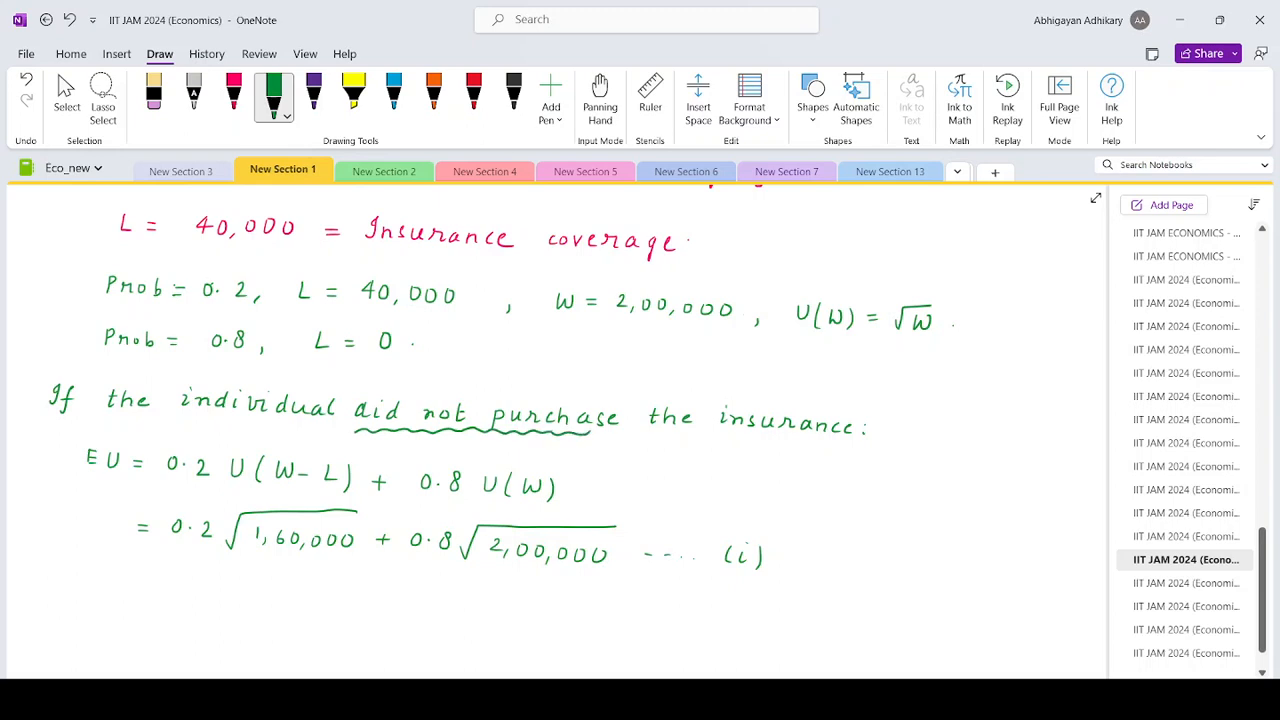
{"action": "scroll", "scroll_direction": "down", "scroll_amount": 3}
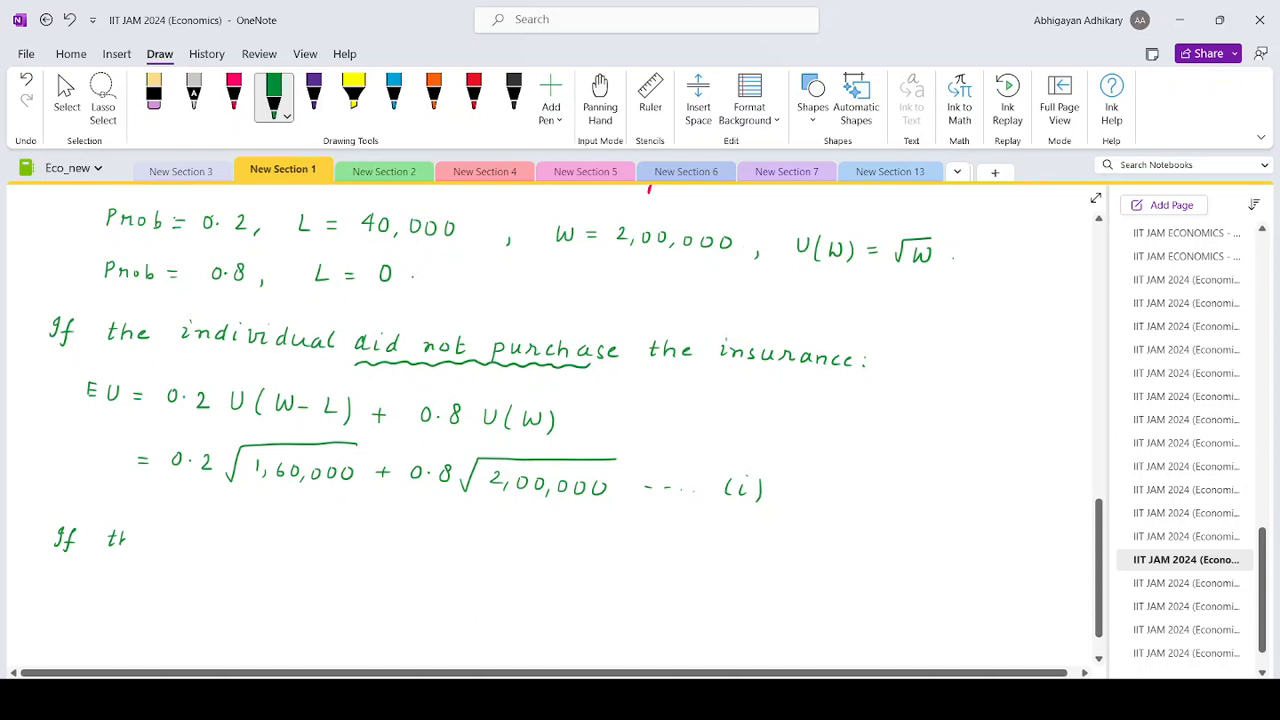
Write the insured case's EU line with wealth terms W − L + L − h
{"action": "left_click_drag", "start_coordinate": [110, 540], "coordinate": [230, 540]}
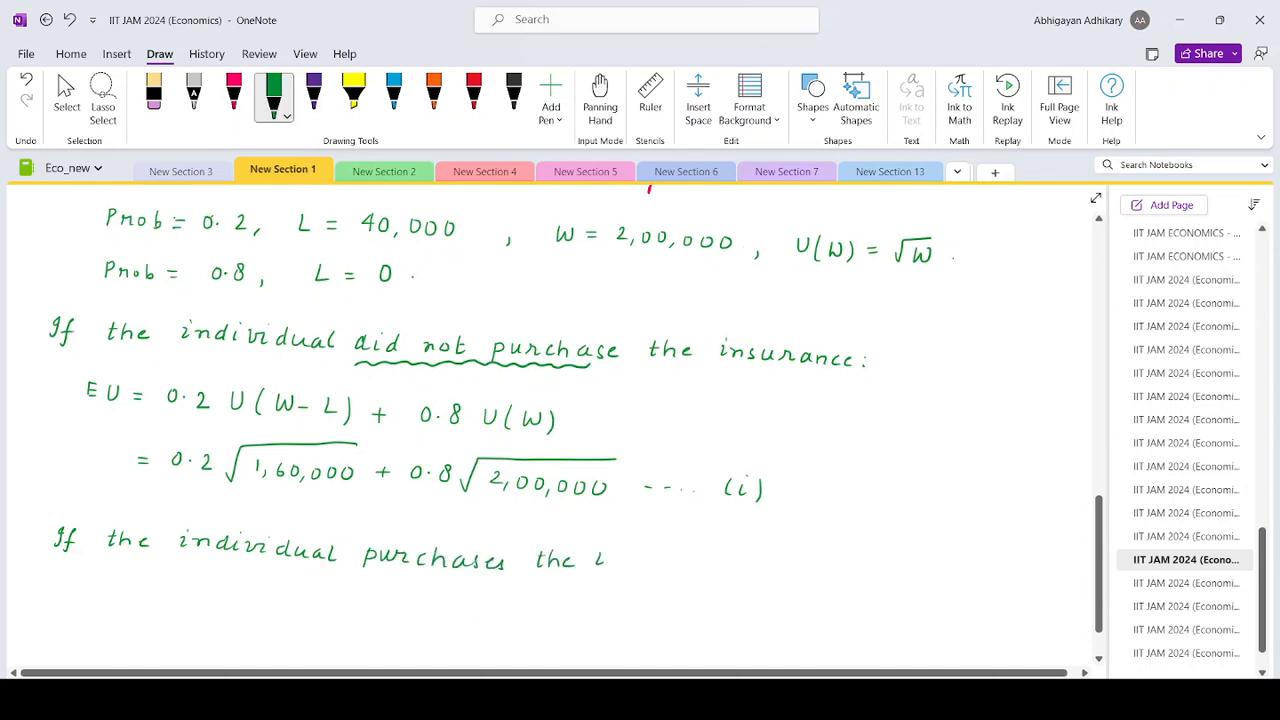
{"action": "left_click_drag", "start_coordinate": [600, 558], "coordinate": [670, 558]}
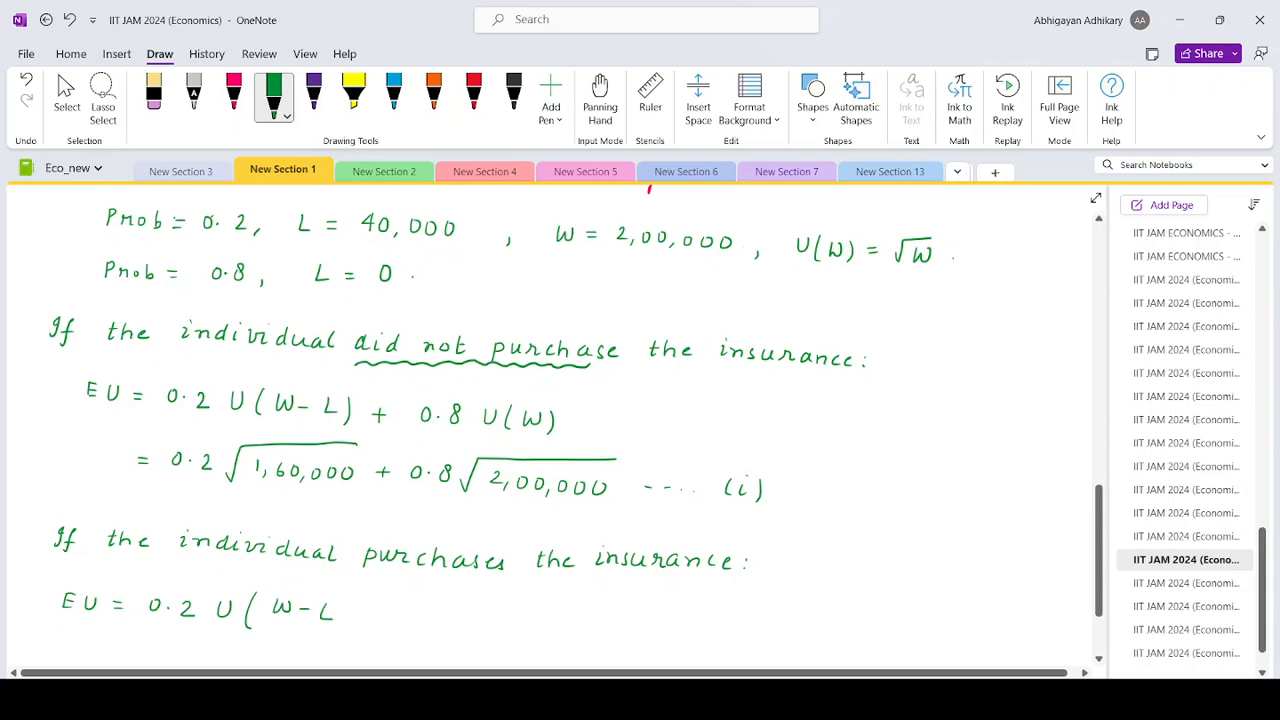
{"action": "left_click_drag", "start_coordinate": [345, 610], "coordinate": [365, 610]}
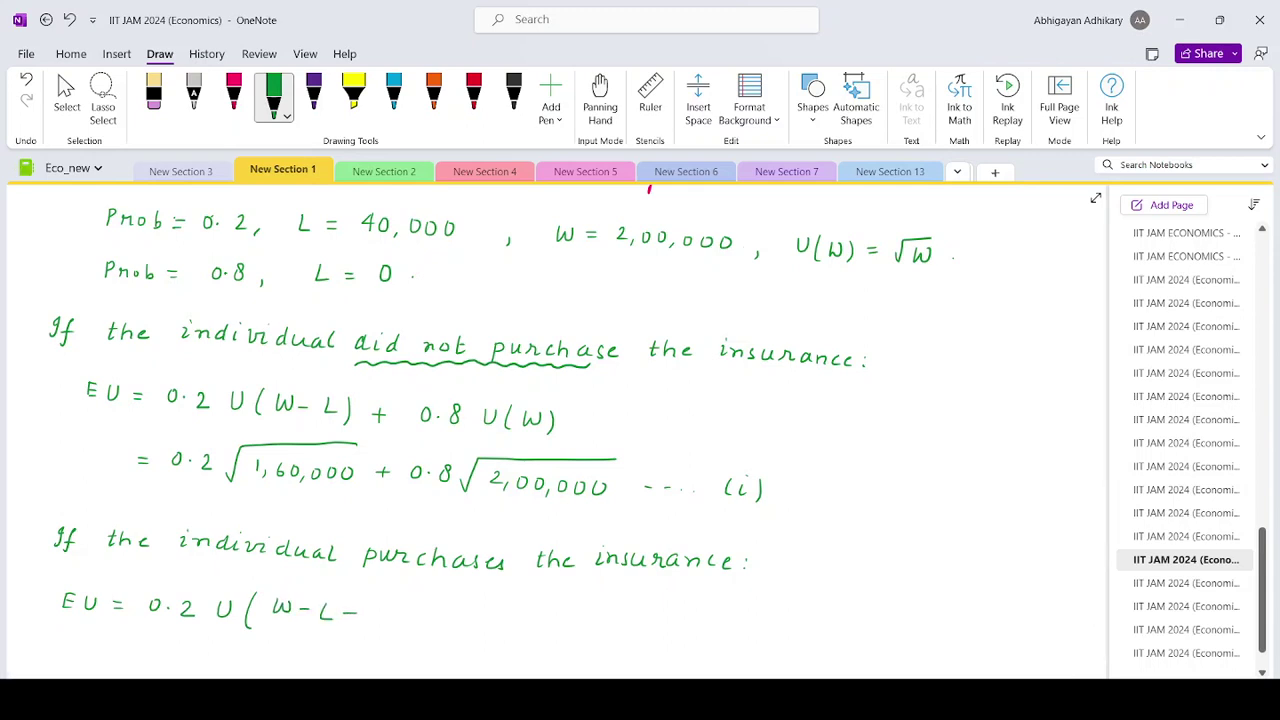
{"action": "type", "text": "+ L"}
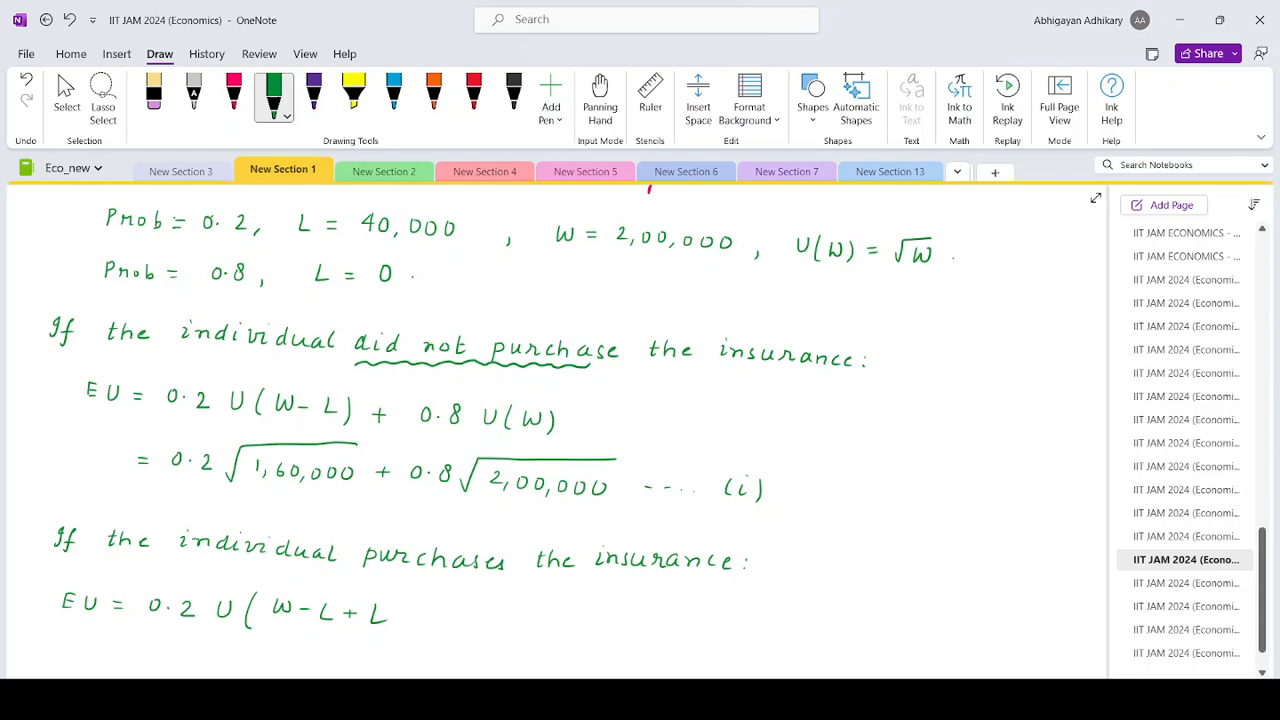
{"action": "type", "text": "- h )"}
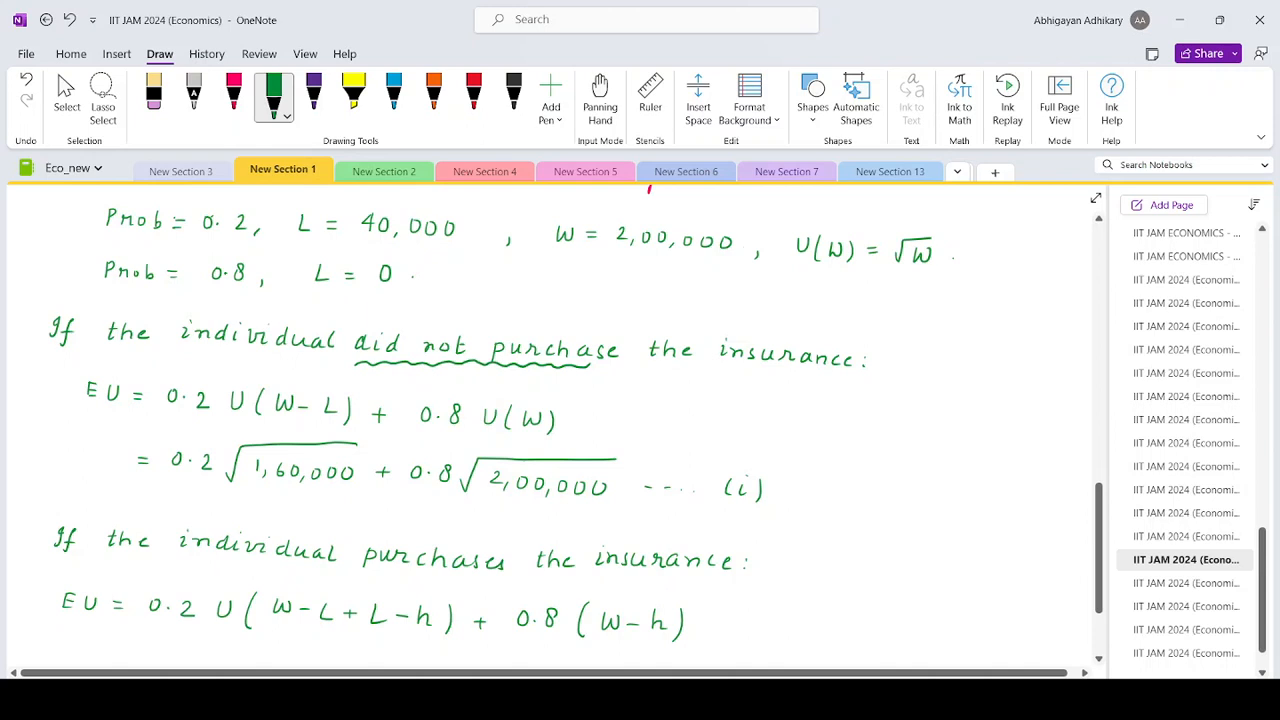
{"action": "scroll", "scroll_direction": "down", "scroll_amount": 3}
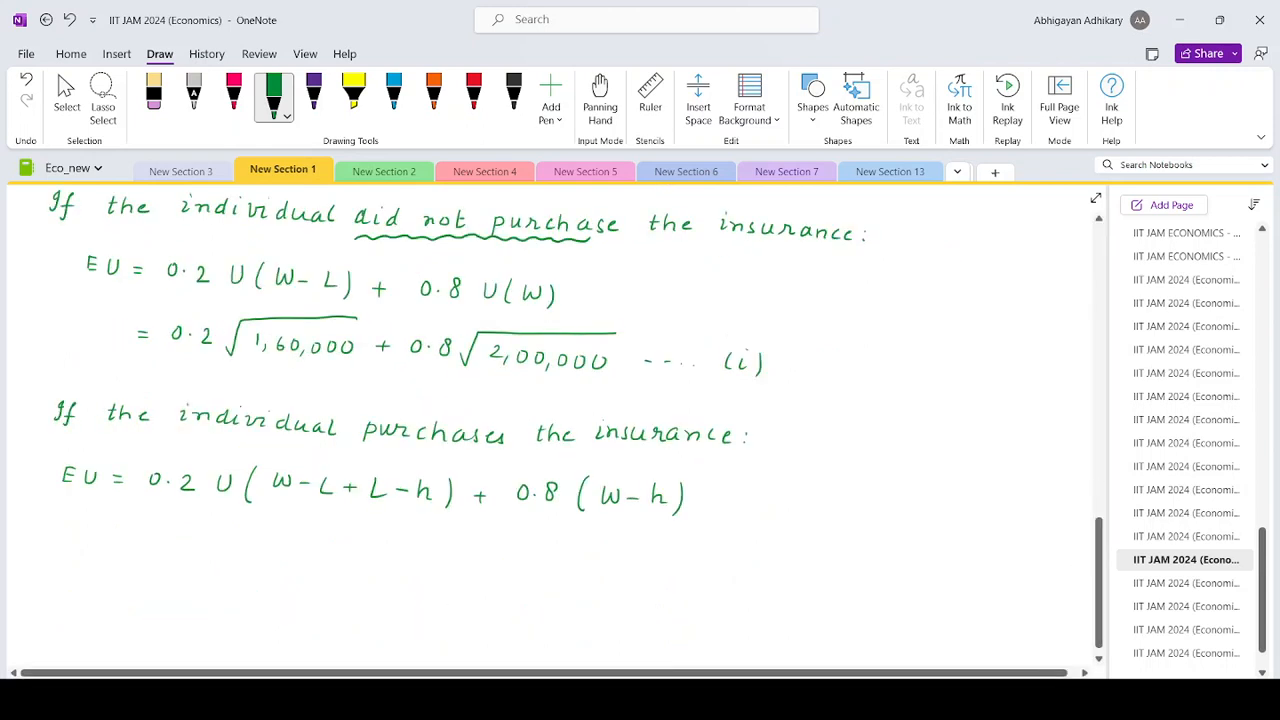
Cancel the L terms, move U(W−h) to its own line, and write √(2,00,000 − h) labelled (ii)
{"action": "left_click_drag", "start_coordinate": [315, 475], "coordinate": [395, 500]}
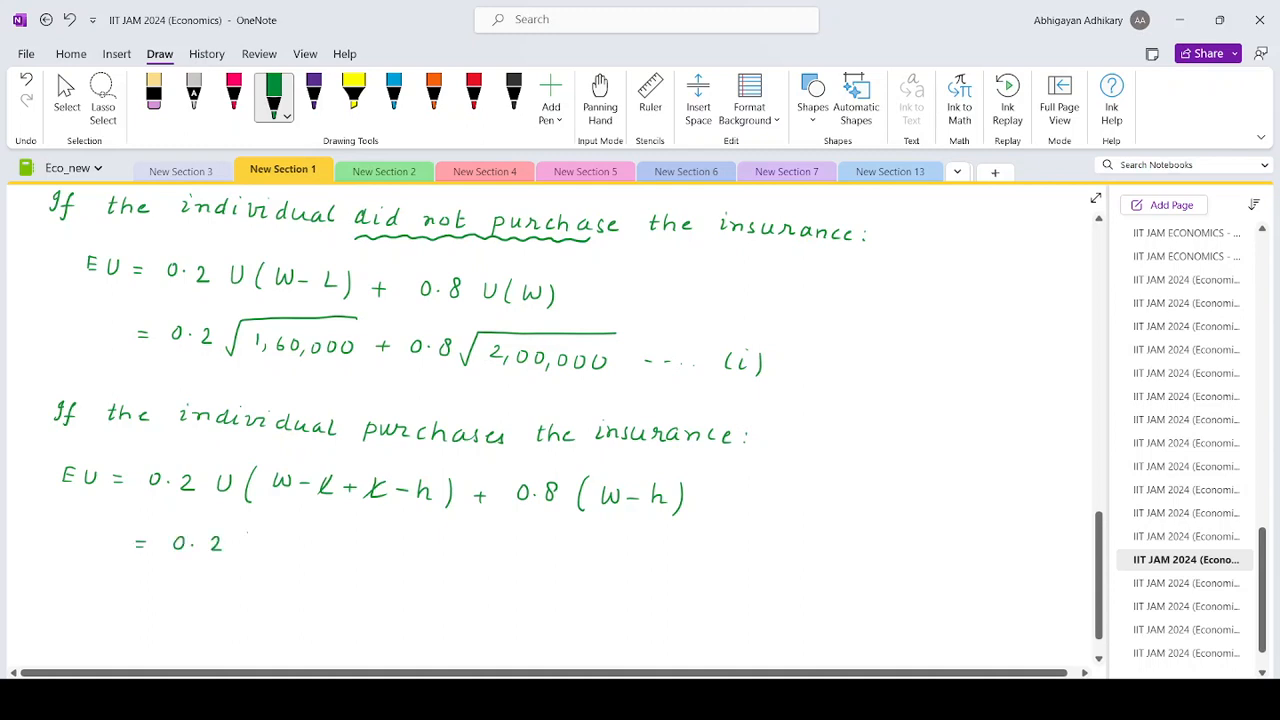
{"action": "left_click_drag", "start_coordinate": [245, 542], "coordinate": [350, 542]}
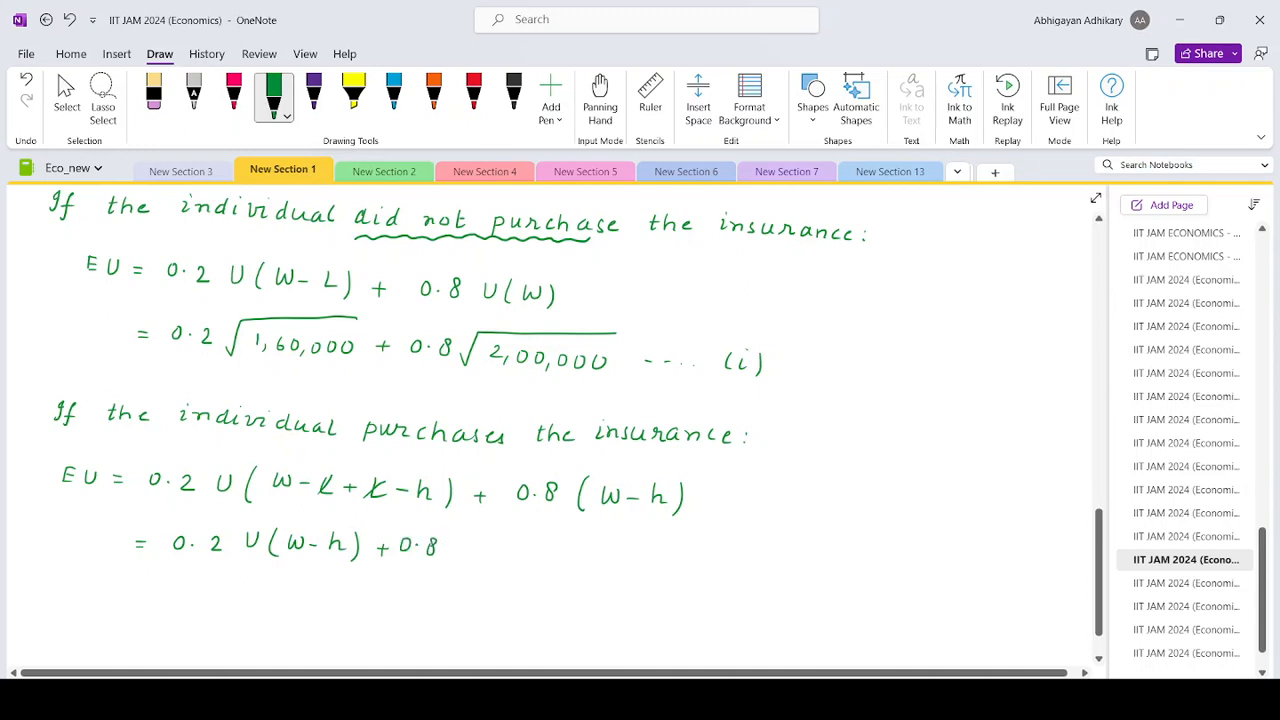
{"action": "left_click_drag", "start_coordinate": [450, 545], "coordinate": [550, 550]}
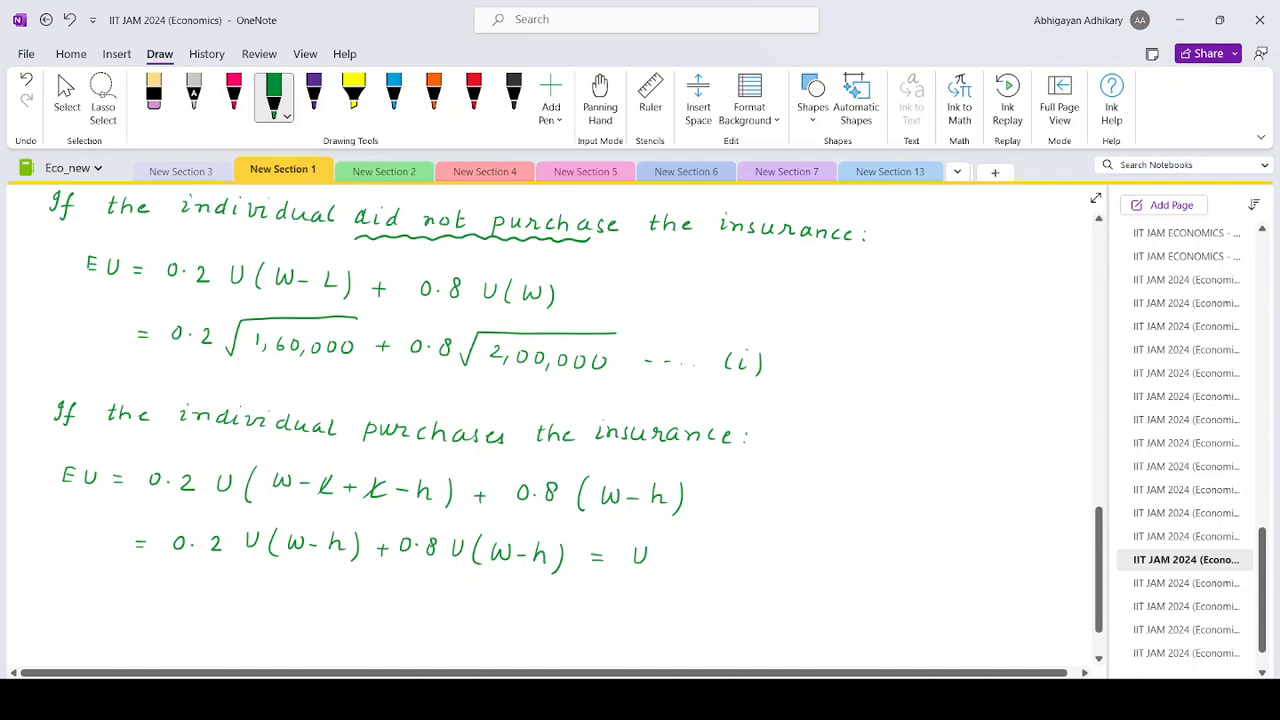
{"action": "left_click_drag", "start_coordinate": [650, 560], "coordinate": [730, 560]}
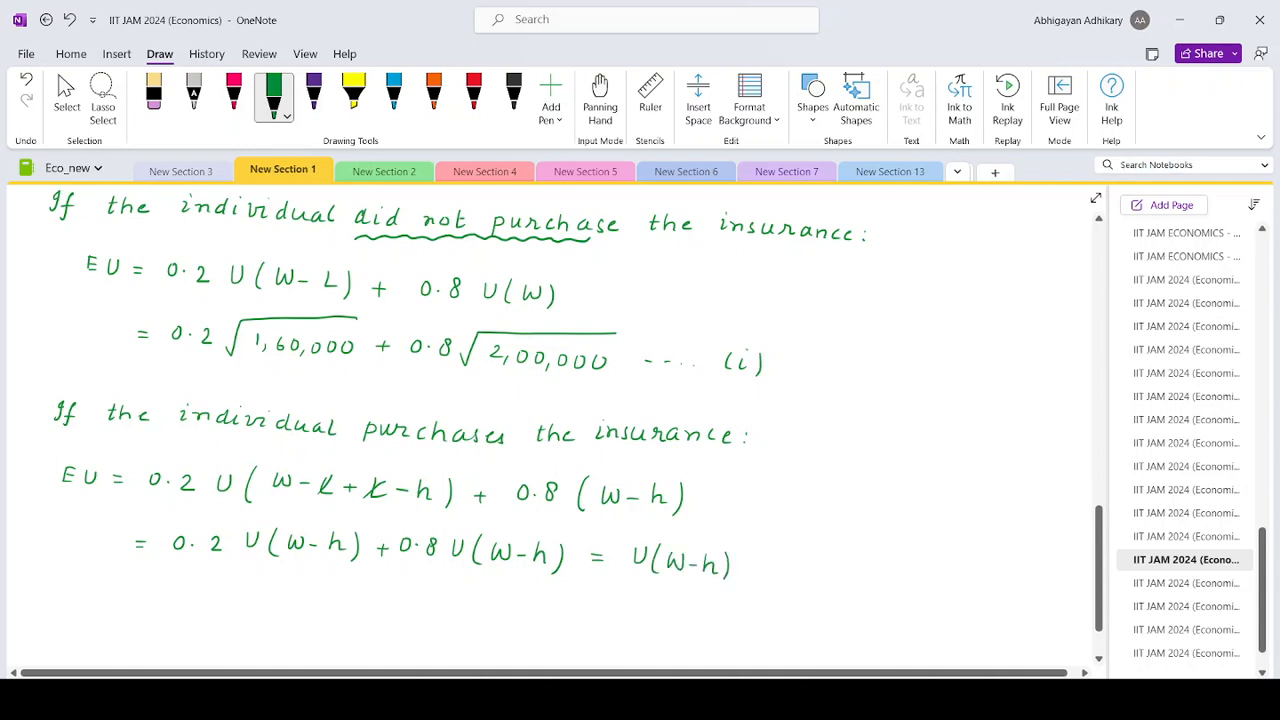
{"action": "left_click_drag", "start_coordinate": [745, 563], "coordinate": [765, 563]}
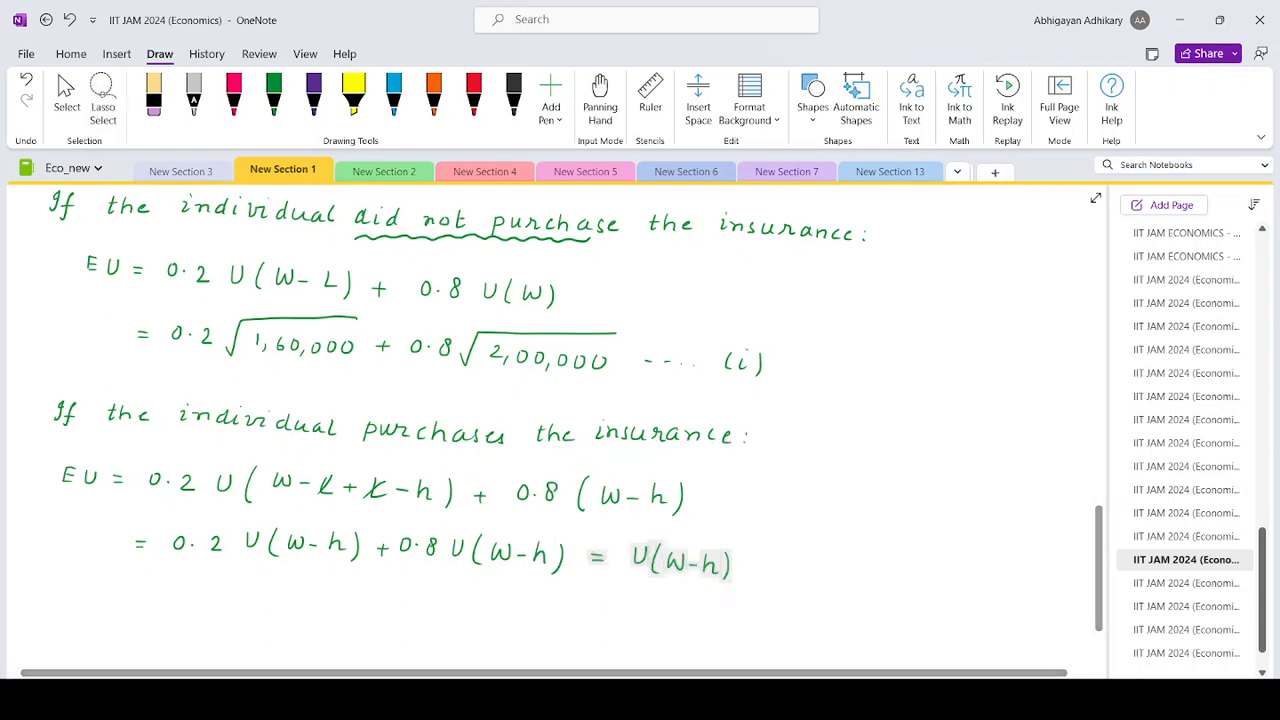
{"action": "left_click_drag", "start_coordinate": [680, 563], "coordinate": [210, 598]}
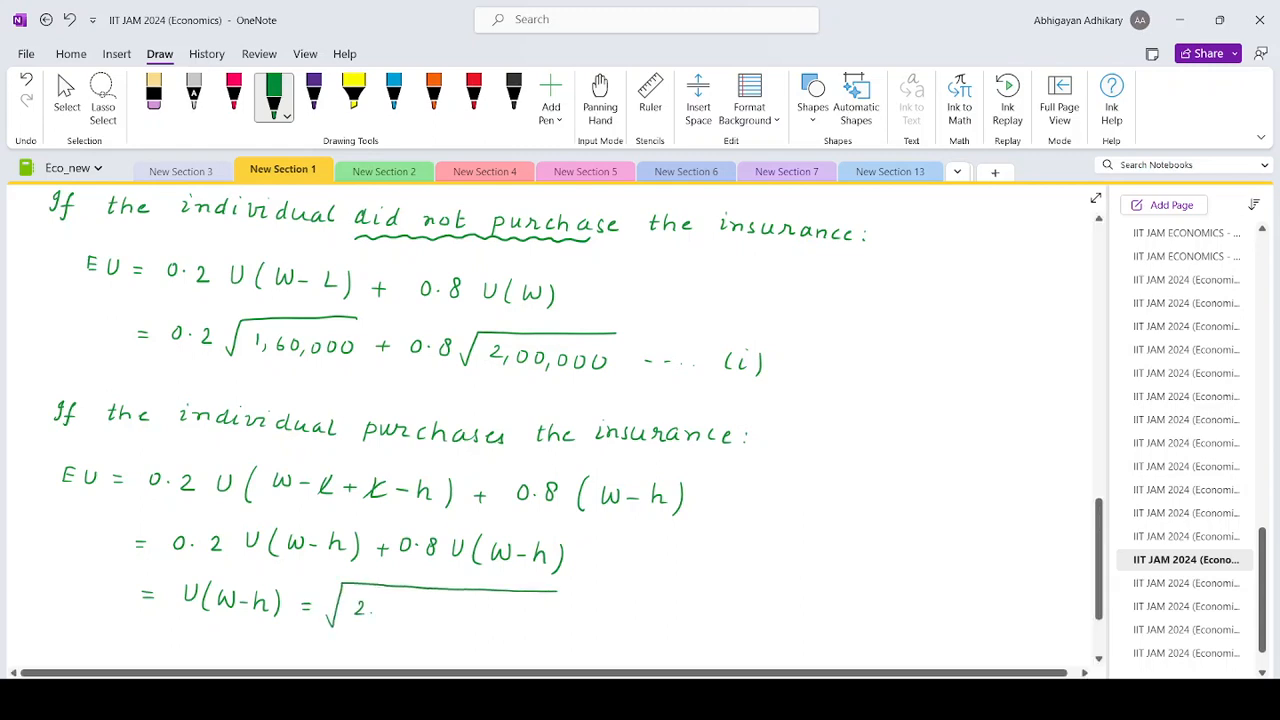
{"action": "type", "text": "2,00,000"}
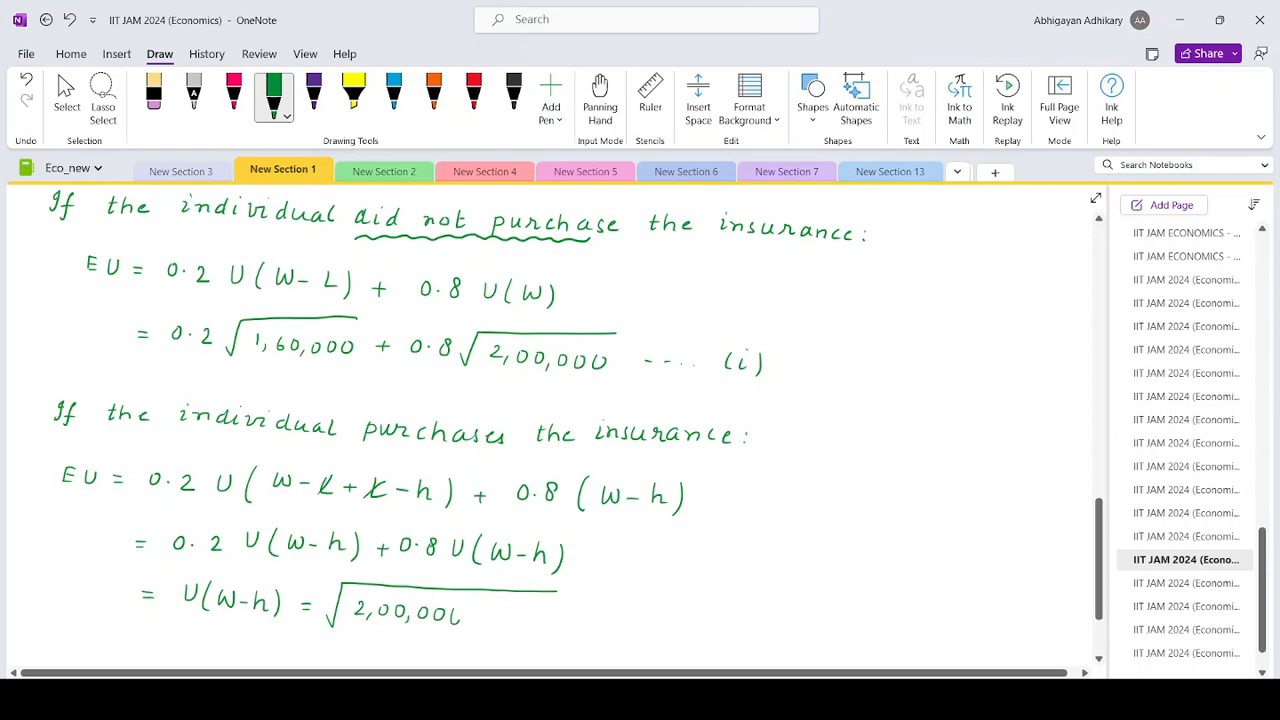
{"action": "type", "text": "- h"}
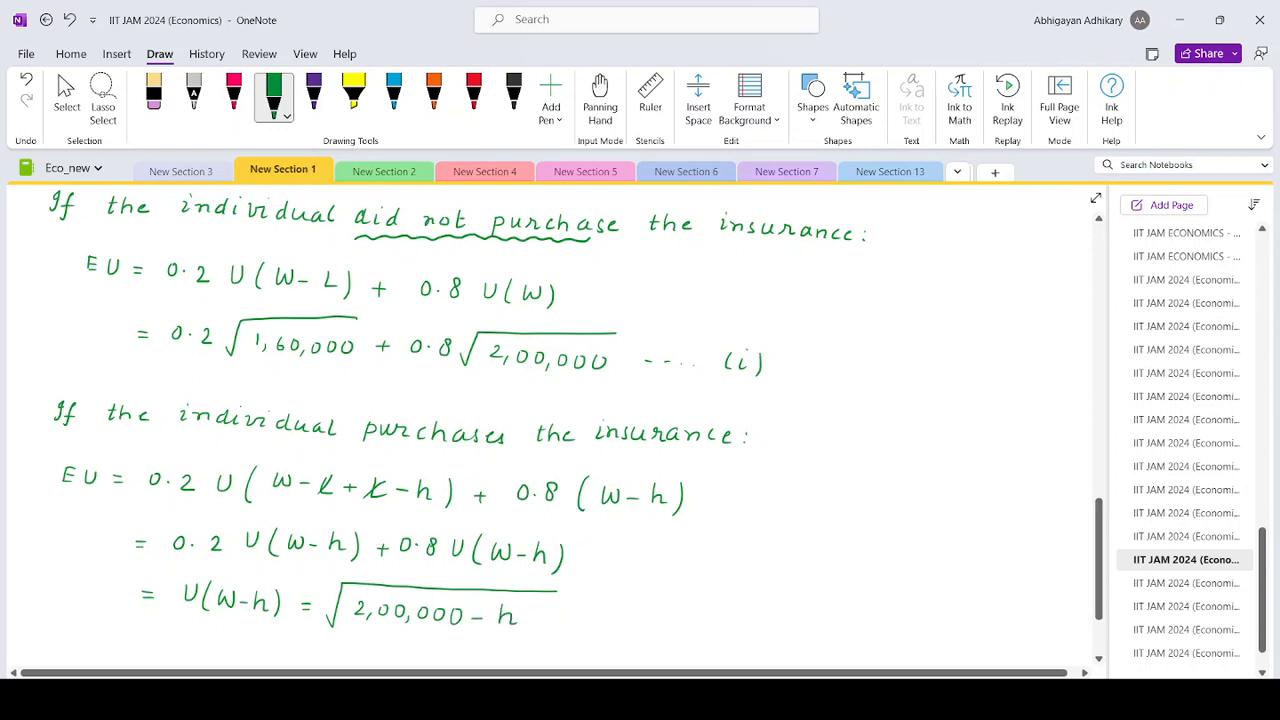
{"action": "left_click_drag", "start_coordinate": [560, 620], "coordinate": [700, 620]}
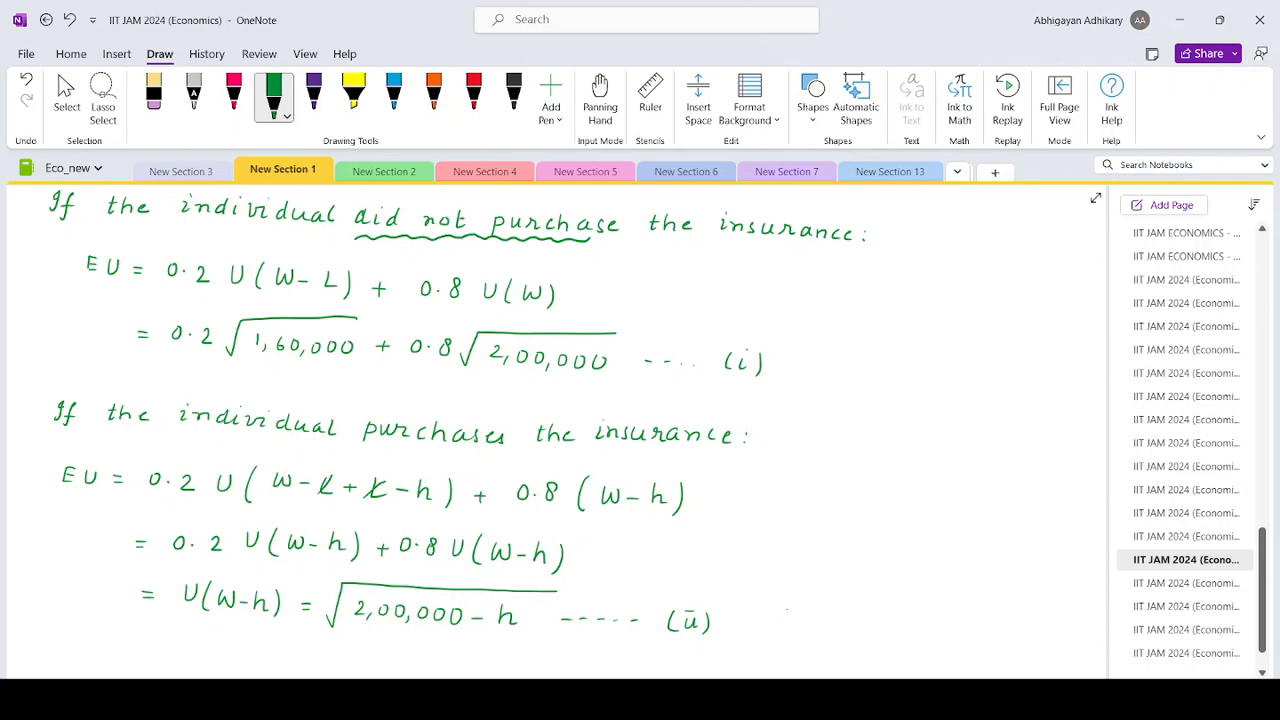
{"action": "scroll", "scroll_direction": "down", "scroll_amount": 3}
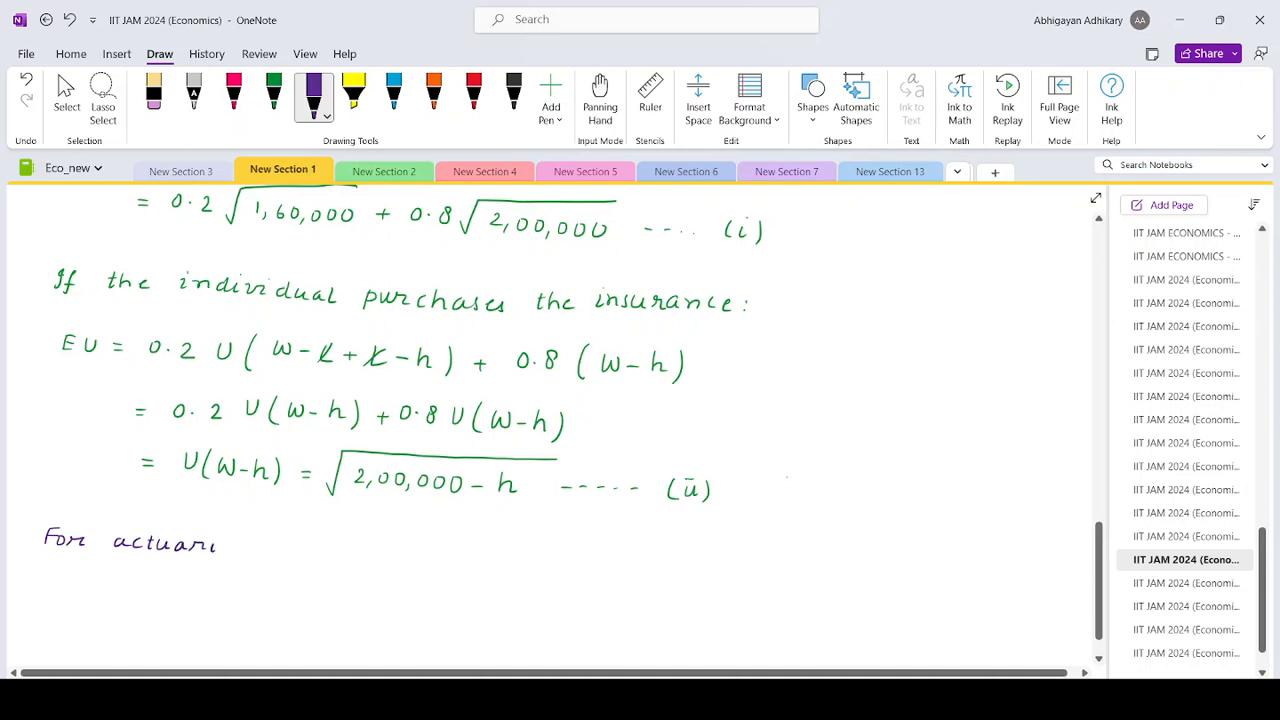
Write 'For actuarially fair premium:' and equate 0.2√1,60,000 + 0.8√2,00,000 to √(2,00,000−h)
{"action": "left_click_drag", "start_coordinate": [215, 545], "coordinate": [260, 545]}
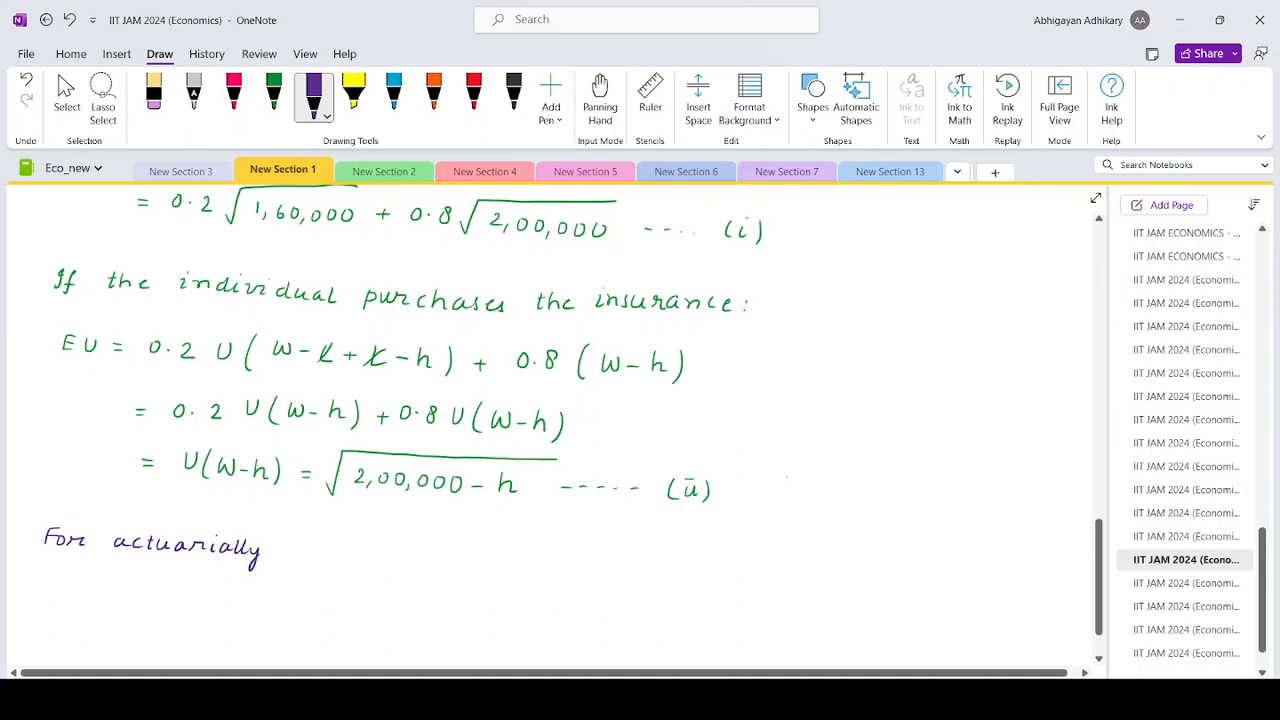
{"action": "left_click_drag", "start_coordinate": [280, 545], "coordinate": [345, 555]}
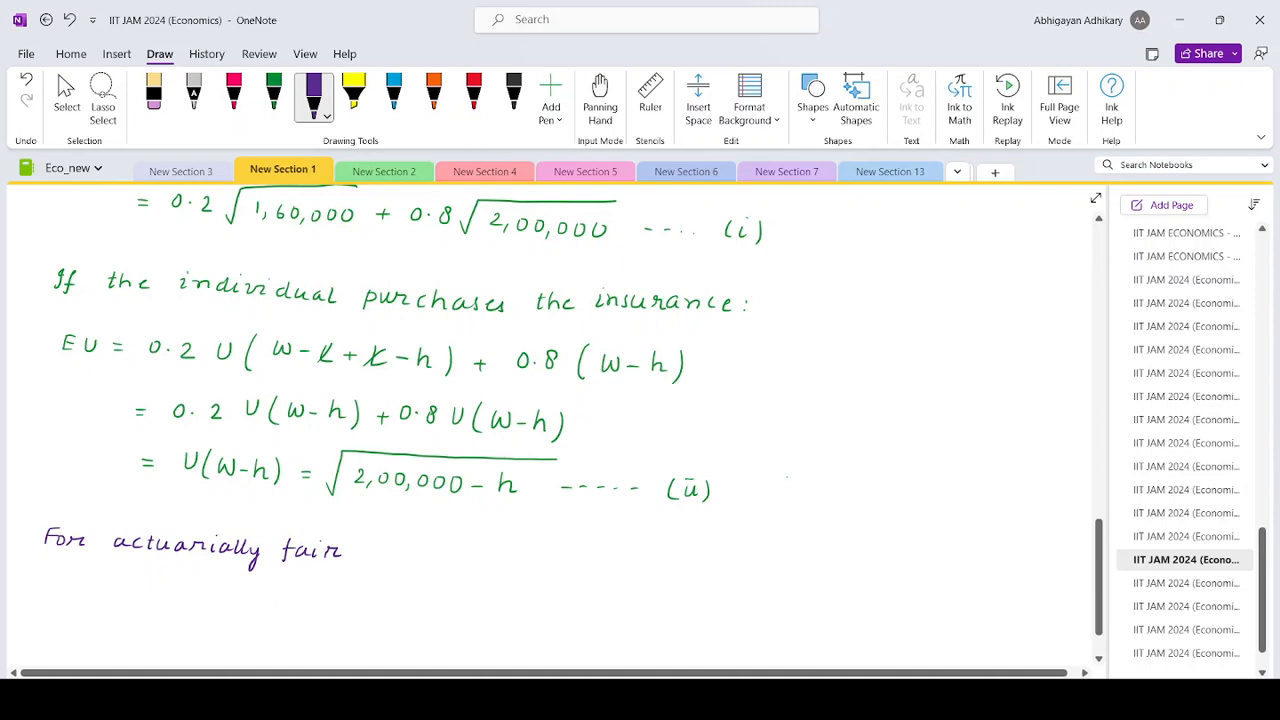
{"action": "left_click_drag", "start_coordinate": [355, 550], "coordinate": [425, 550]}
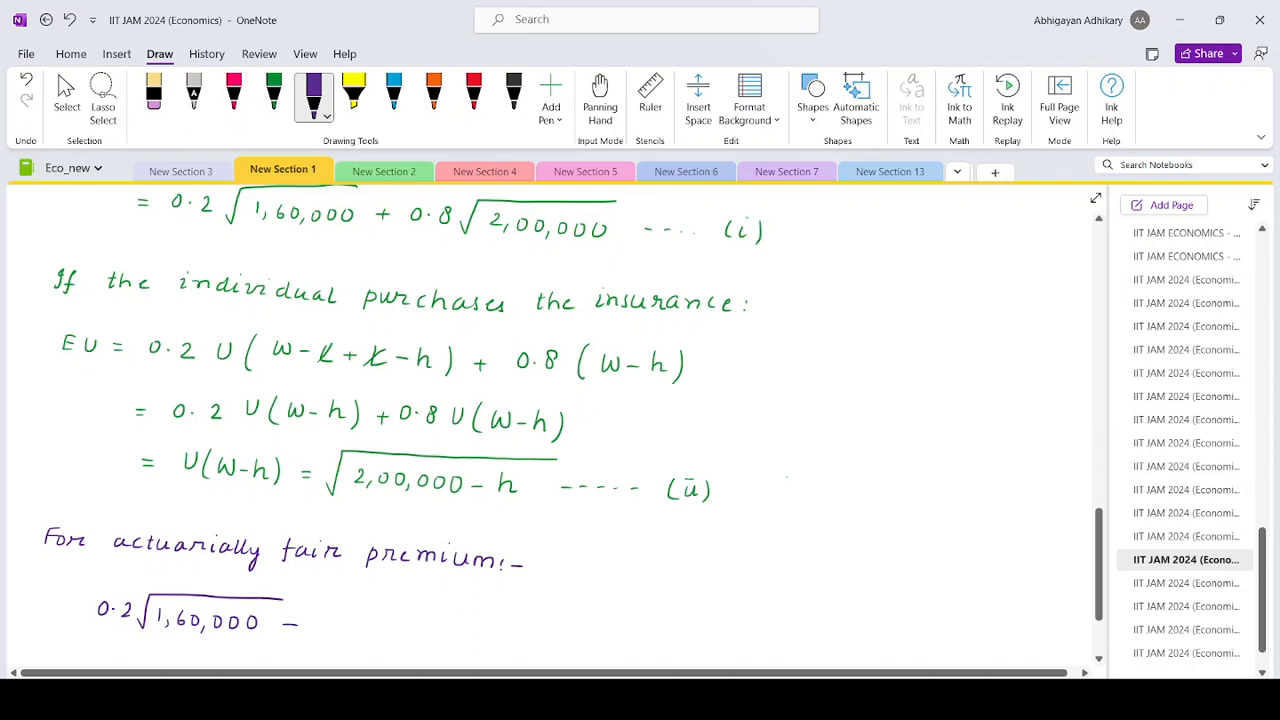
{"action": "left_click_drag", "start_coordinate": [280, 625], "coordinate": [360, 625]}
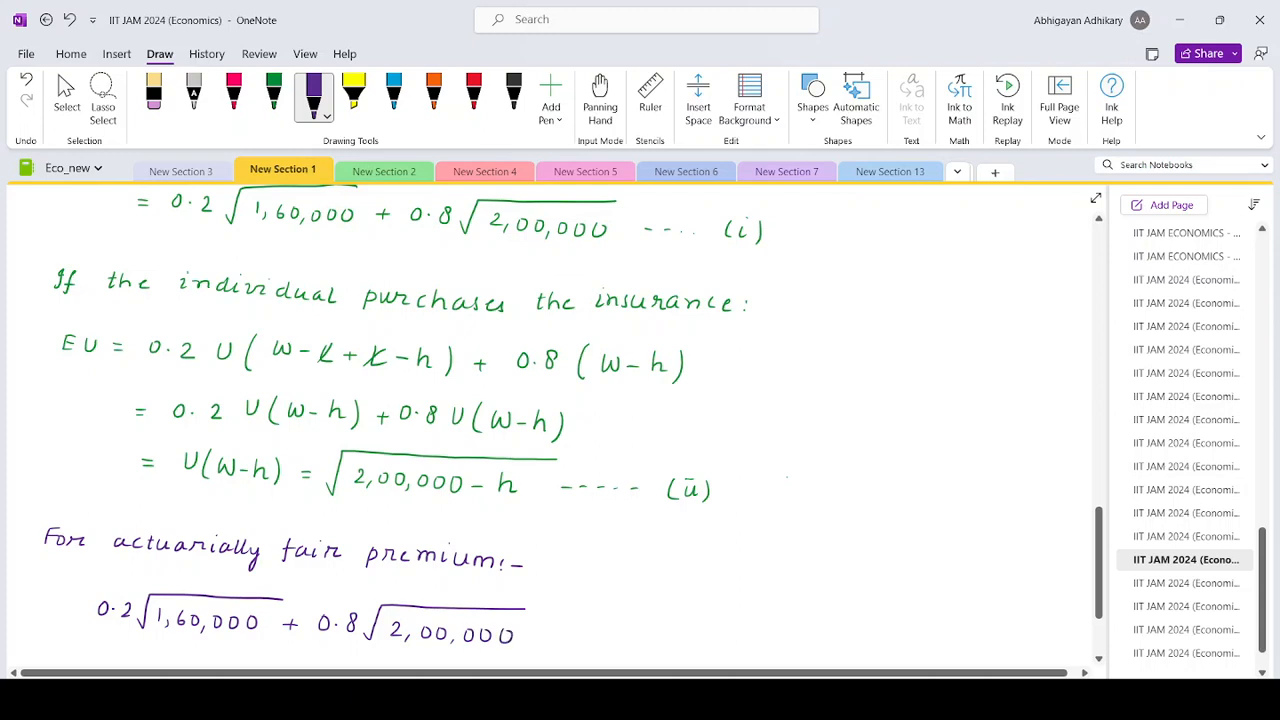
{"action": "left_click_drag", "start_coordinate": [545, 635], "coordinate": [775, 615]}
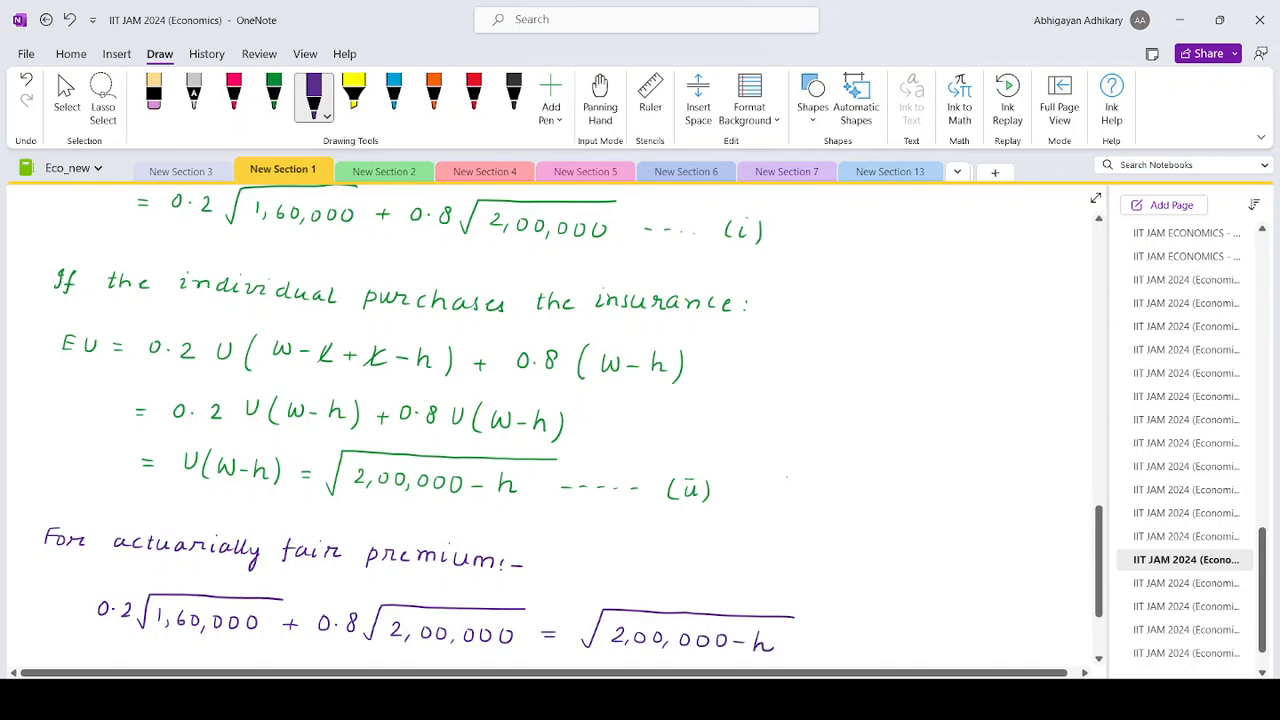
{"action": "scroll", "scroll_direction": "down", "scroll_amount": 3}
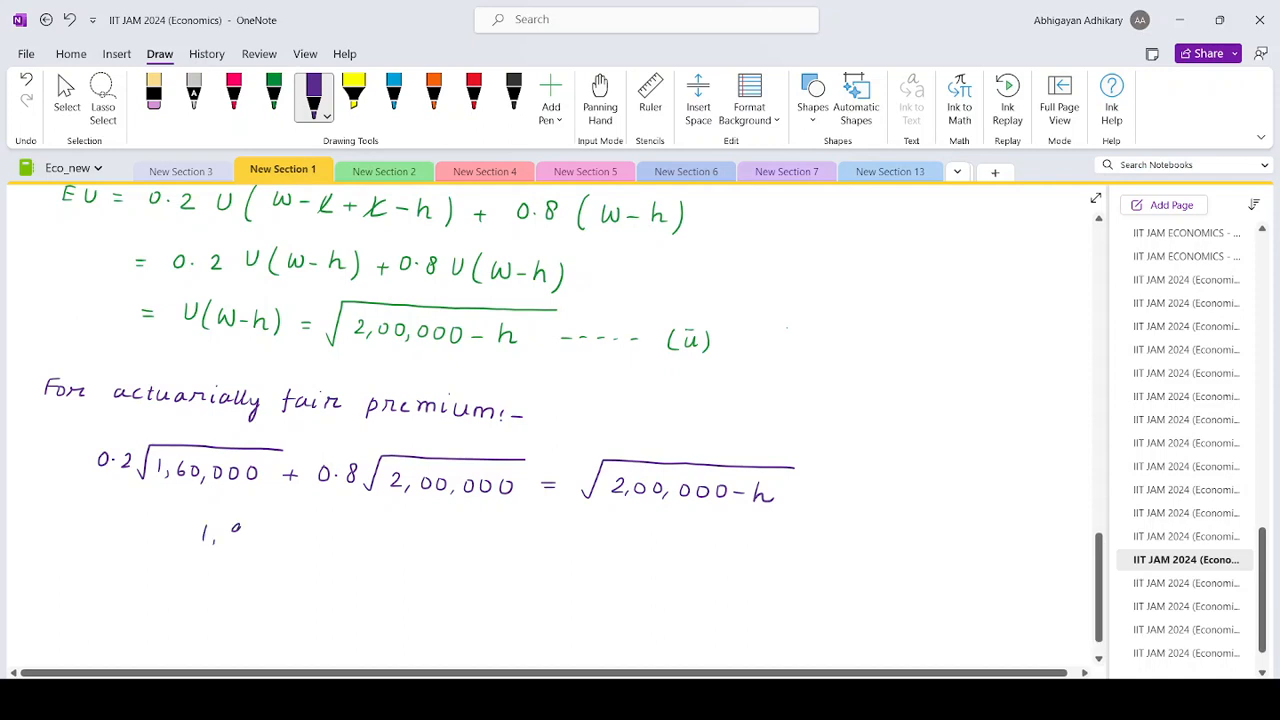
Solve to 1,91,643.34 = 2,00,000 − h and h = 8356.65
{"action": "left_click_drag", "start_coordinate": [230, 530], "coordinate": [310, 535]}
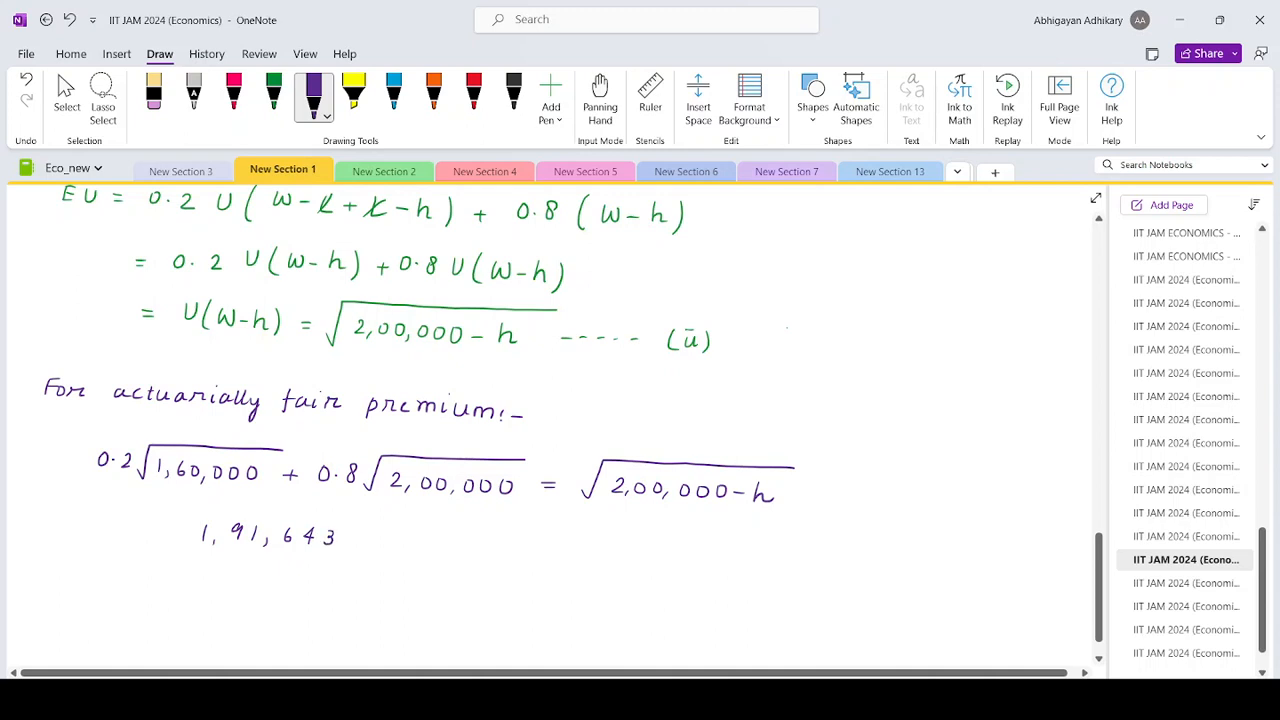
{"action": "left_click_drag", "start_coordinate": [350, 535], "coordinate": [378, 535]}
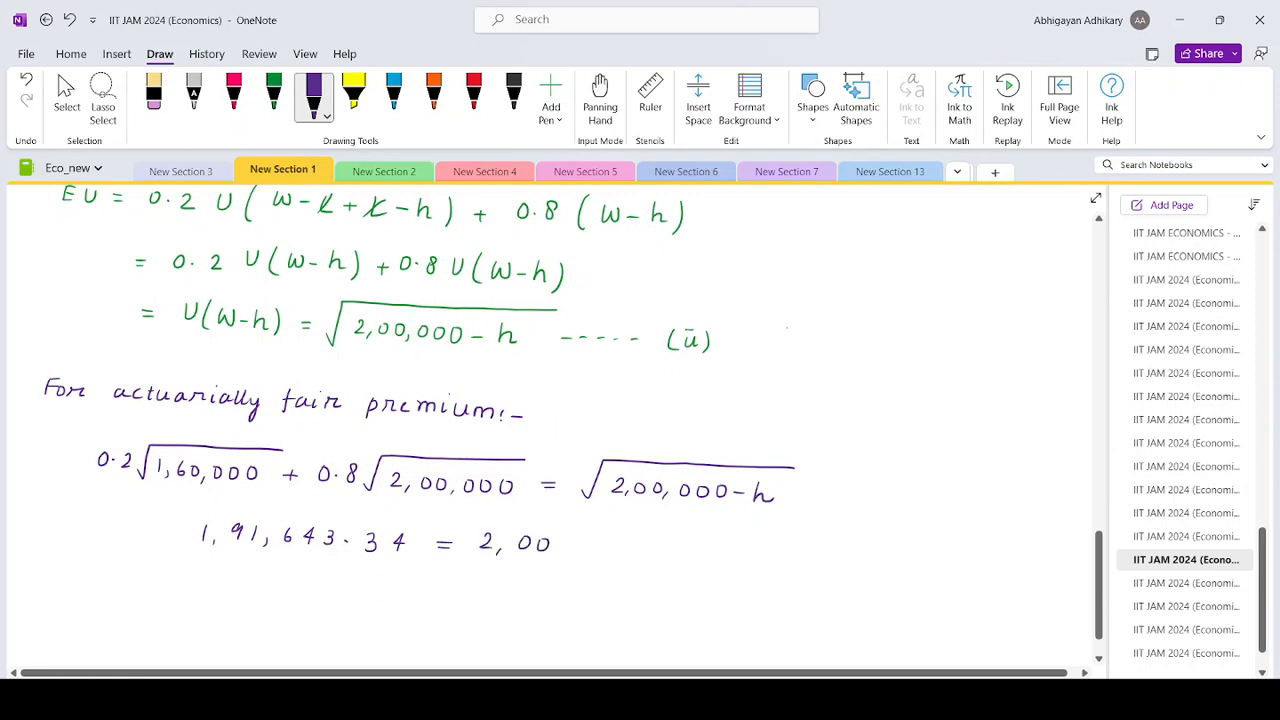
{"action": "left_click_drag", "start_coordinate": [555, 543], "coordinate": [665, 548]}
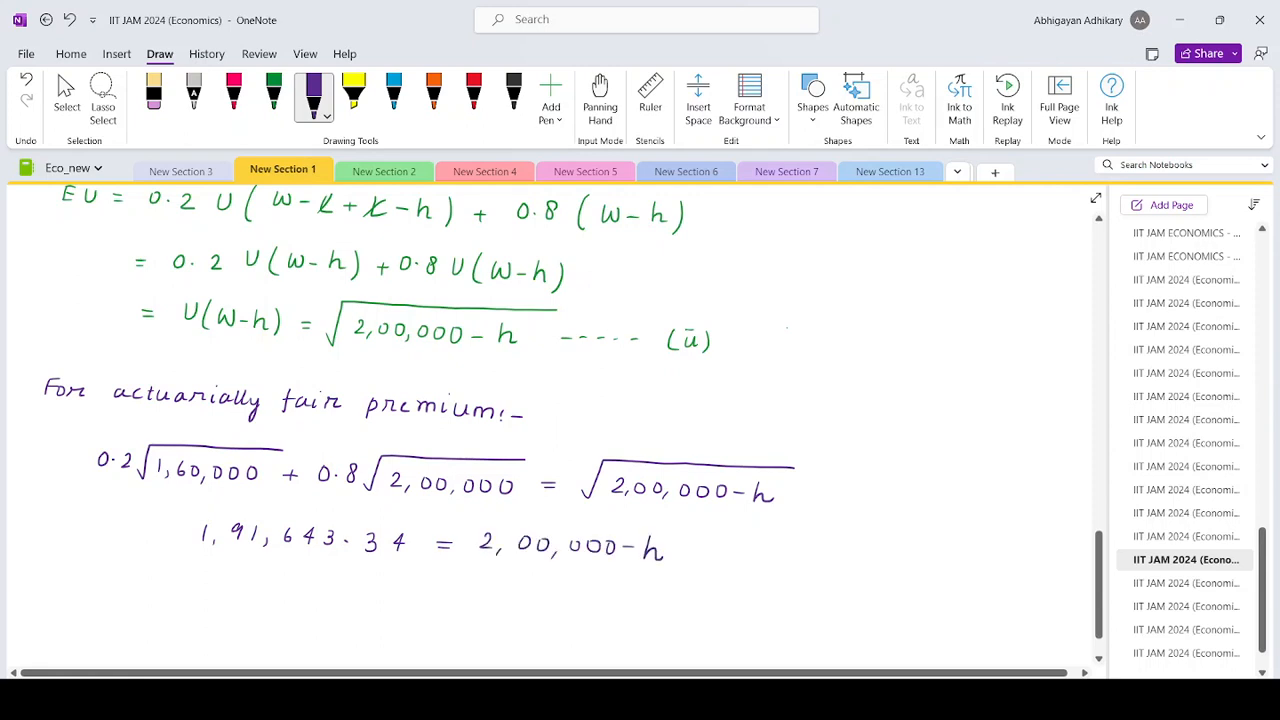
{"action": "left_click_drag", "start_coordinate": [320, 595], "coordinate": [385, 600]}
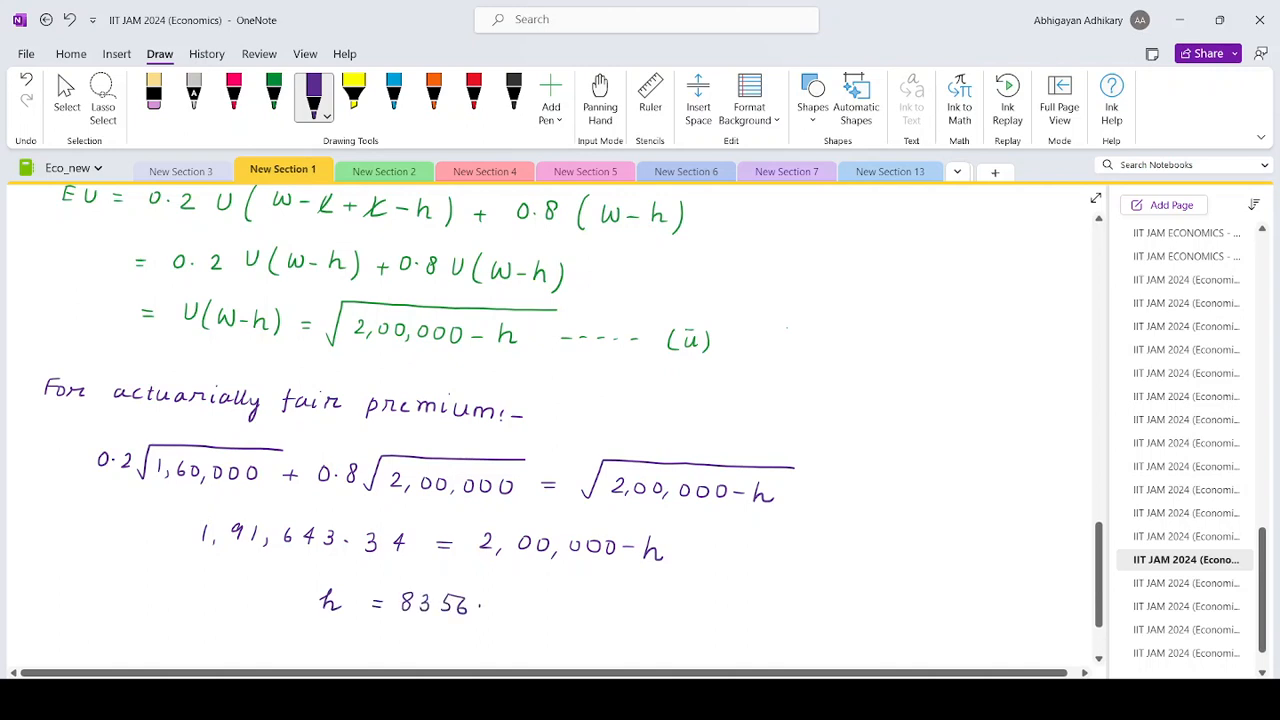
{"action": "left_click_drag", "start_coordinate": [490, 605], "coordinate": [535, 610]}
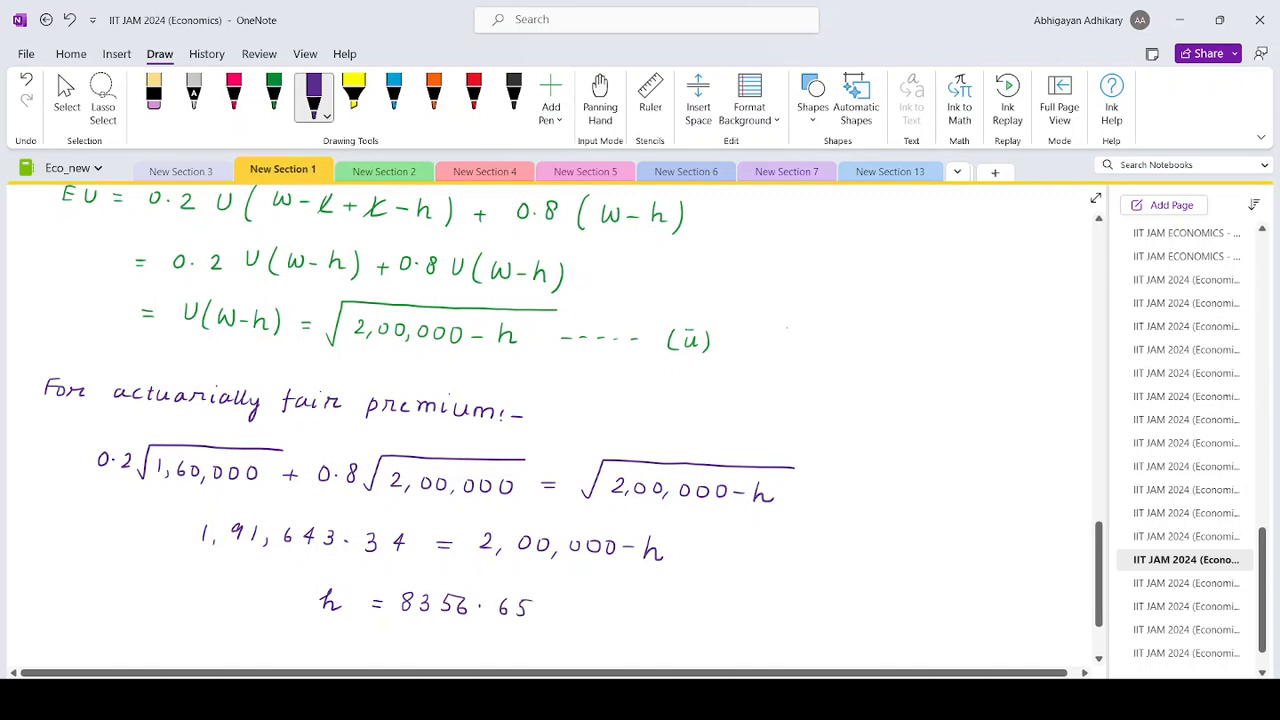
{"action": "left_click_drag", "start_coordinate": [535, 595], "coordinate": [555, 620]}
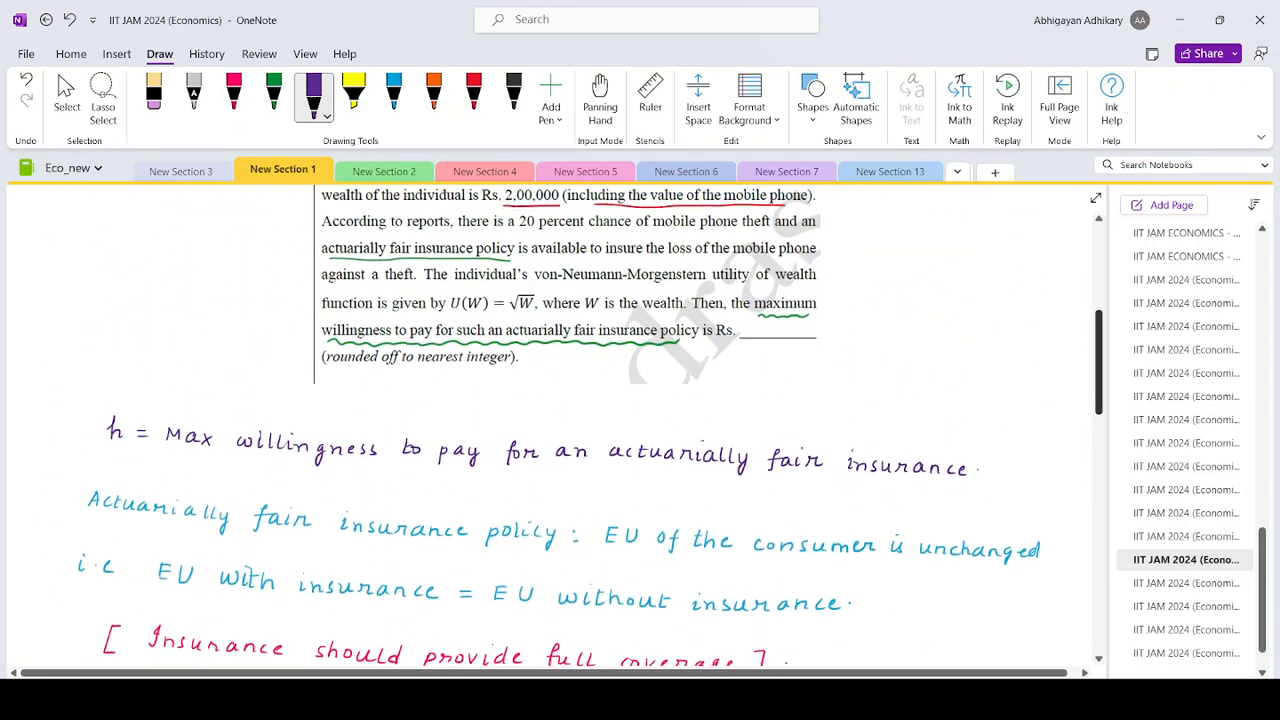
Handwrite the rounded answer 8357 in green in Q.51's answer blank
{"action": "scroll", "scroll_direction": "up", "scroll_amount": 3}
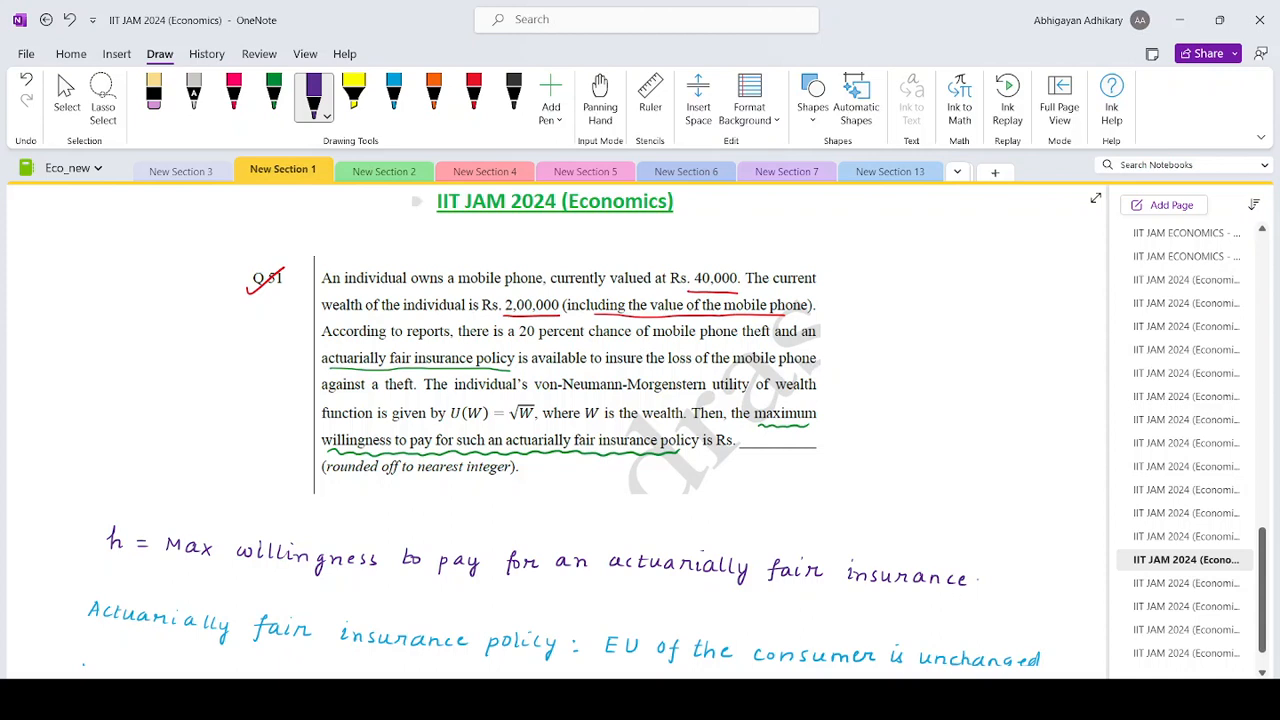
{"action": "left_click", "coordinate": [271, 95]}
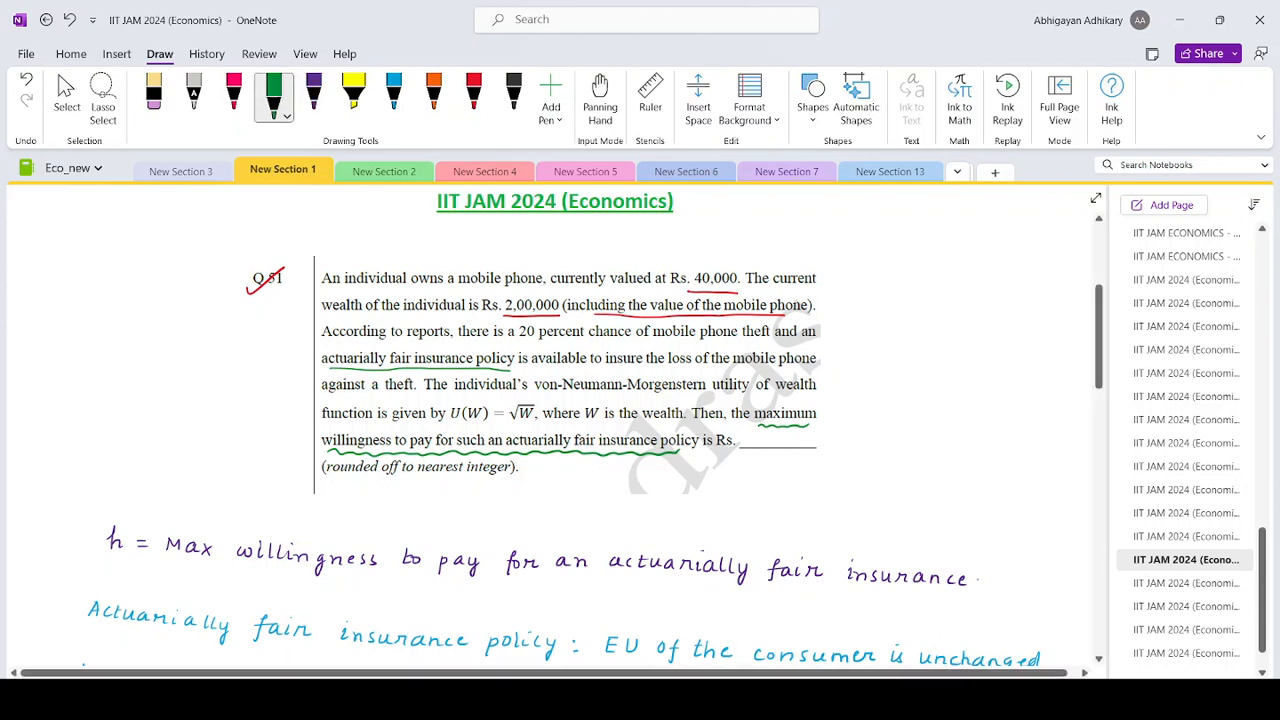
{"action": "left_click_drag", "start_coordinate": [745, 440], "coordinate": [795, 440]}
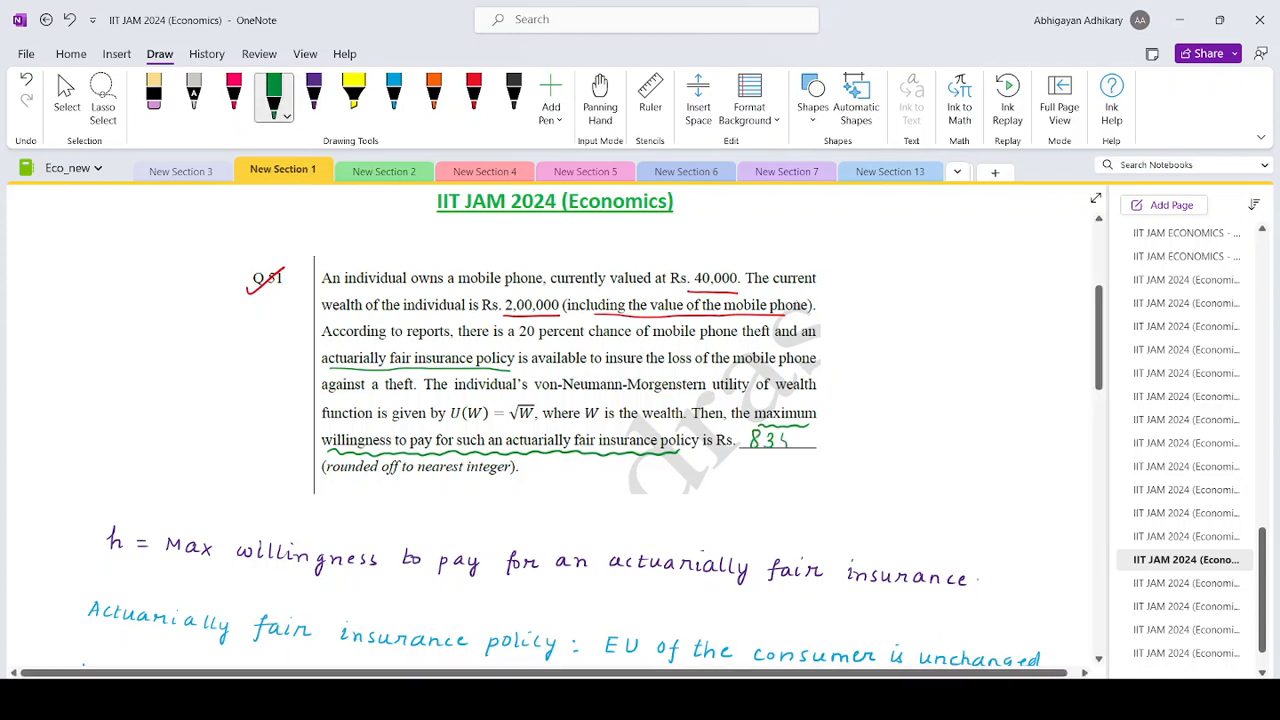
{"action": "left_click_drag", "start_coordinate": [795, 440], "coordinate": [810, 440]}
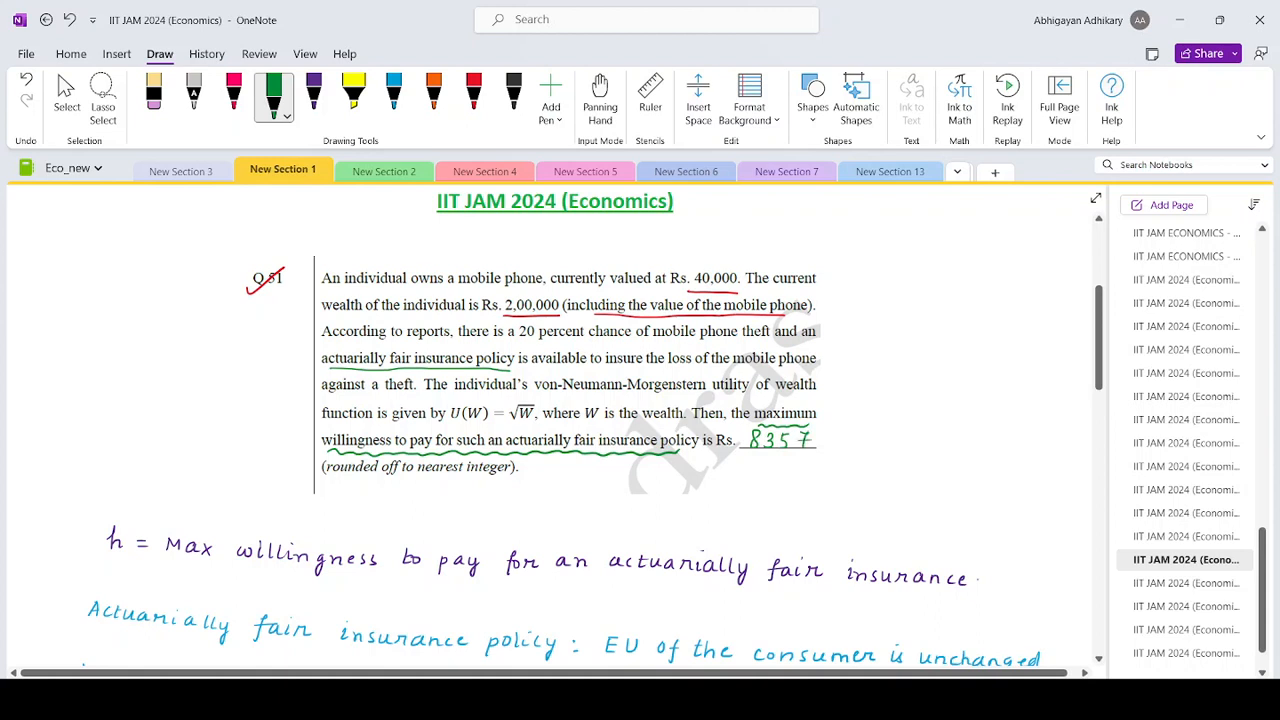